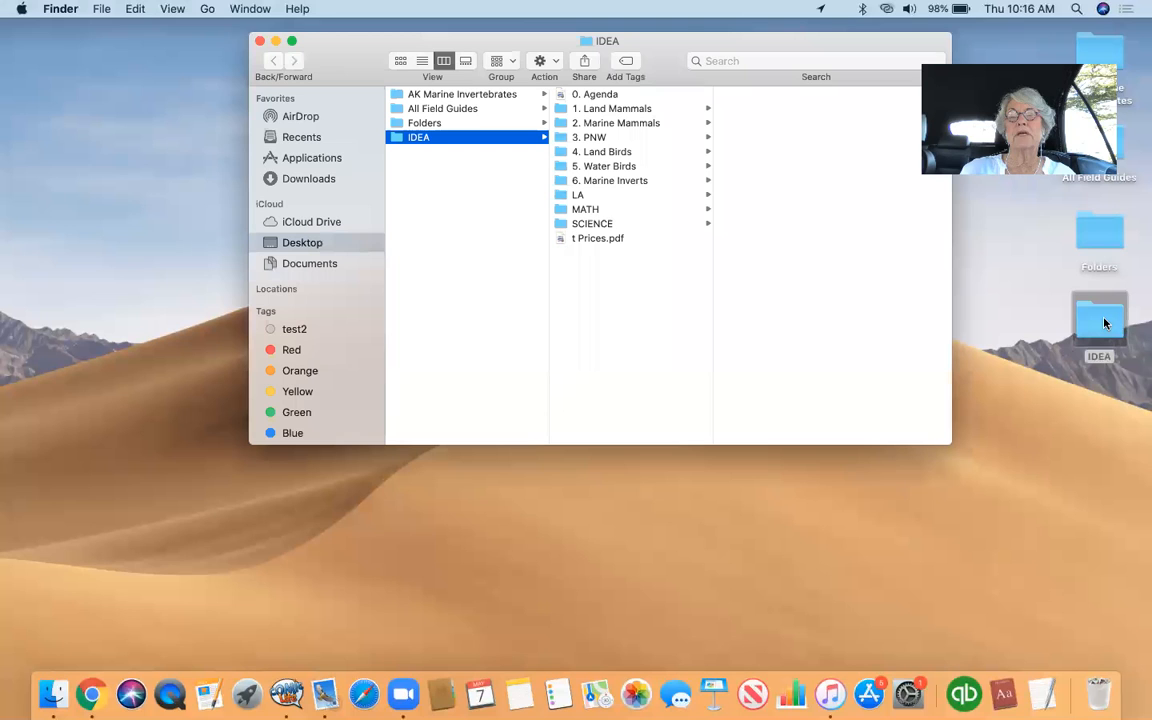
Show the LA folder inside IDEA and open the 1 READING handout in Preview.
click(578, 194)
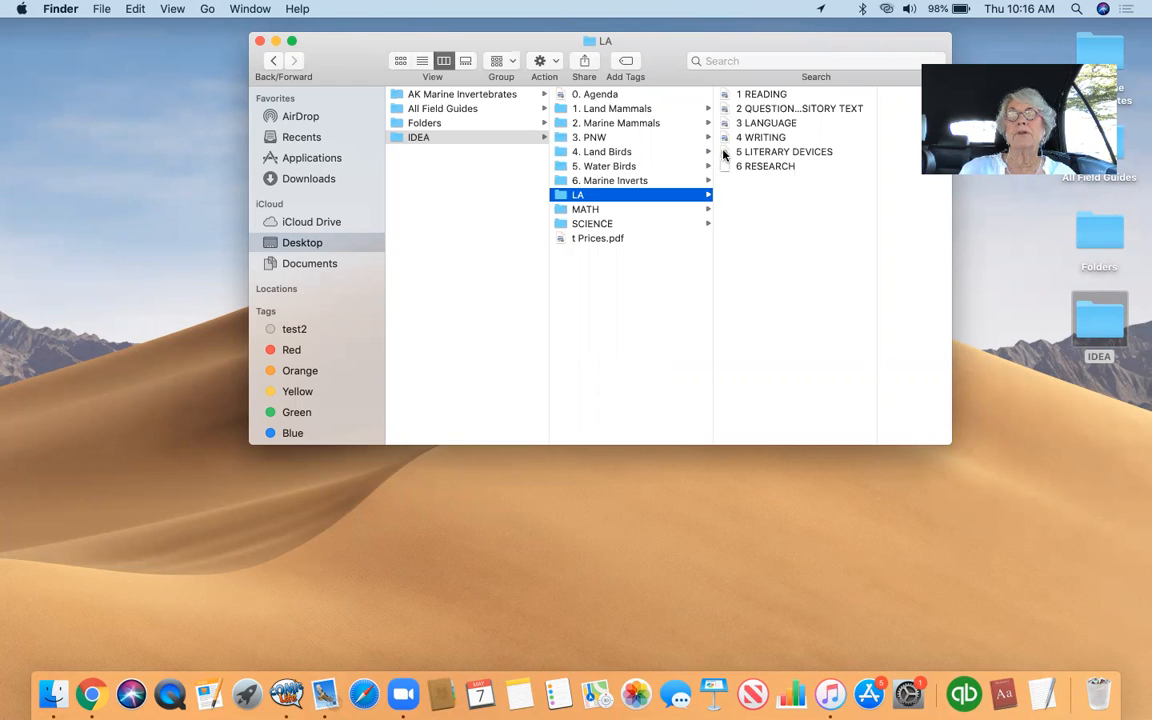
double_click(762, 93)
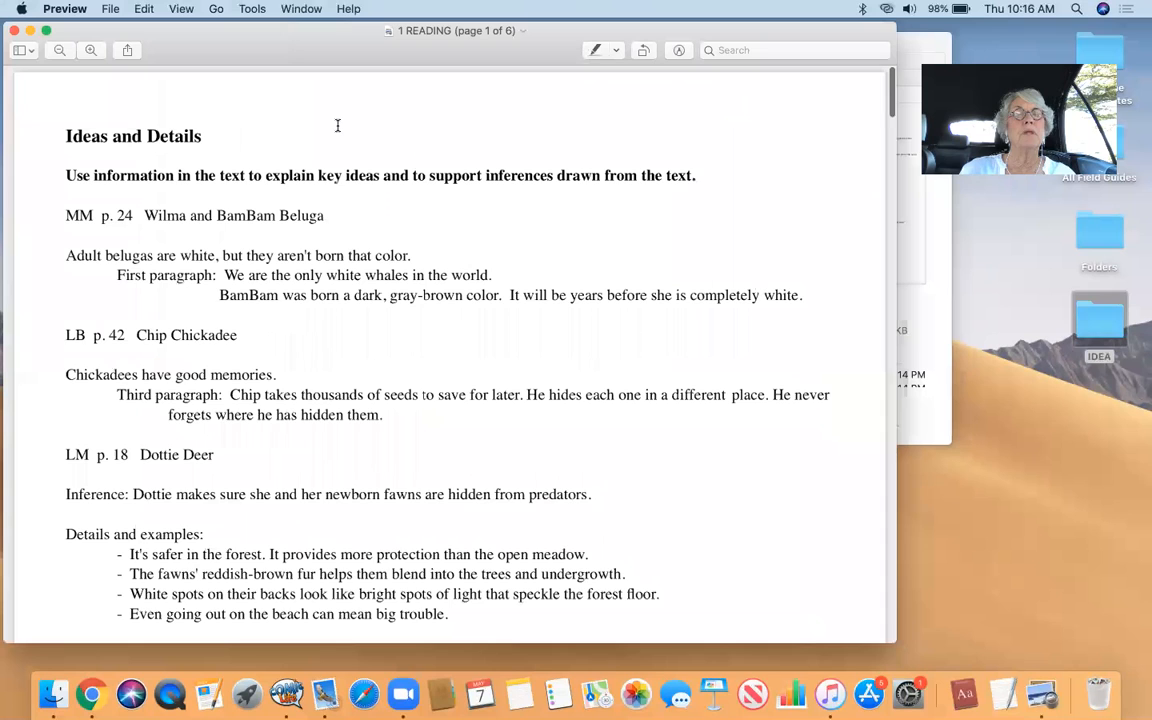
Scroll page 1 of 1 READING down to the WB p. 32 Grover Grebe section.
scroll(down, 3)
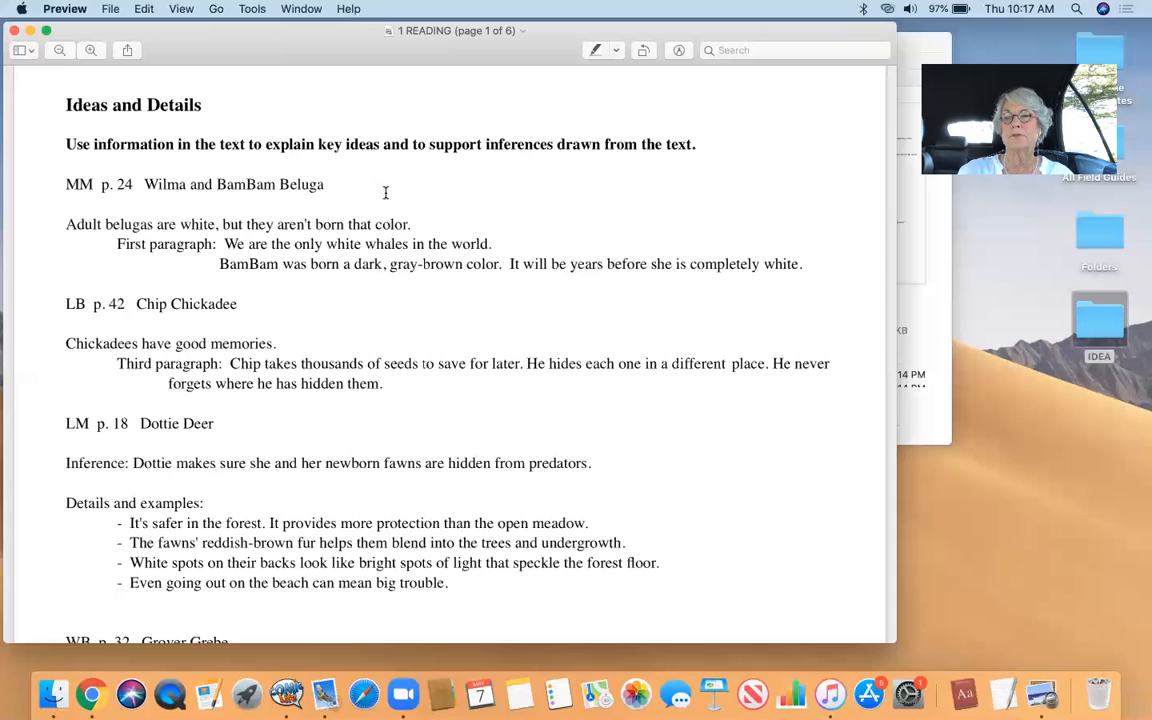
scroll(down, 3)
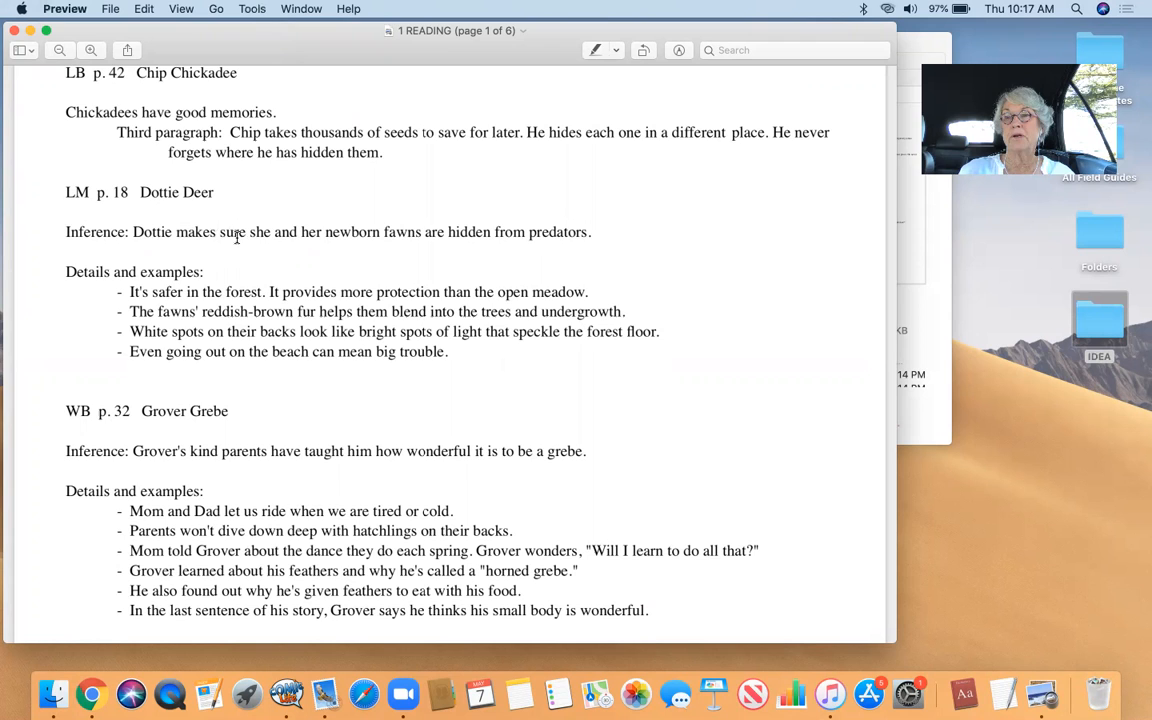
scroll(down, 3)
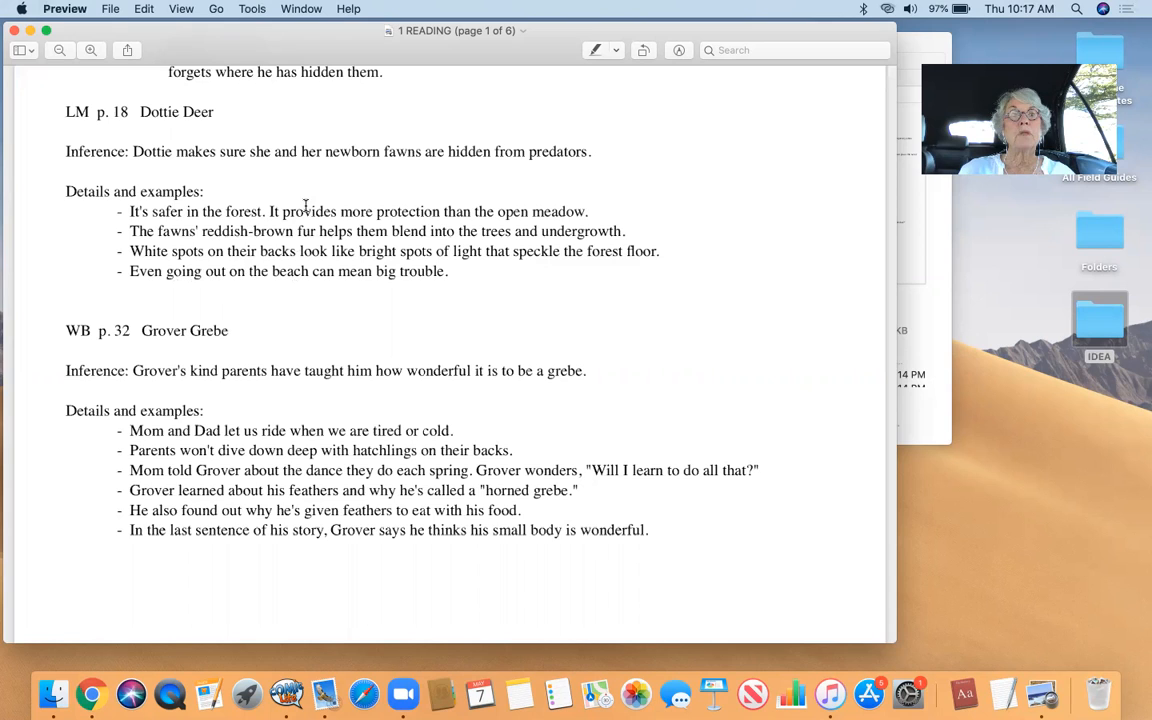
mouse_move(302, 268)
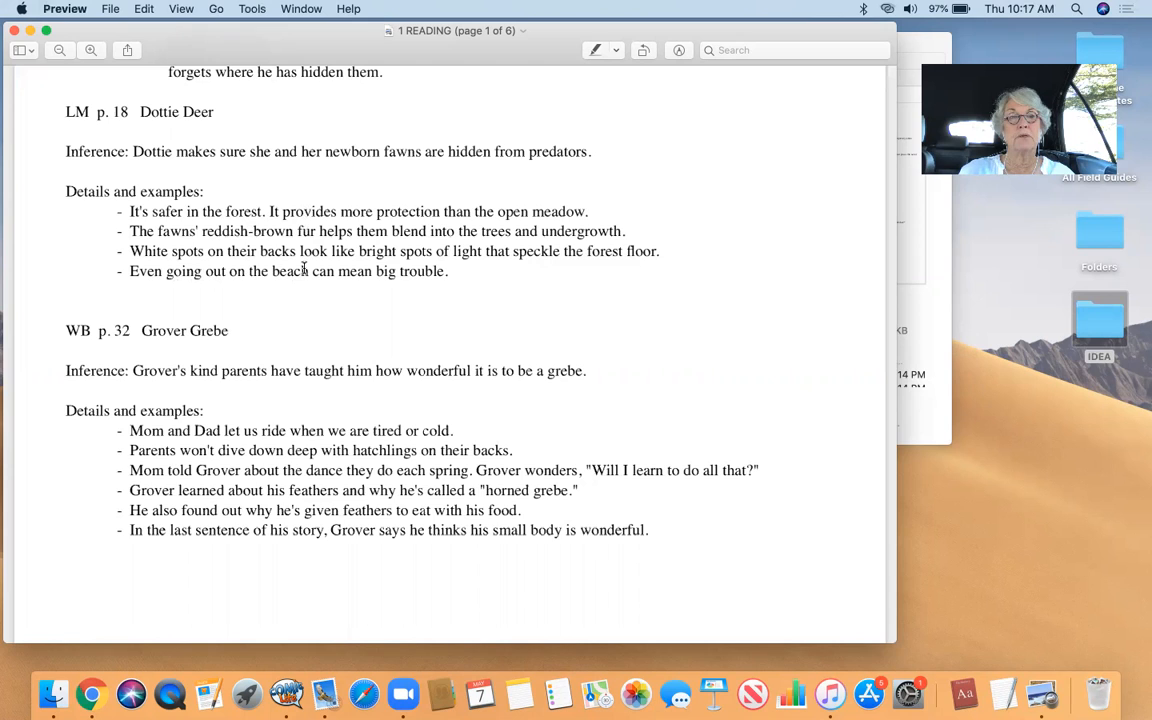
scroll(down, 3)
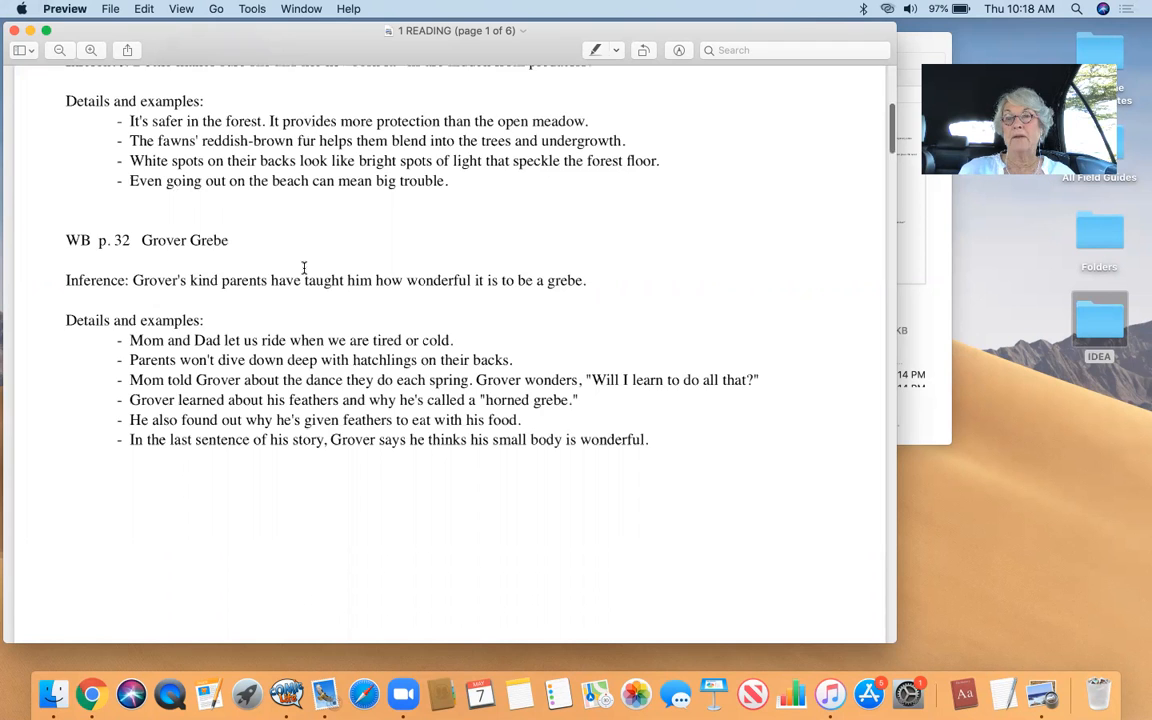
Scroll through pages 2 and 3 to the Oscar Owl and Madeline Mink cause-effect examples.
scroll(down, 3)
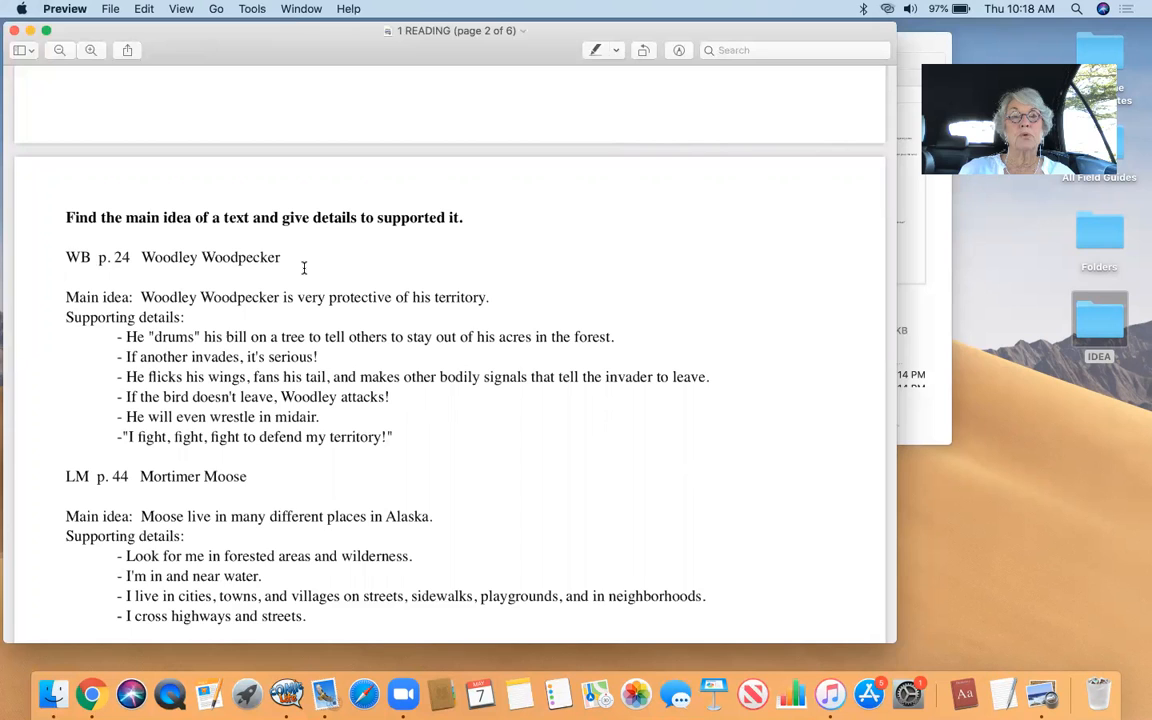
scroll(down, 3)
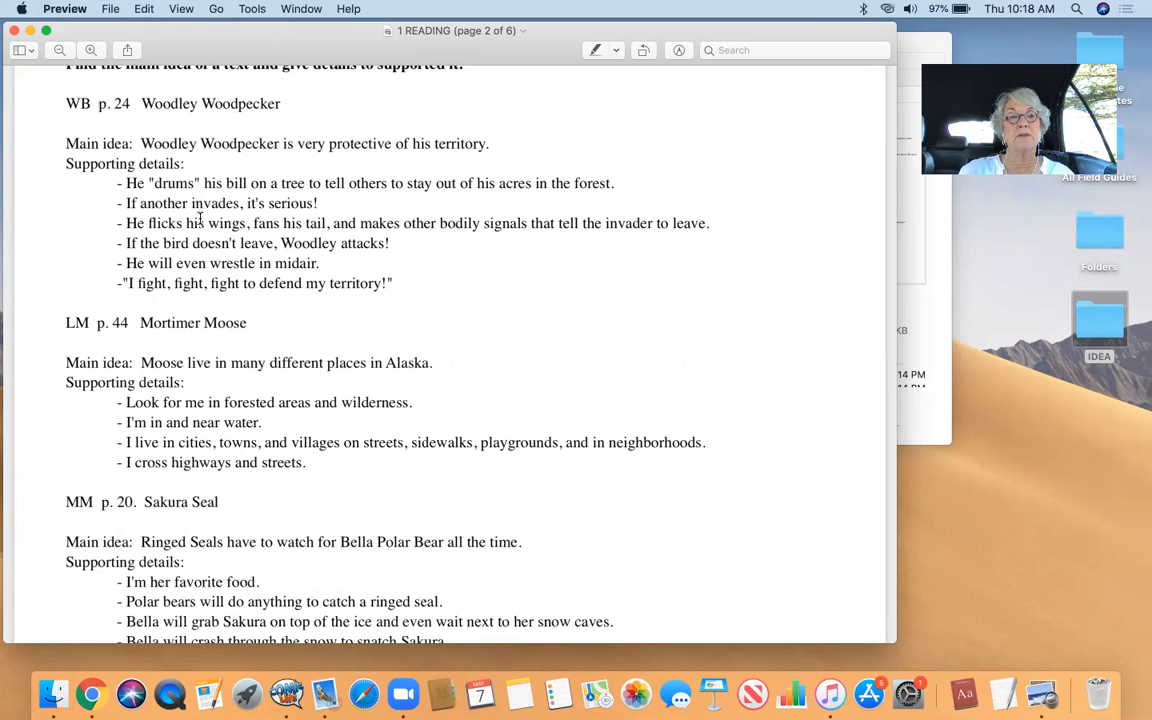
scroll(down, 3)
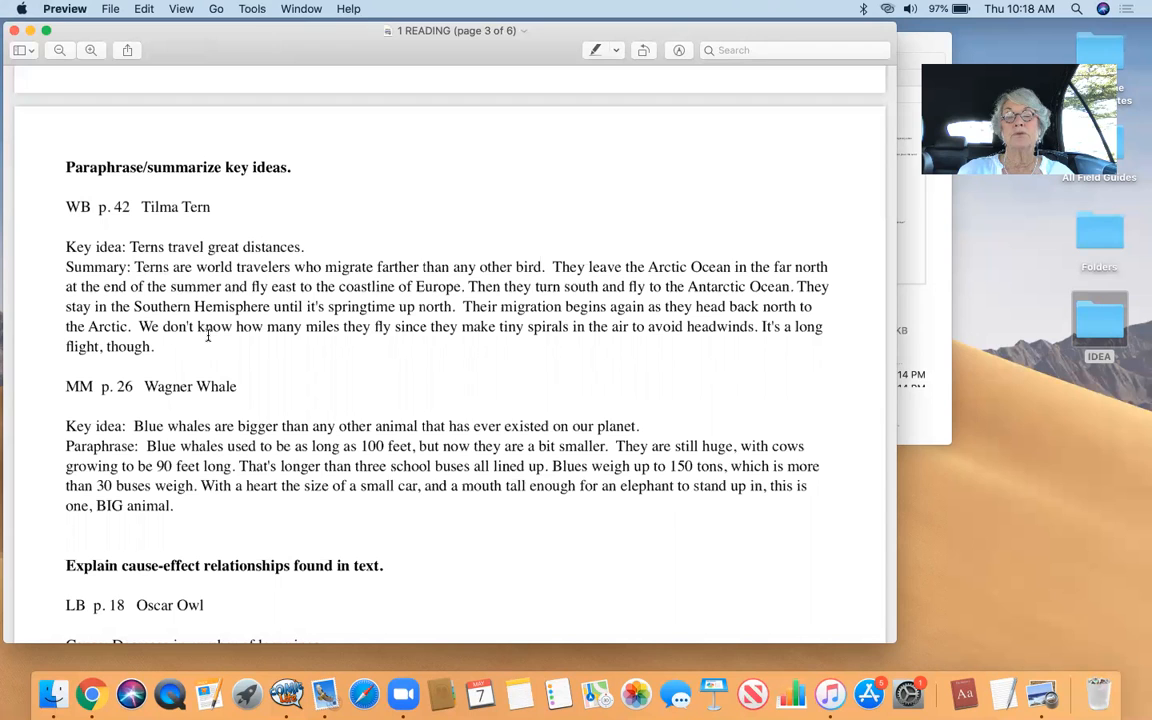
scroll(down, 3)
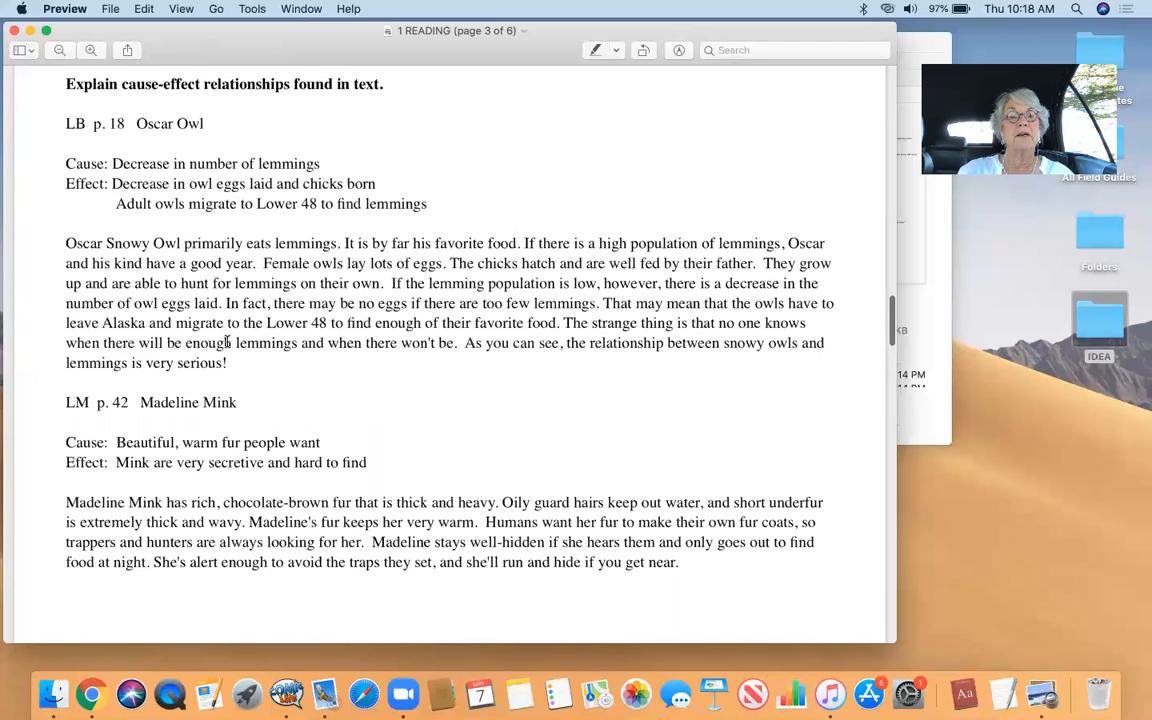
Review page 4's sequence, comparison and problem/solution examples in 1 READING.
scroll(down, 3)
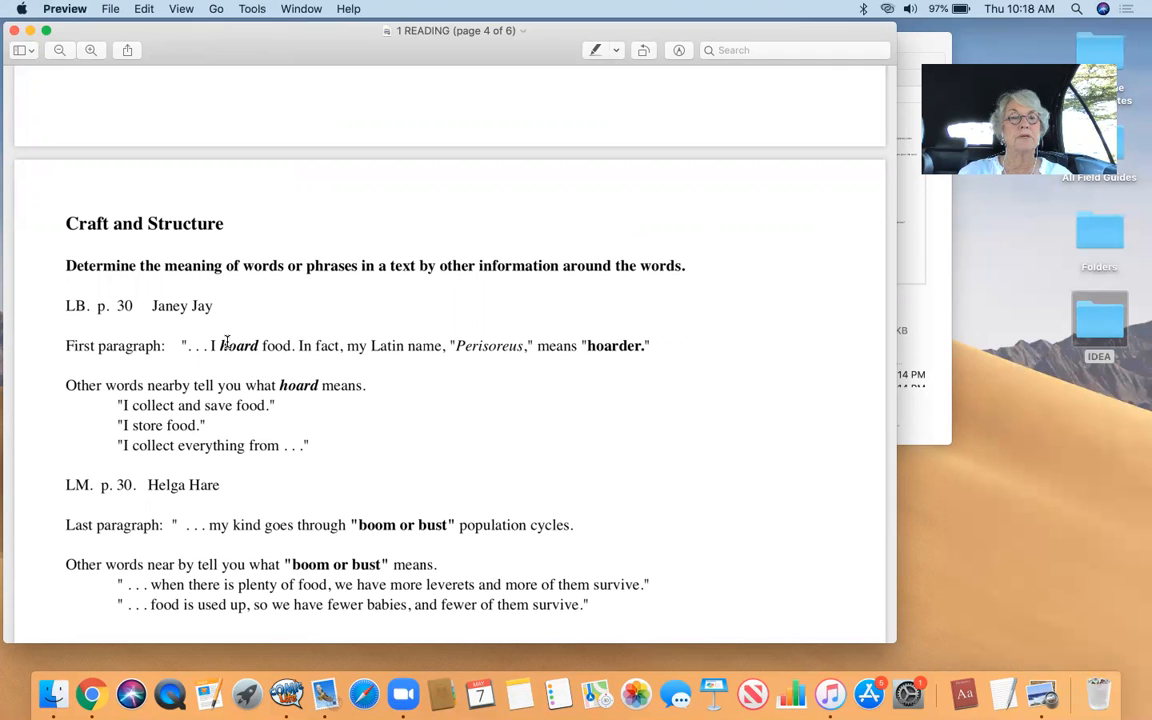
scroll(down, 3)
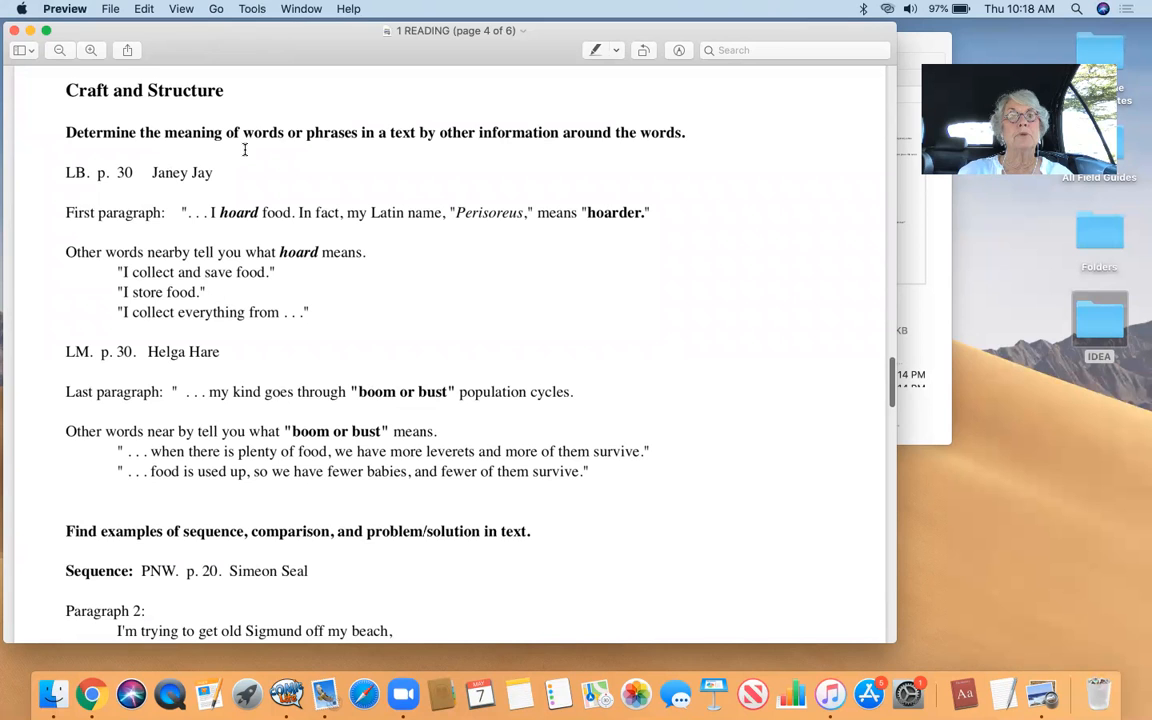
scroll(down, 3)
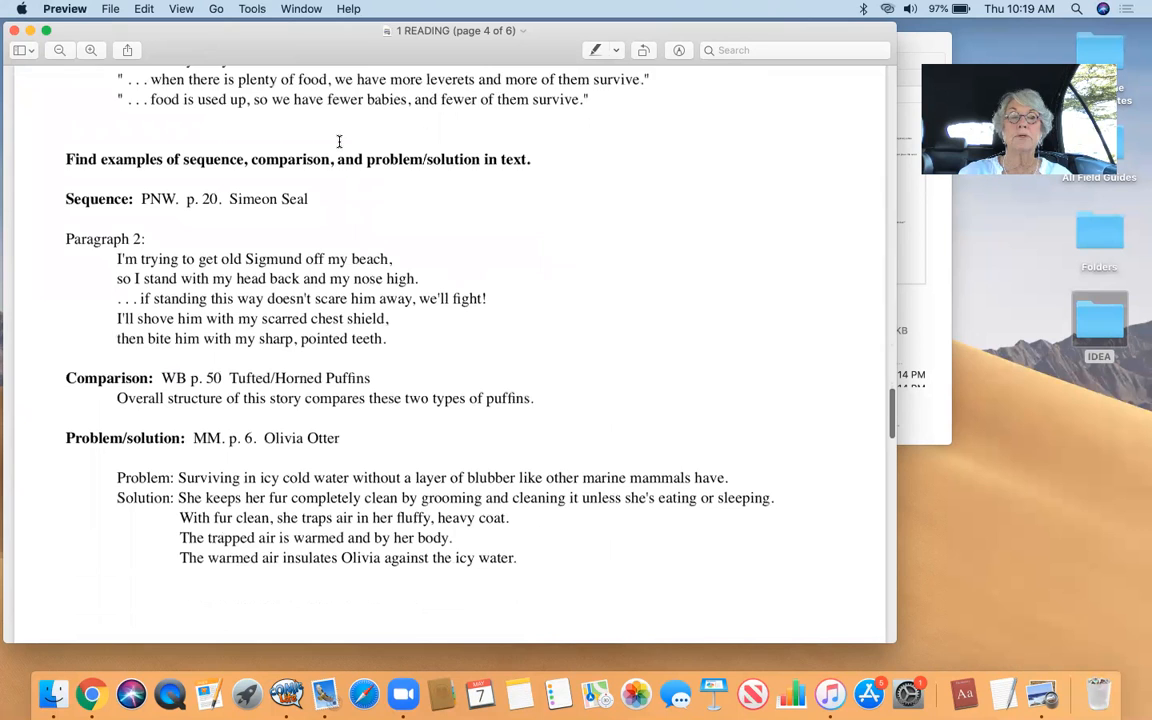
scroll(up, 3)
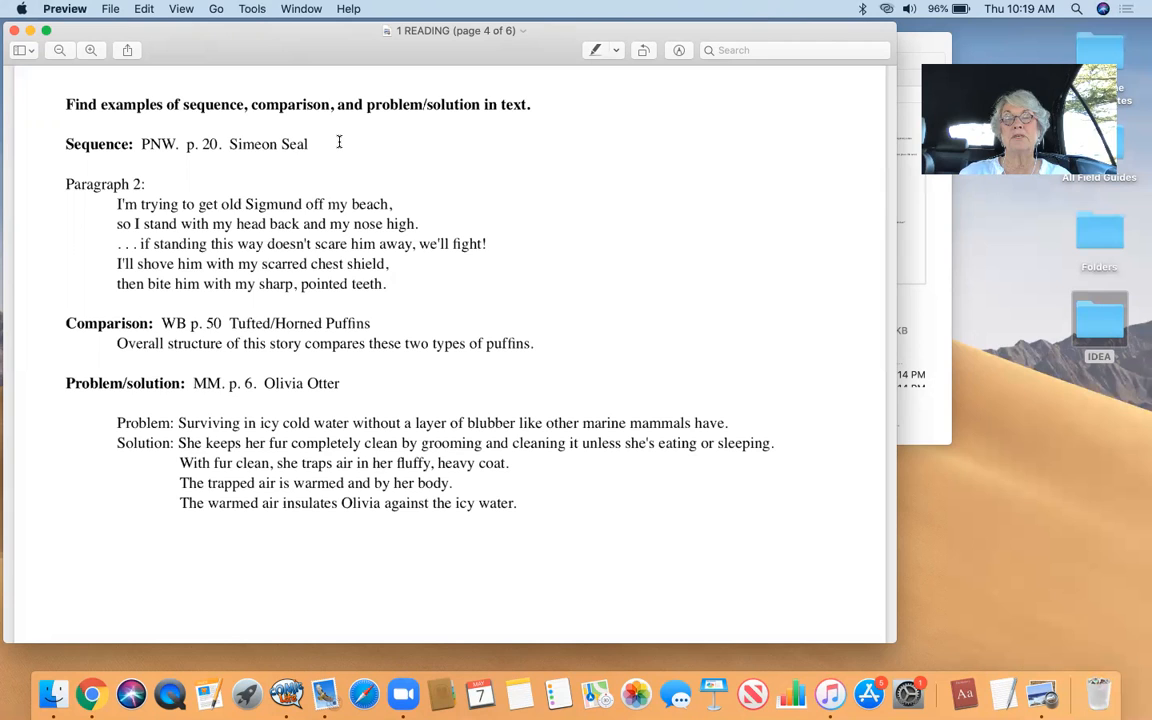
scroll(down, 3)
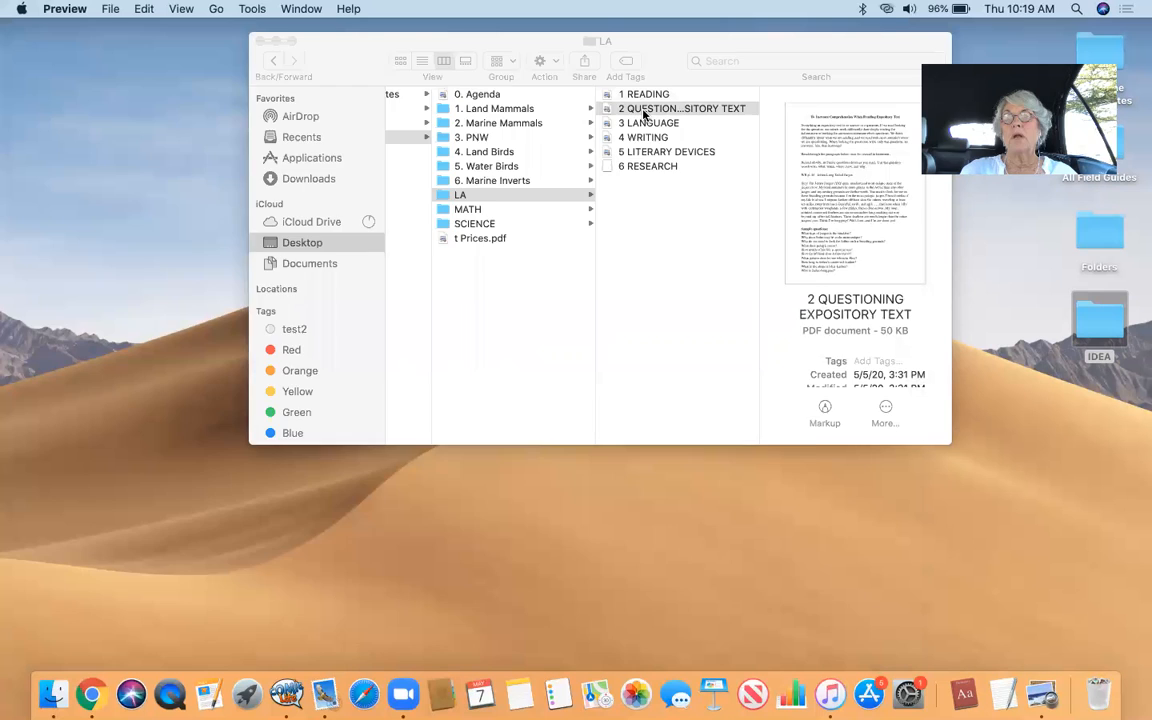
Launch the 2 QUESTIONING EXPOSITORY TEXT PDF in Preview from Finder's column view.
double_click(683, 108)
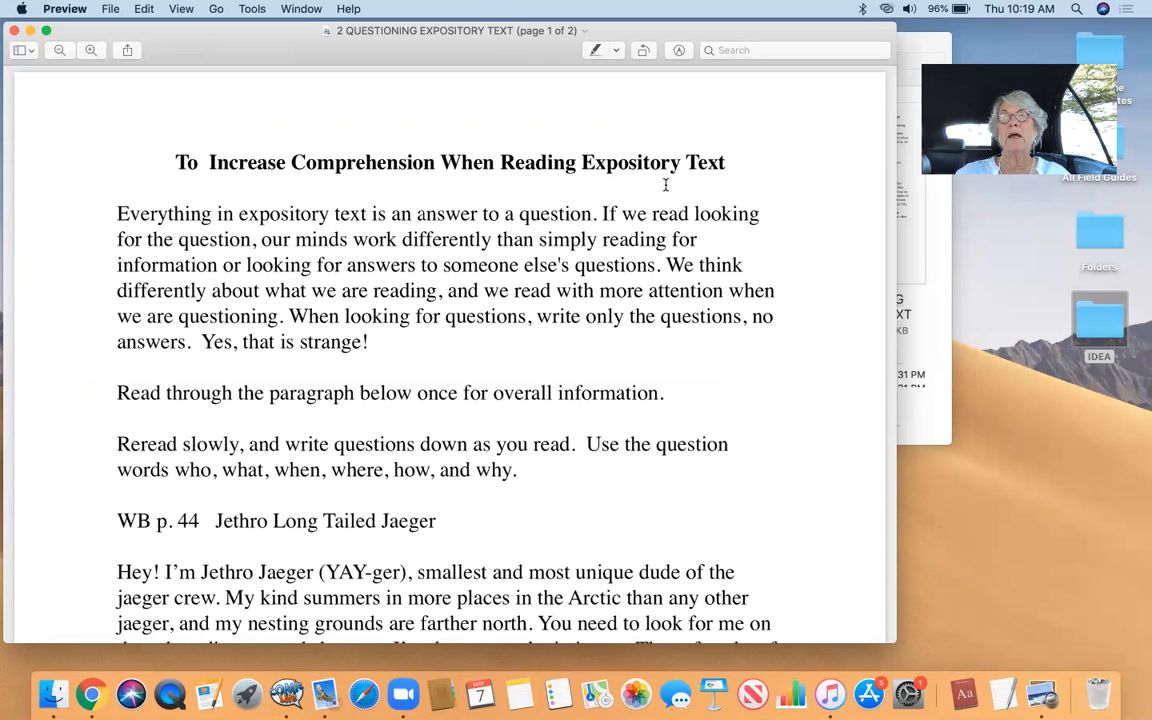
Read page 1 past the Jethro Long Tailed Jaeger passage to the Sample questions heading.
scroll(down, 3)
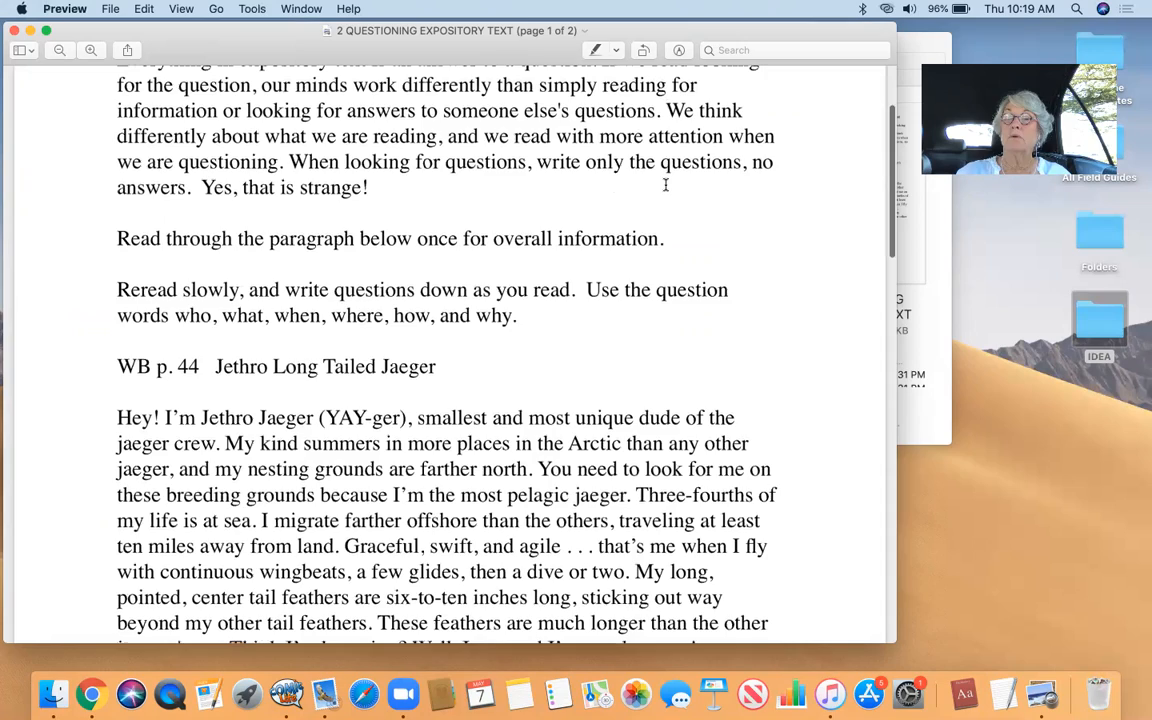
scroll(up, 3)
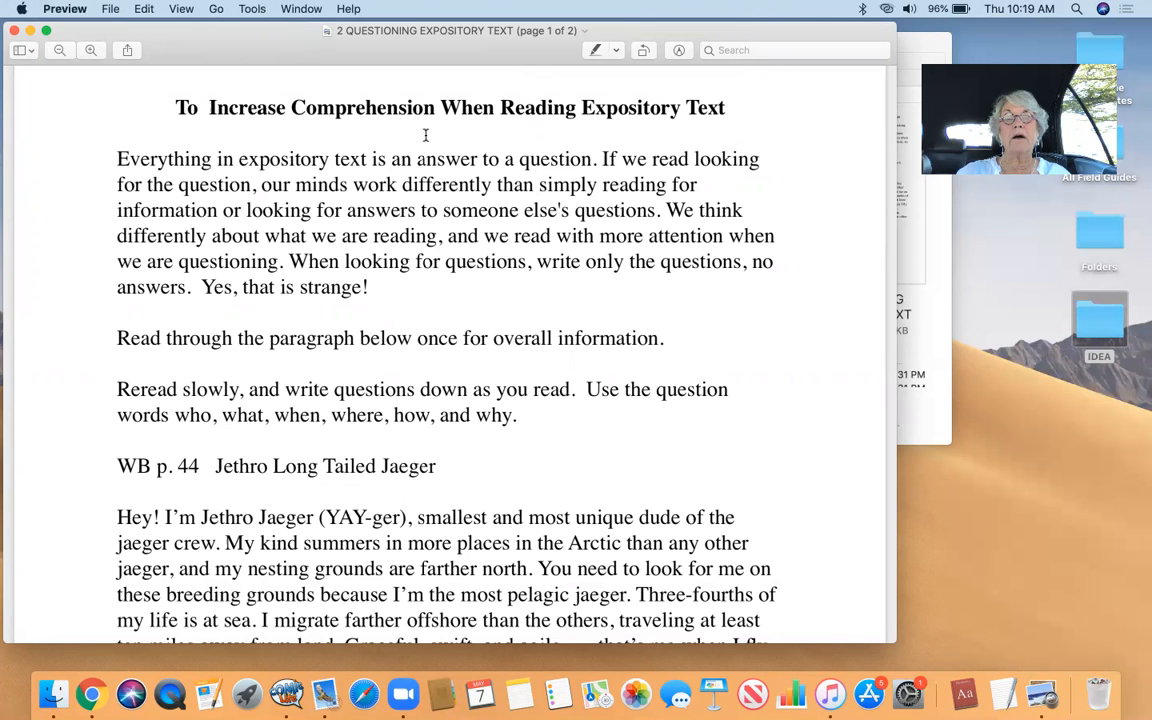
scroll(down, 3)
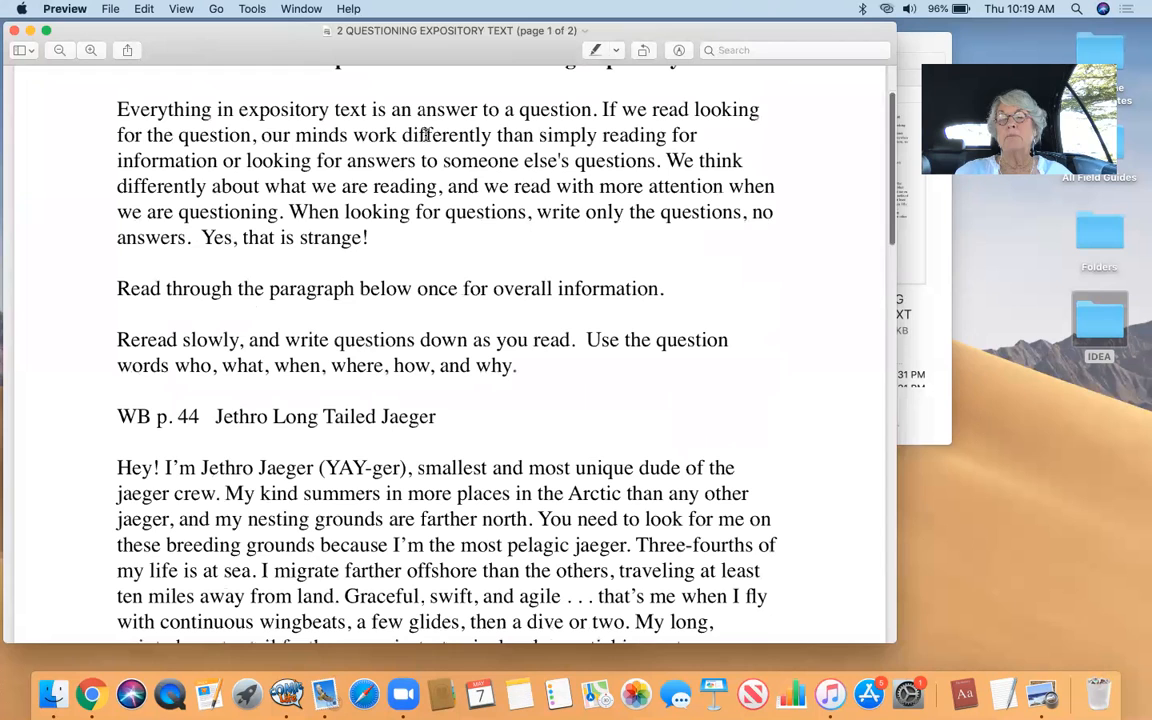
scroll(up, 3)
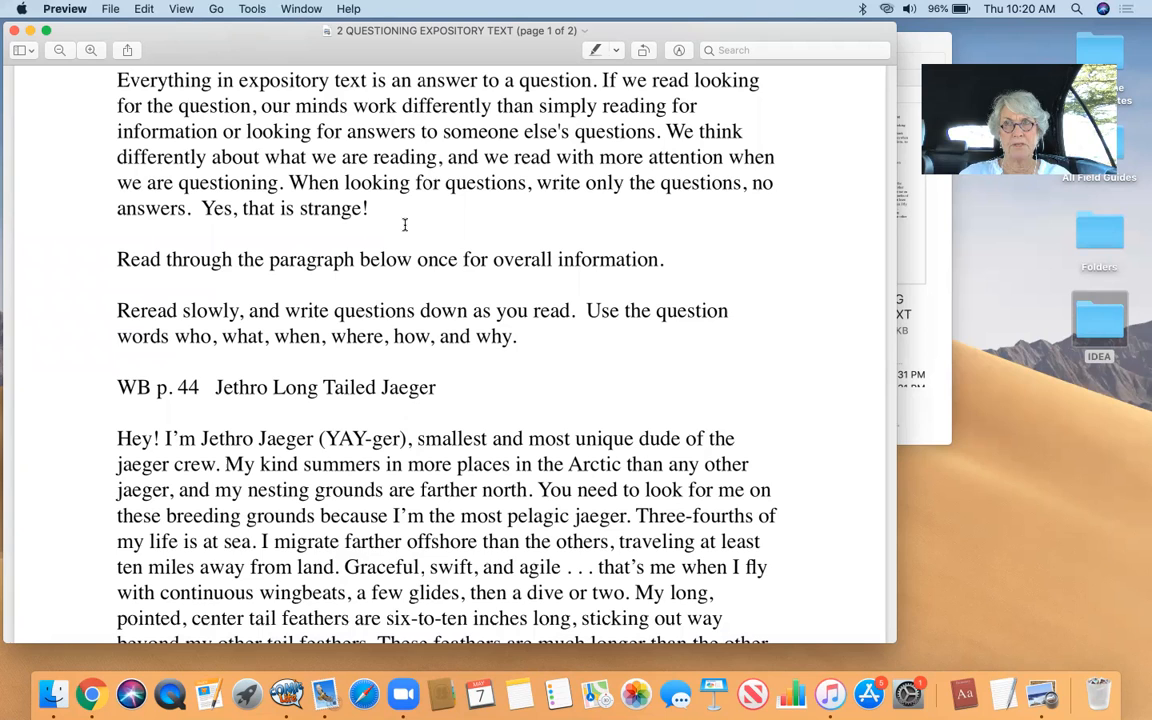
scroll(down, 3)
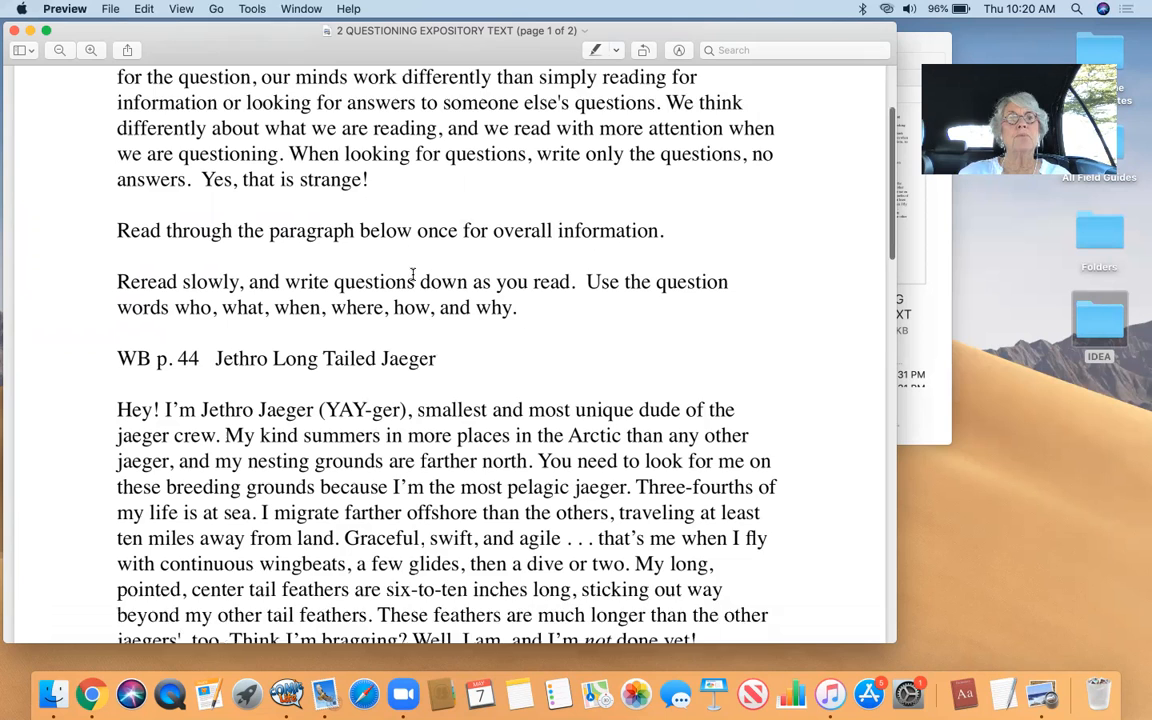
scroll(down, 3)
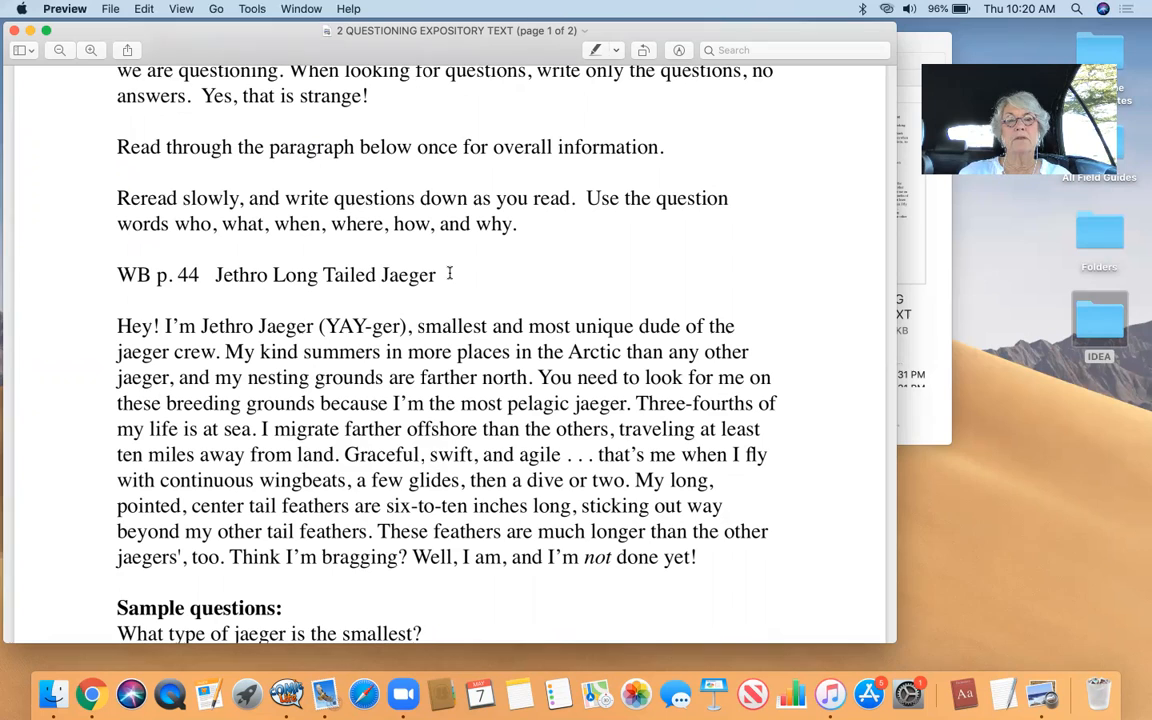
Scroll through the sample questions and page 2's Eric Elk passage to the end.
scroll(down, 3)
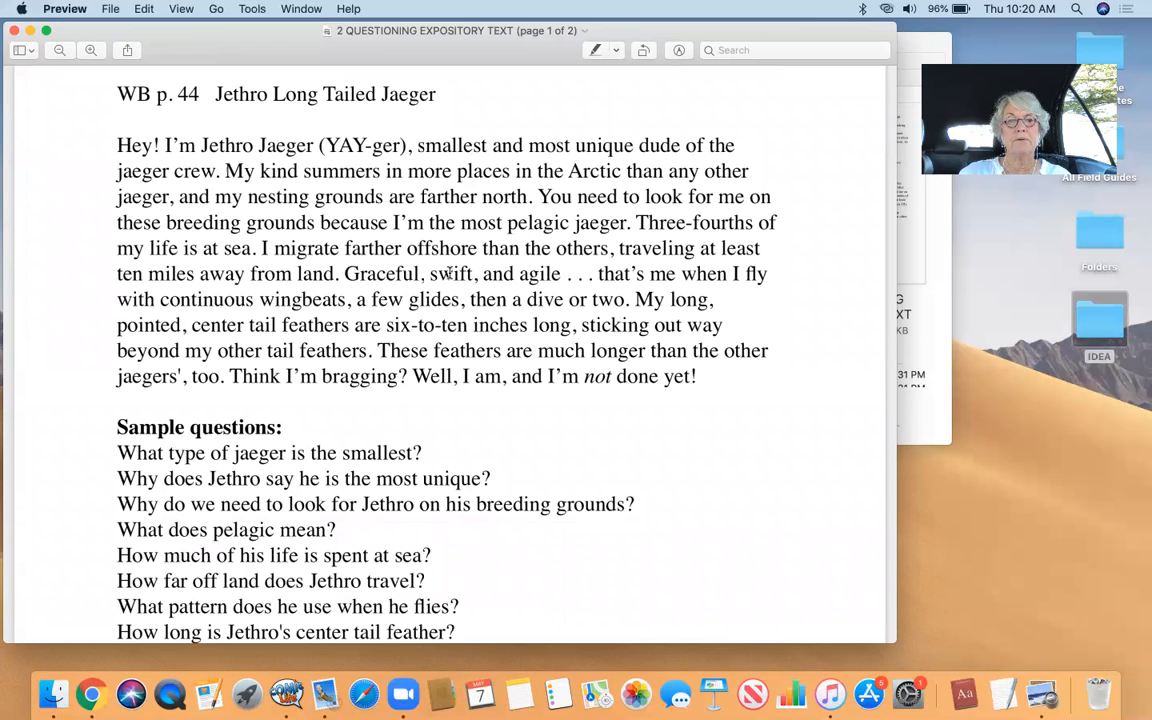
scroll(down, 3)
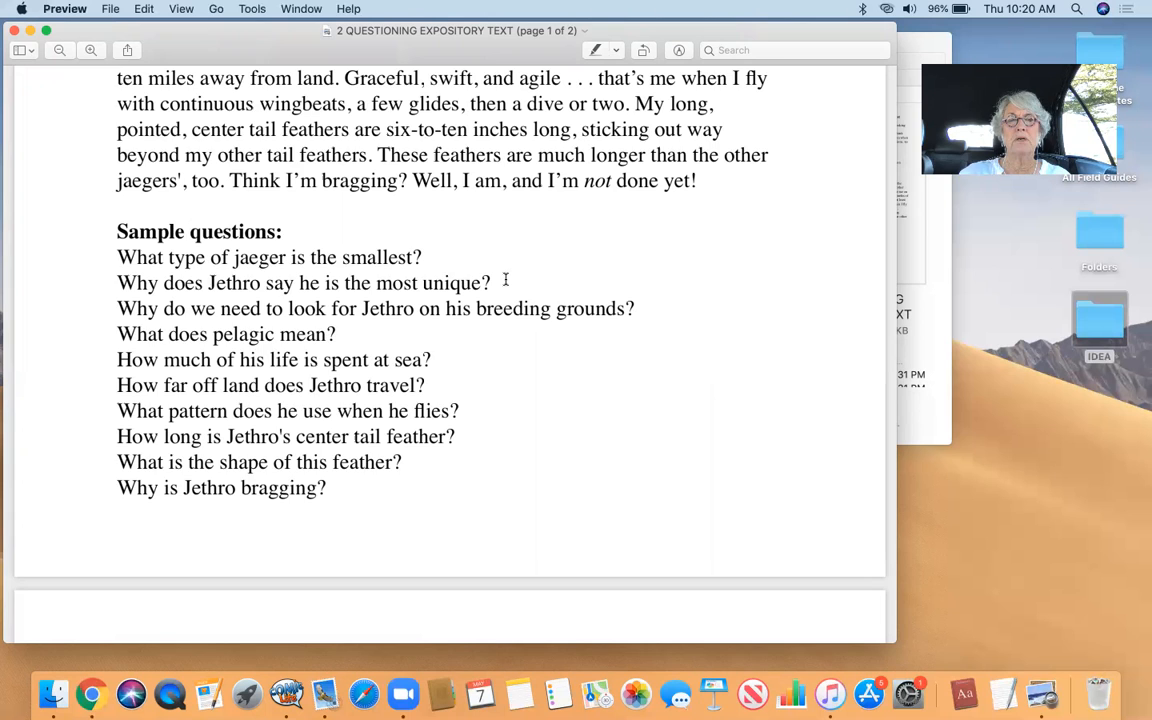
scroll(down, 3)
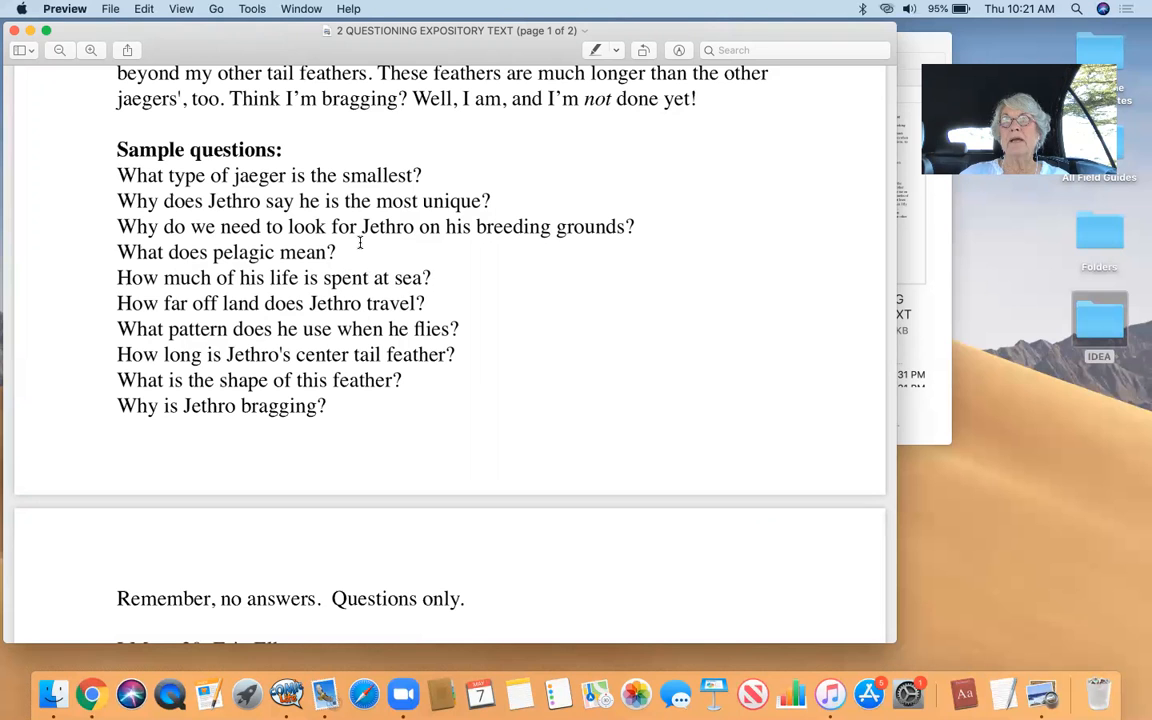
scroll(down, 3)
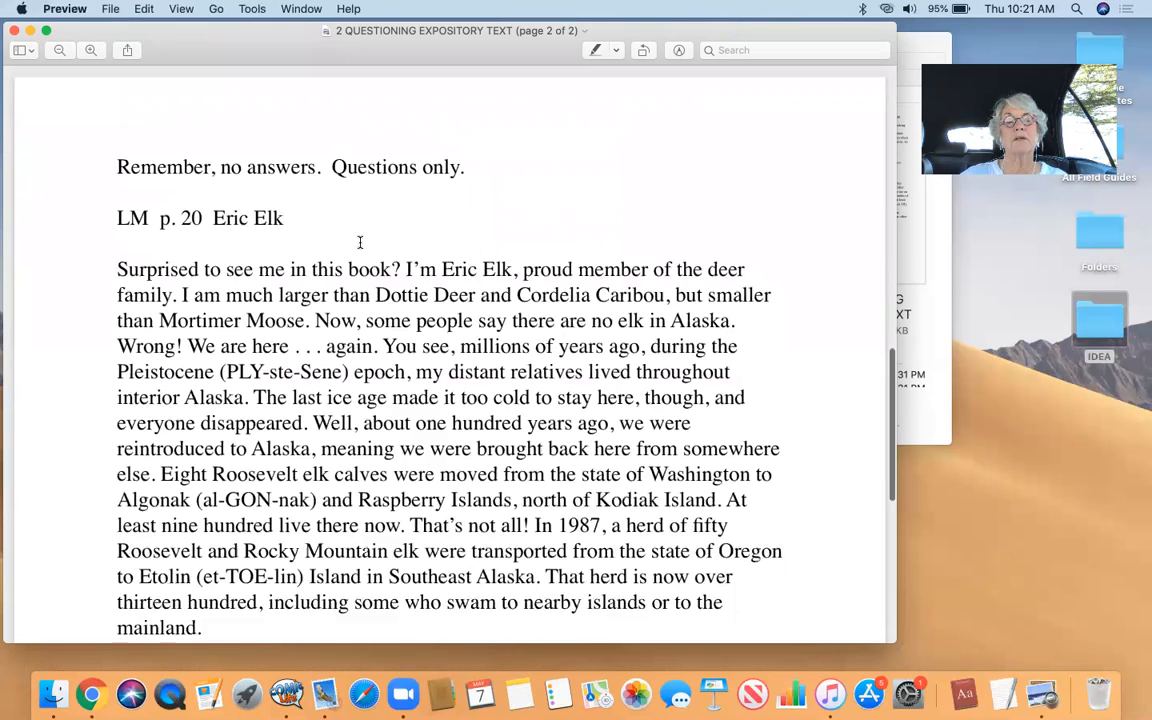
scroll(down, 3)
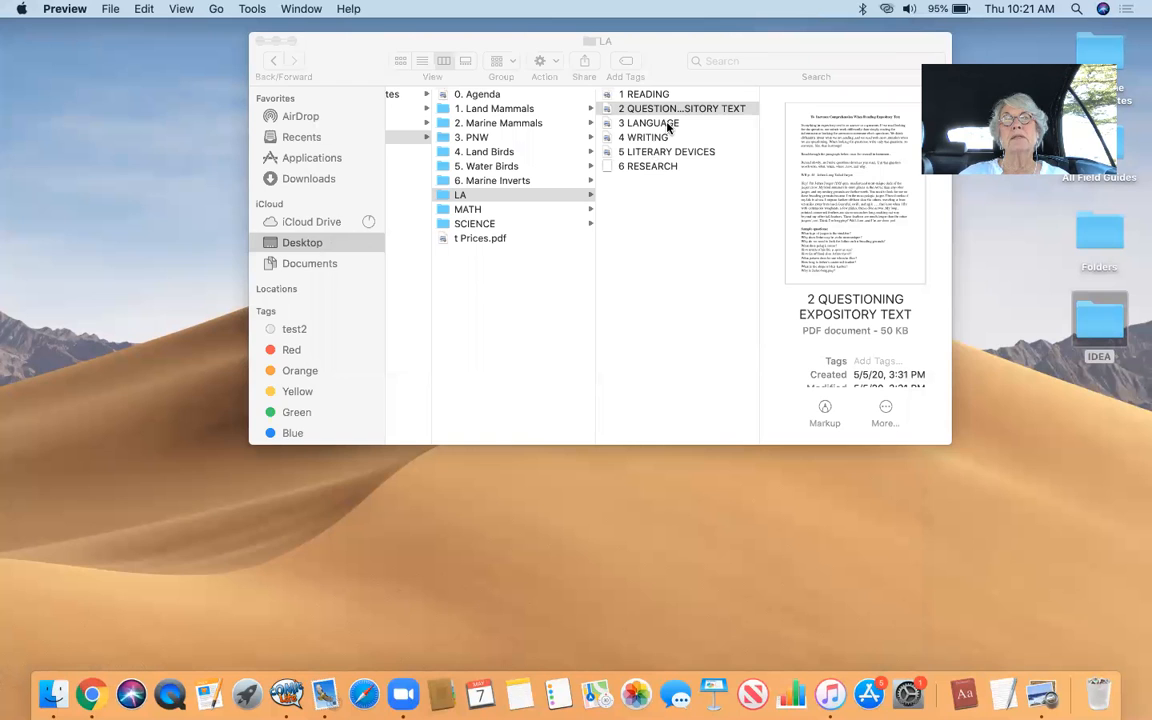
Launch the 3 LANGUAGE PDF in Preview from Finder's LA column view.
double_click(648, 122)
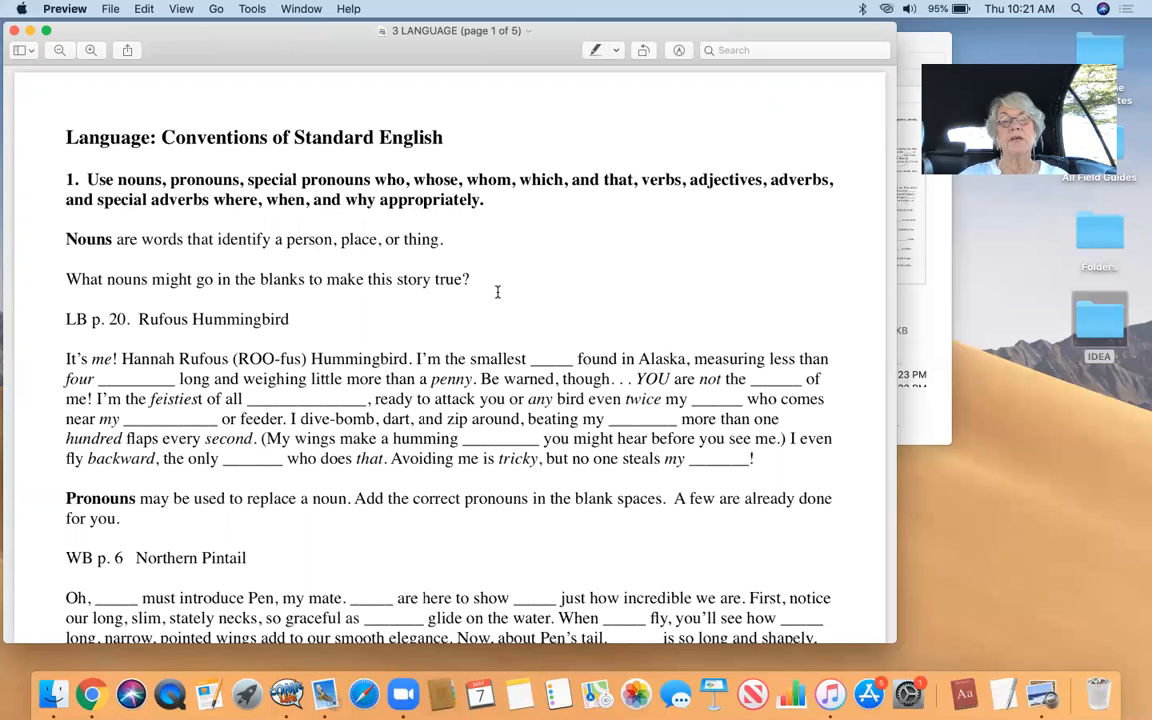
mouse_move(515, 297)
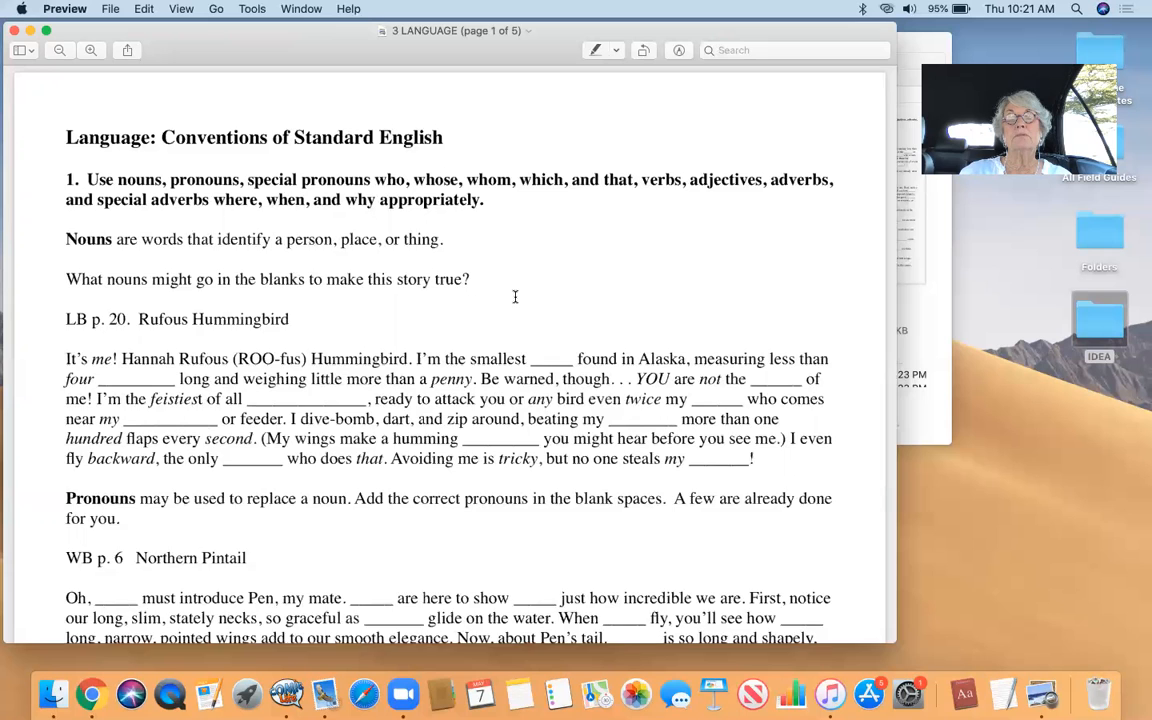
Scroll through 3 LANGUAGE to page 4's run-on sentences and confused-words exercises.
scroll(down, 3)
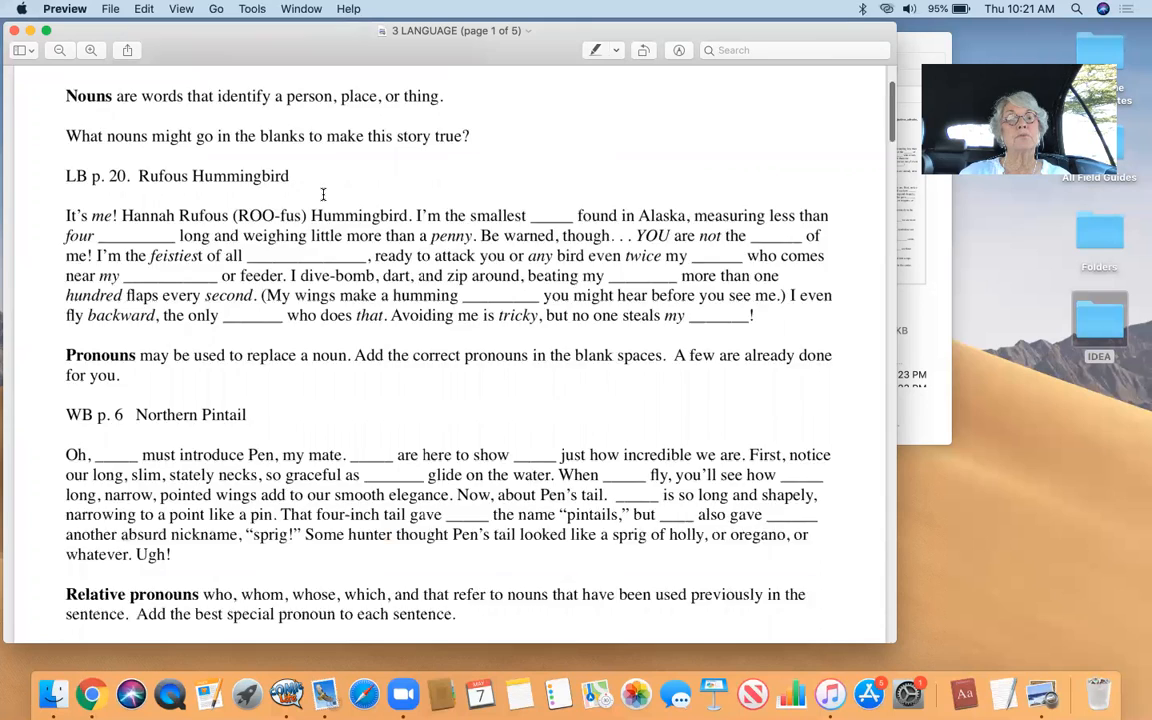
scroll(down, 3)
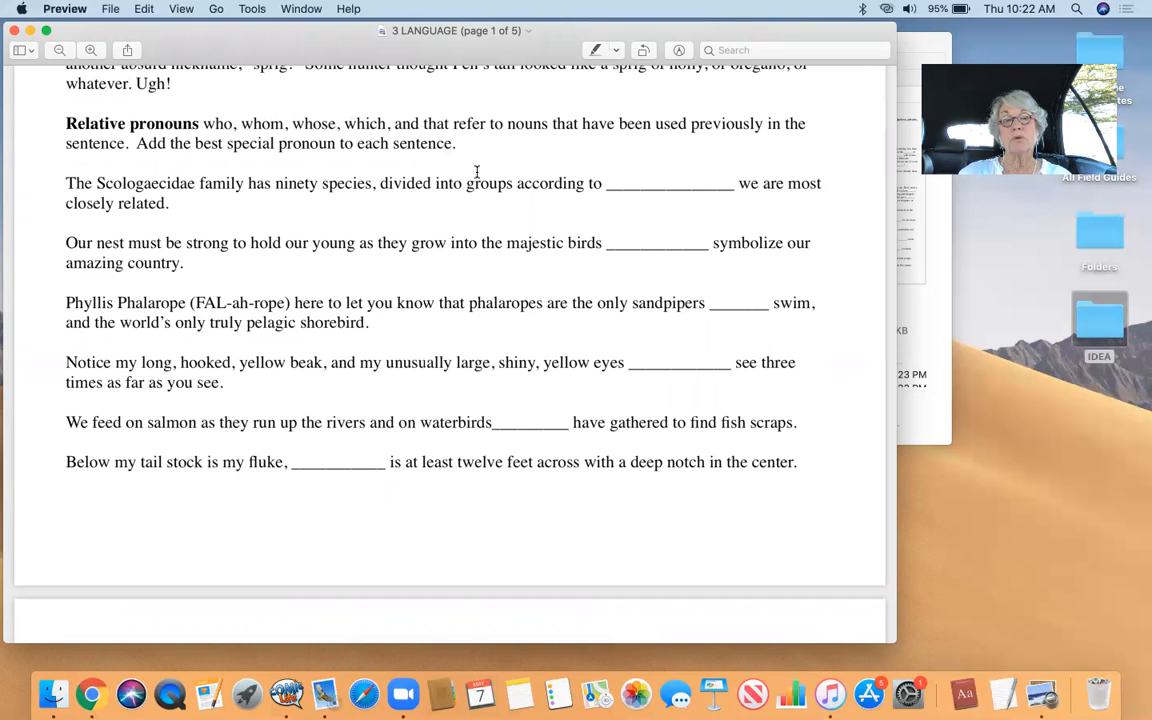
scroll(down, 3)
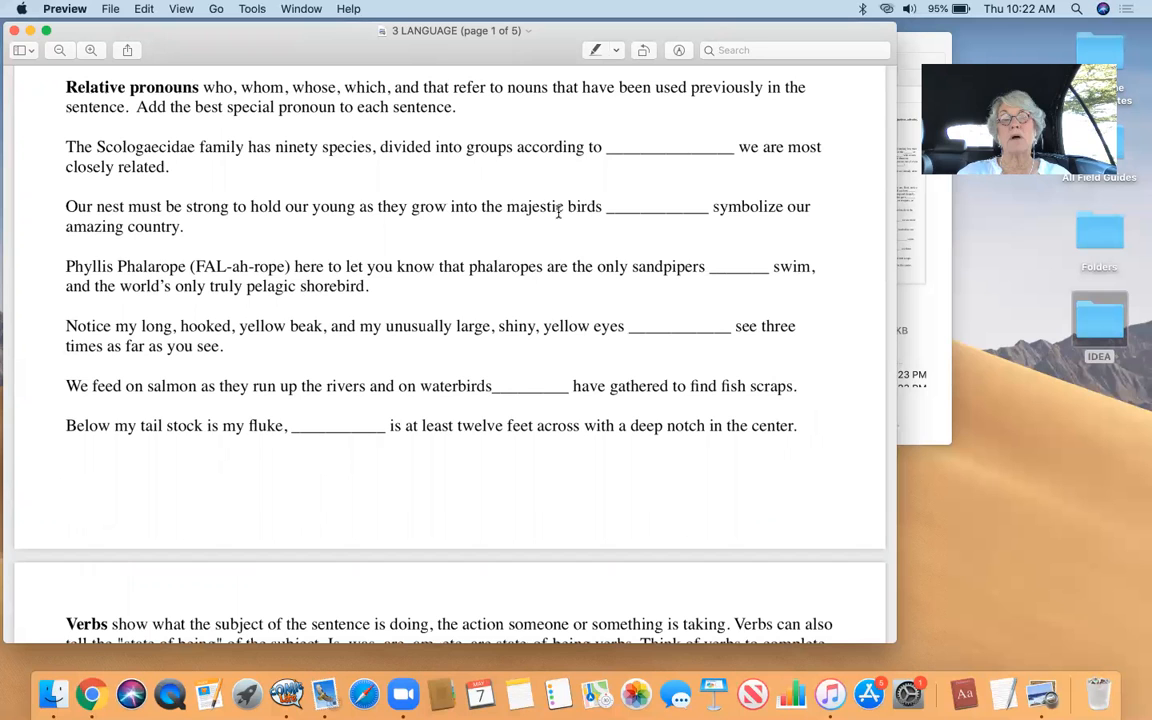
scroll(down, 3)
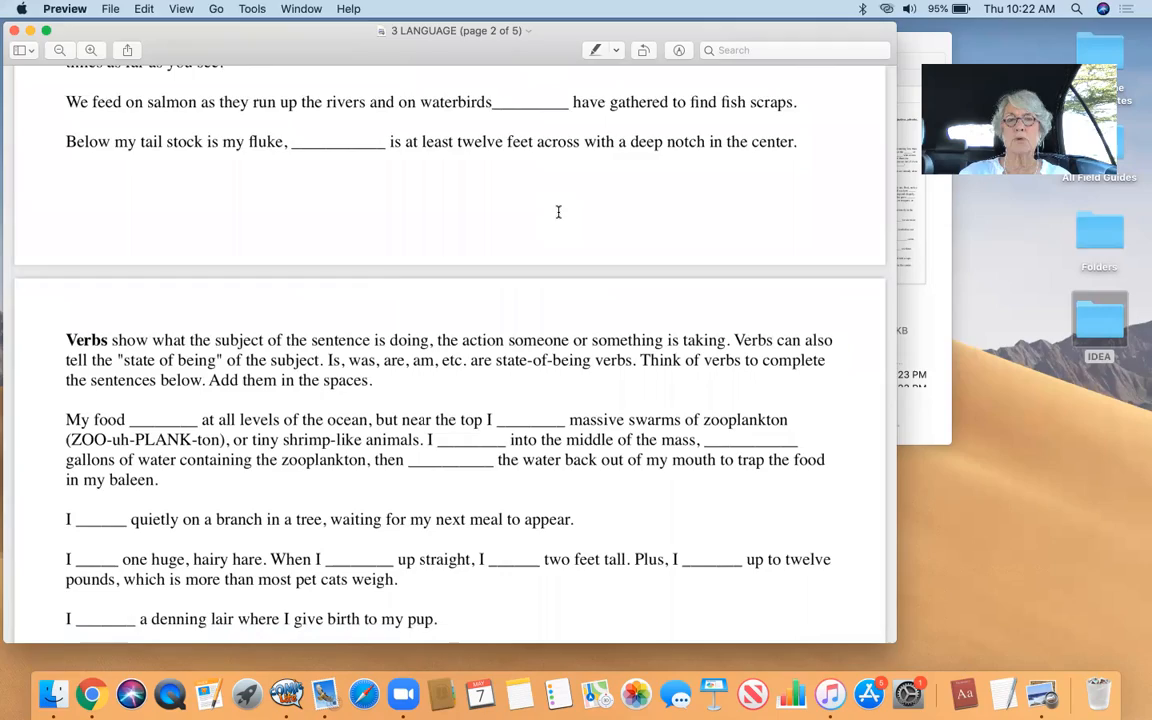
scroll(down, 3)
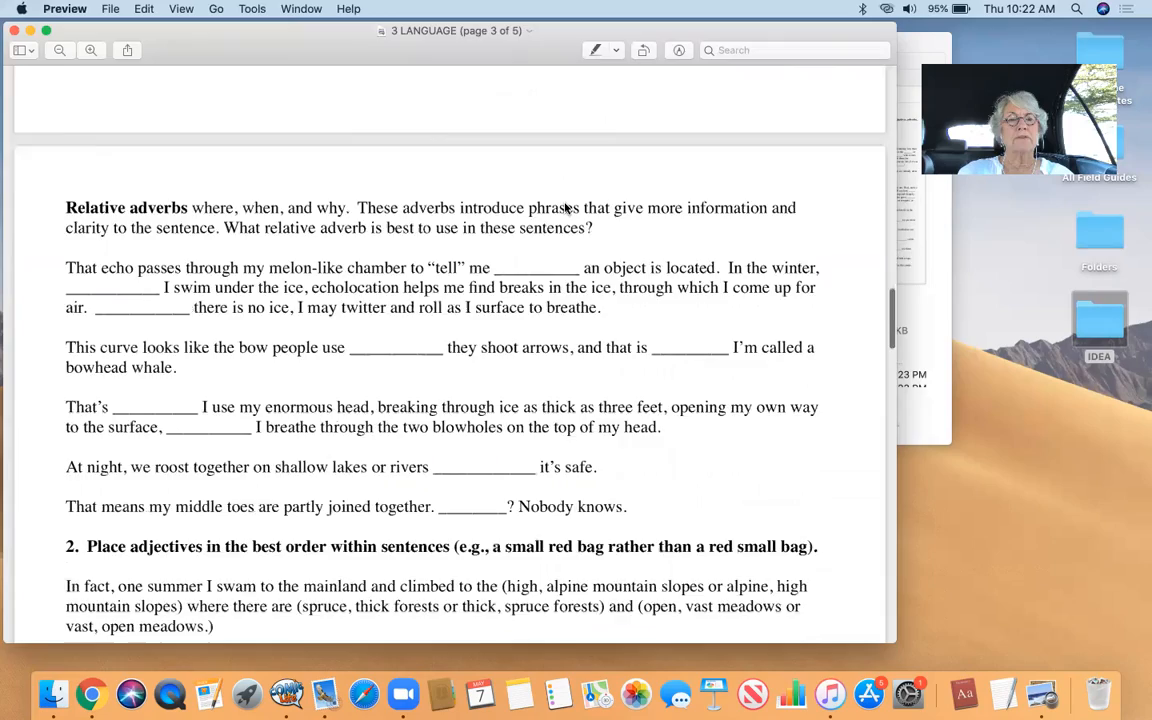
scroll(down, 3)
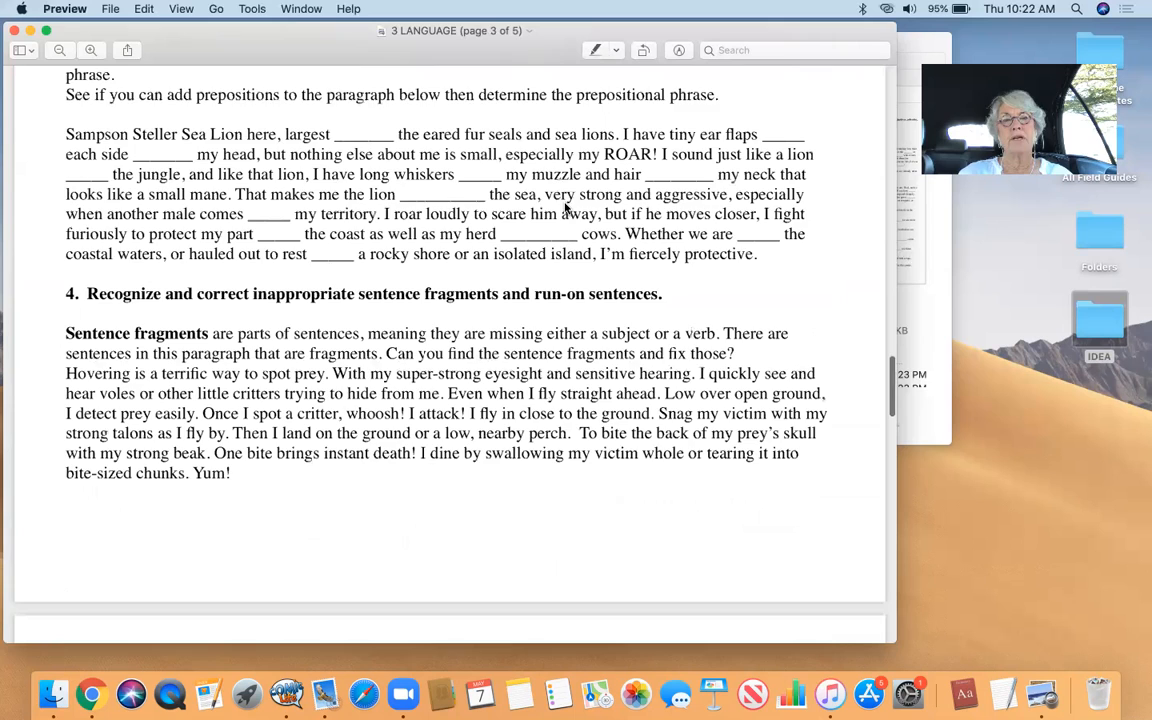
scroll(down, 3)
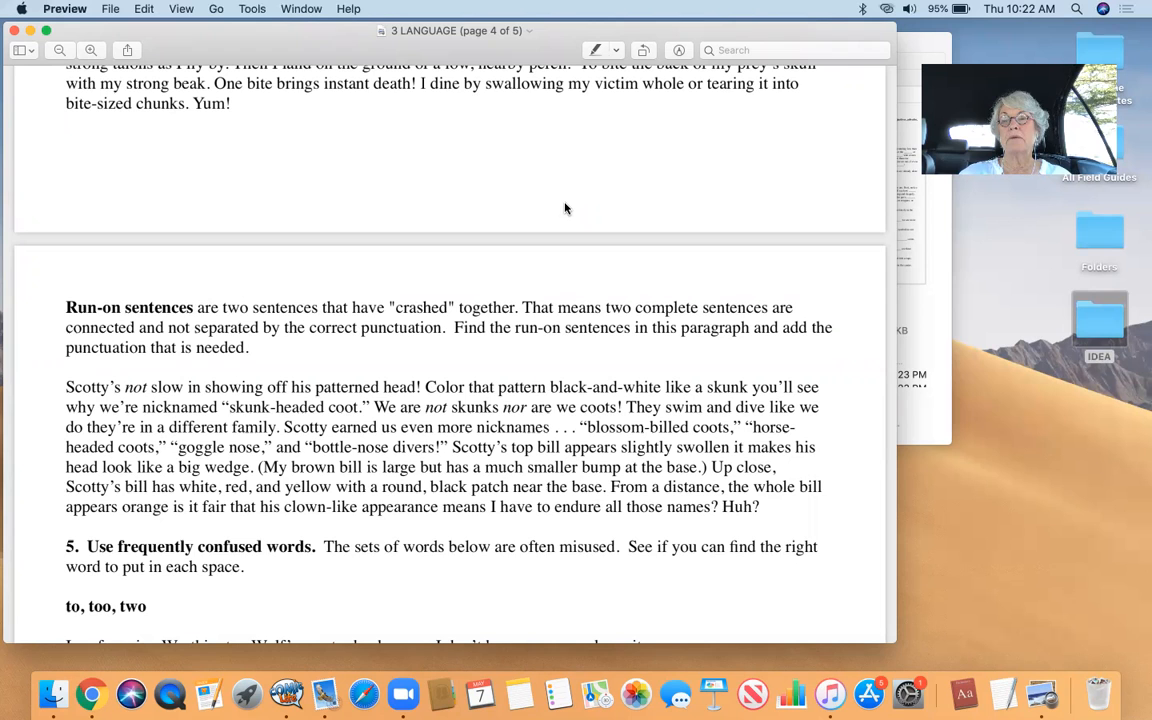
scroll(down, 3)
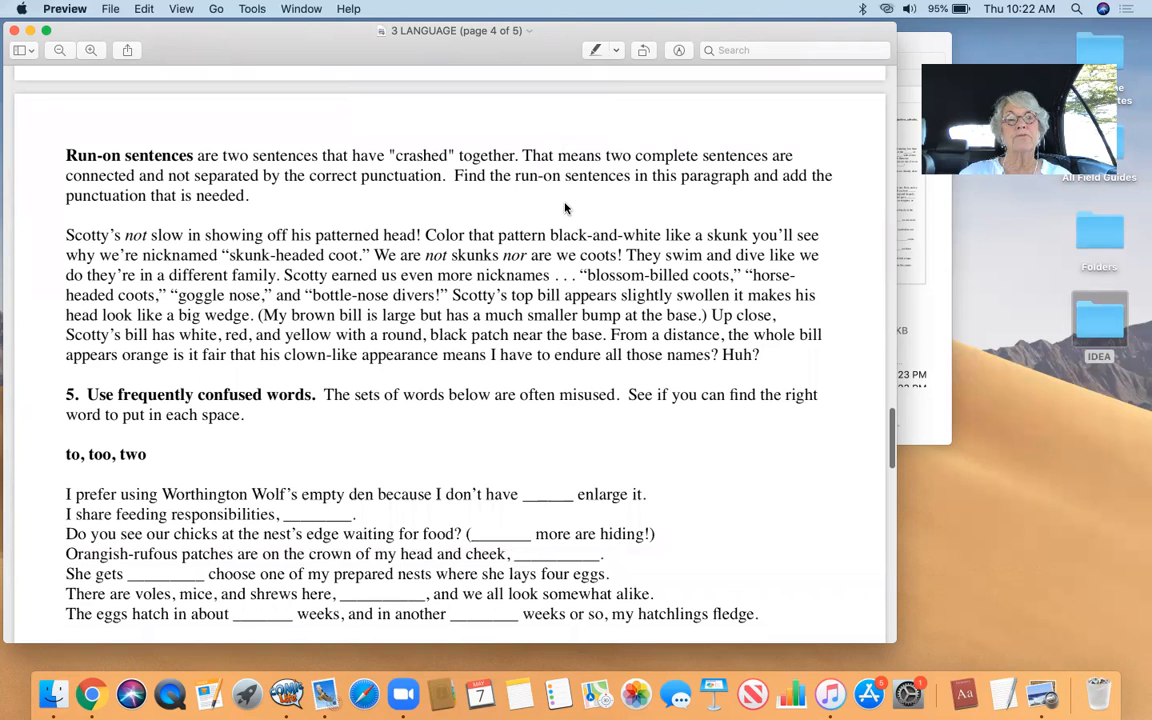
scroll(down, 3)
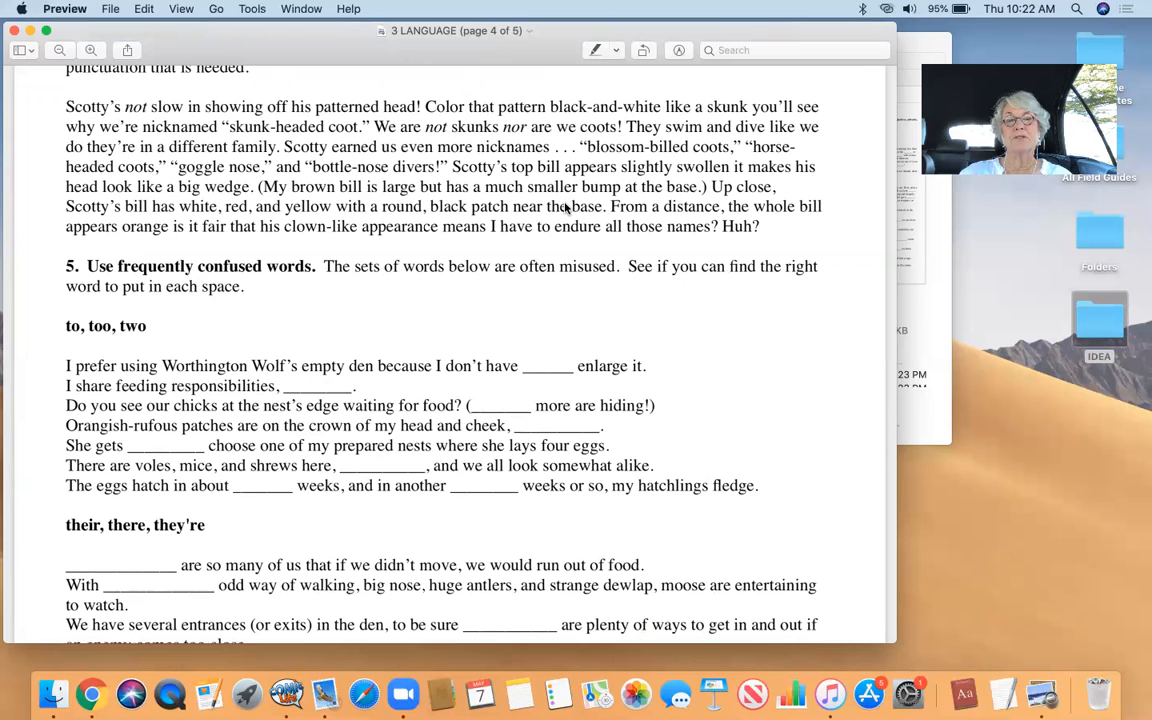
scroll(up, 3)
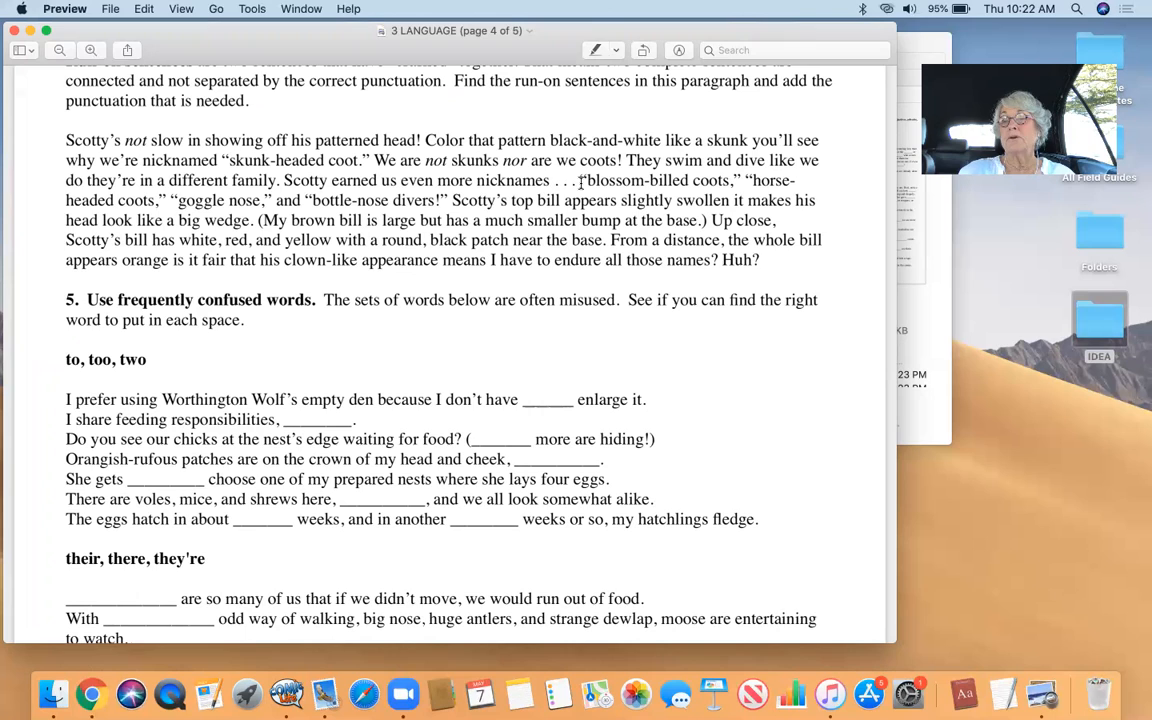
mouse_move(548, 220)
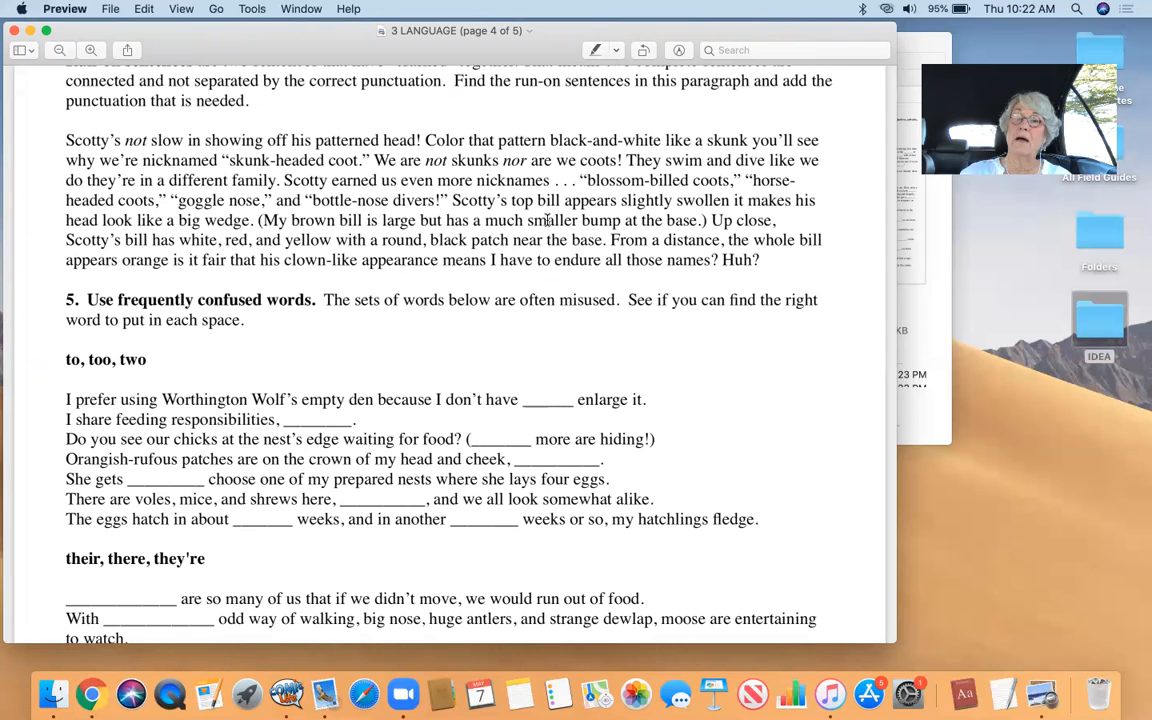
scroll(down, 3)
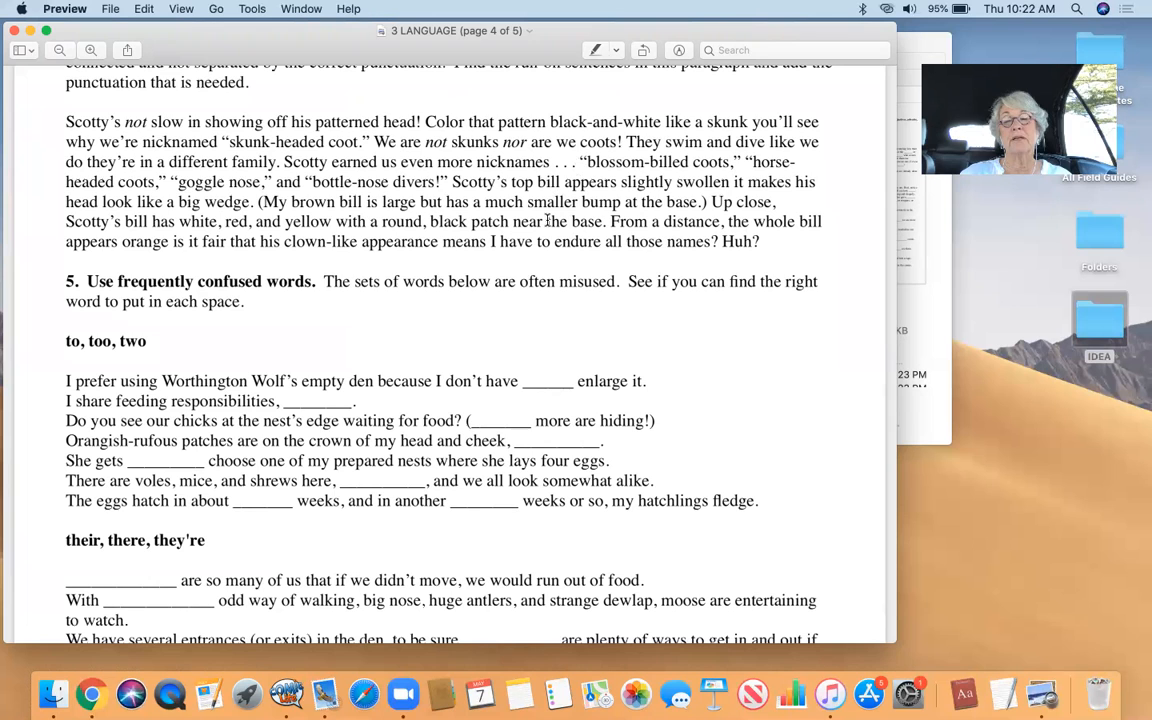
scroll(down, 3)
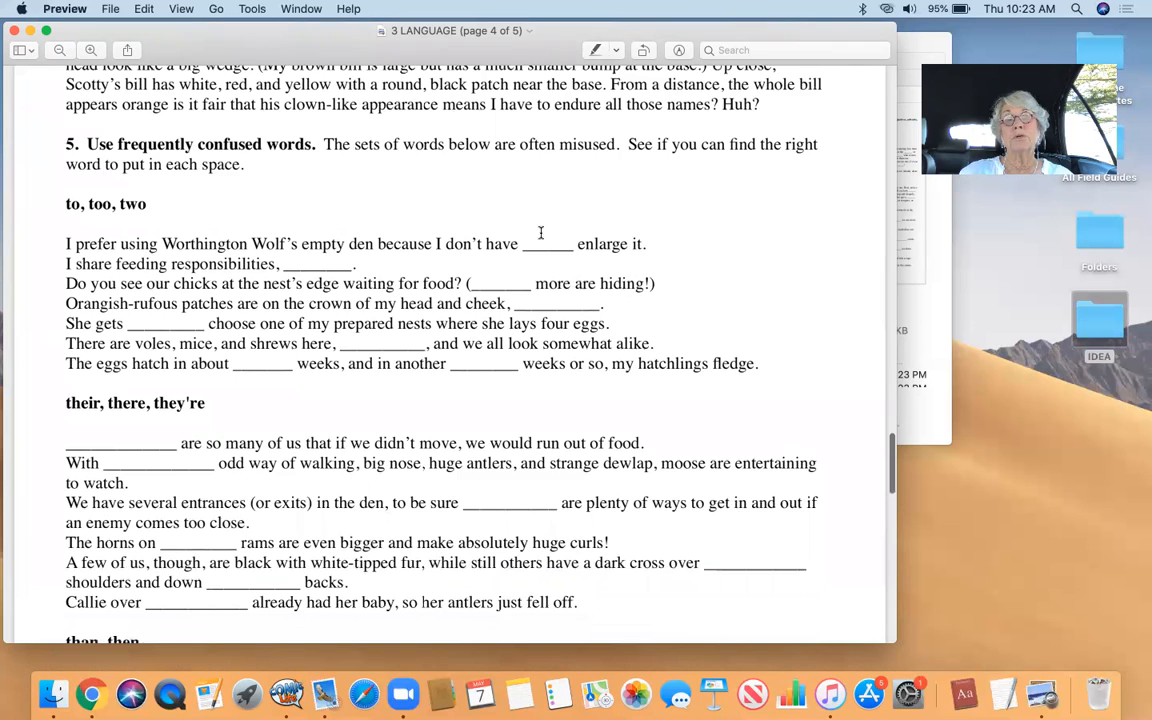
scroll(down, 3)
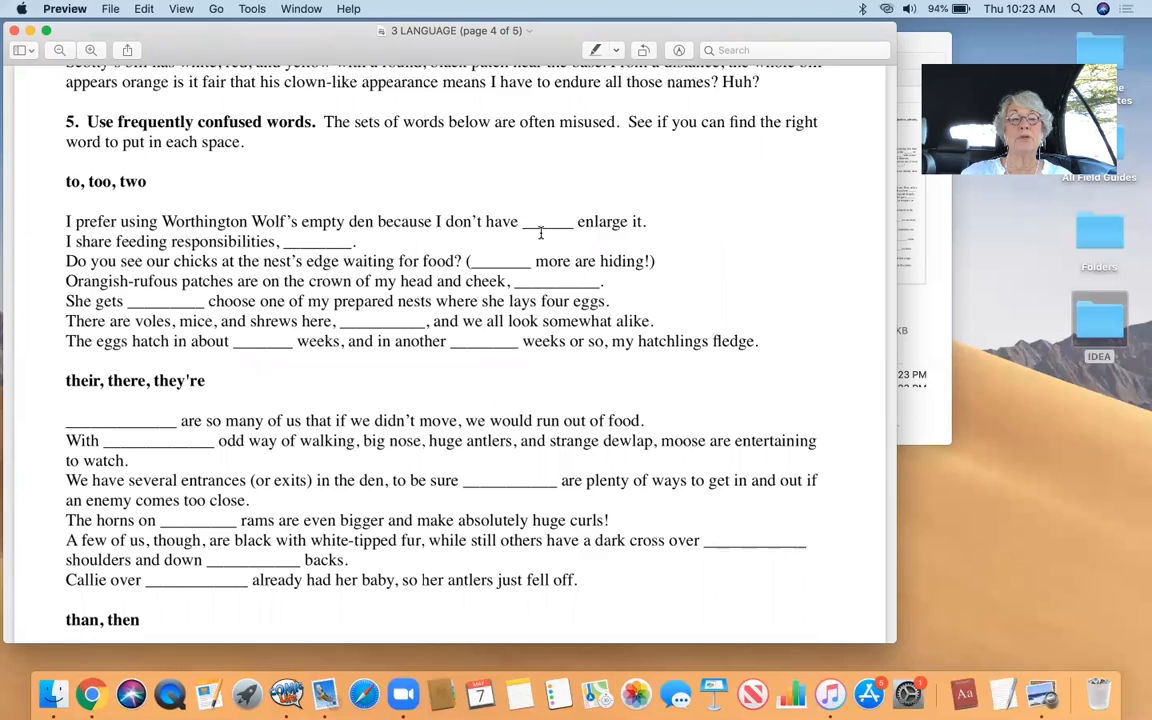
scroll(down, 3)
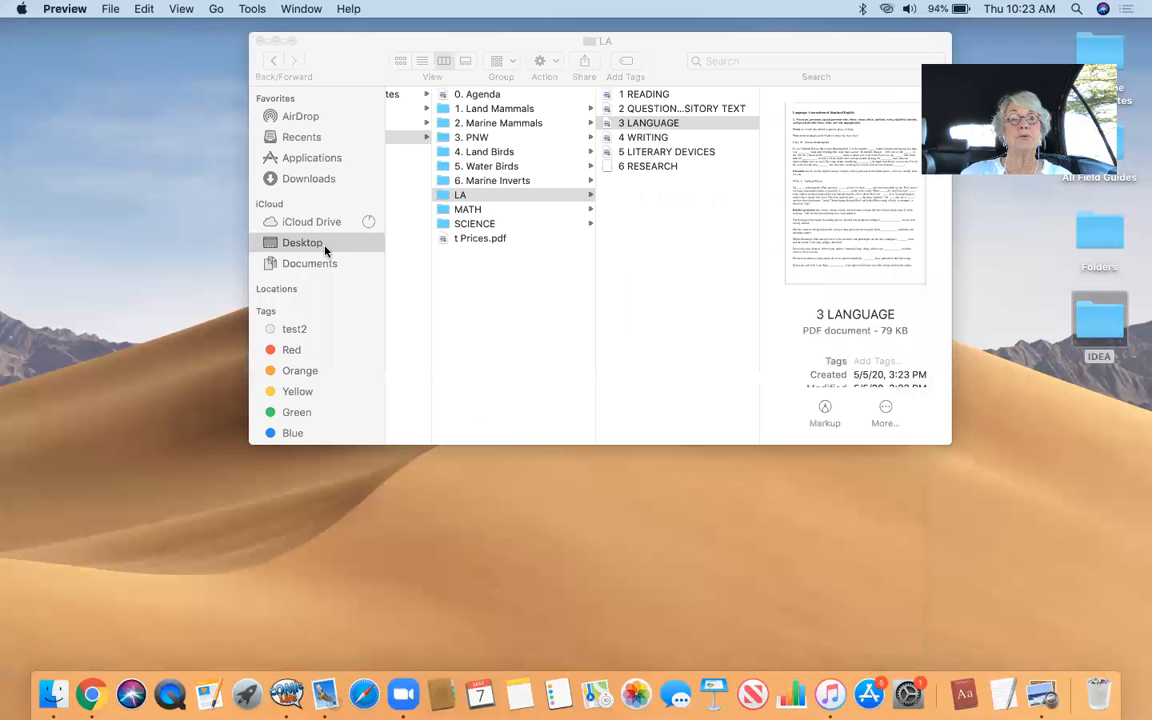
Launch 4 WRITING in Preview, showing its marine mammal story Writing Ideas page.
double_click(643, 137)
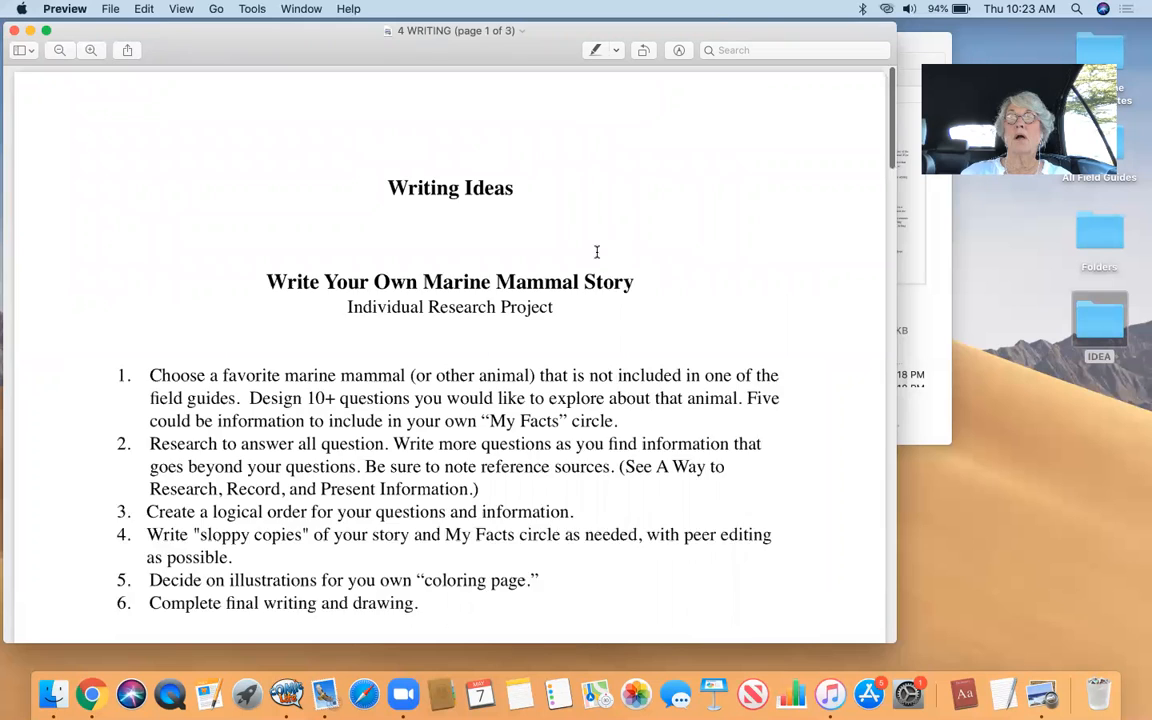
Scroll through the numbered Action Story writing steps on page 1 of 4 WRITING.
scroll(down, 3)
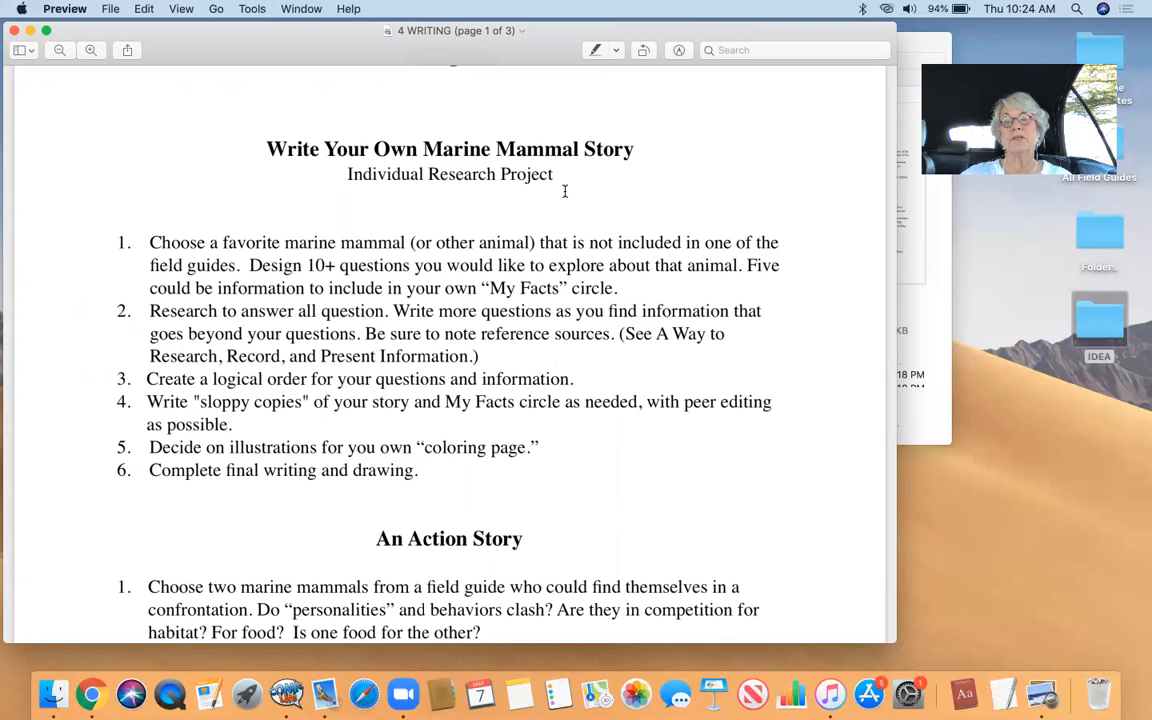
scroll(up, 3)
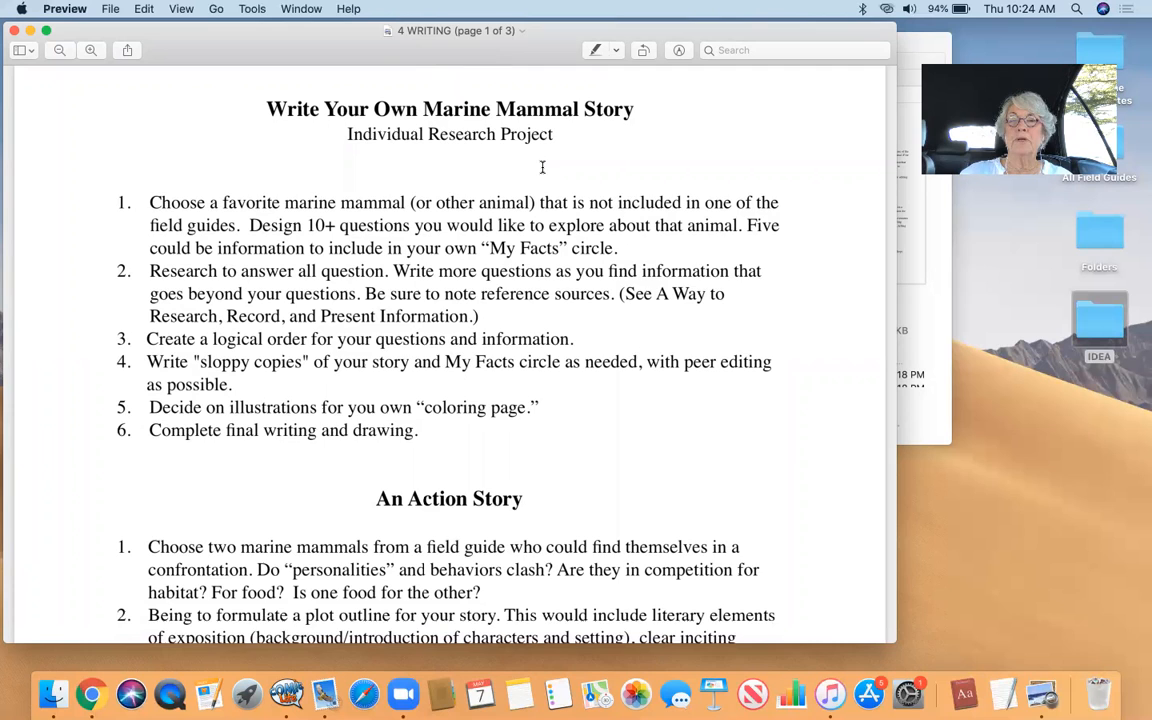
scroll(down, 3)
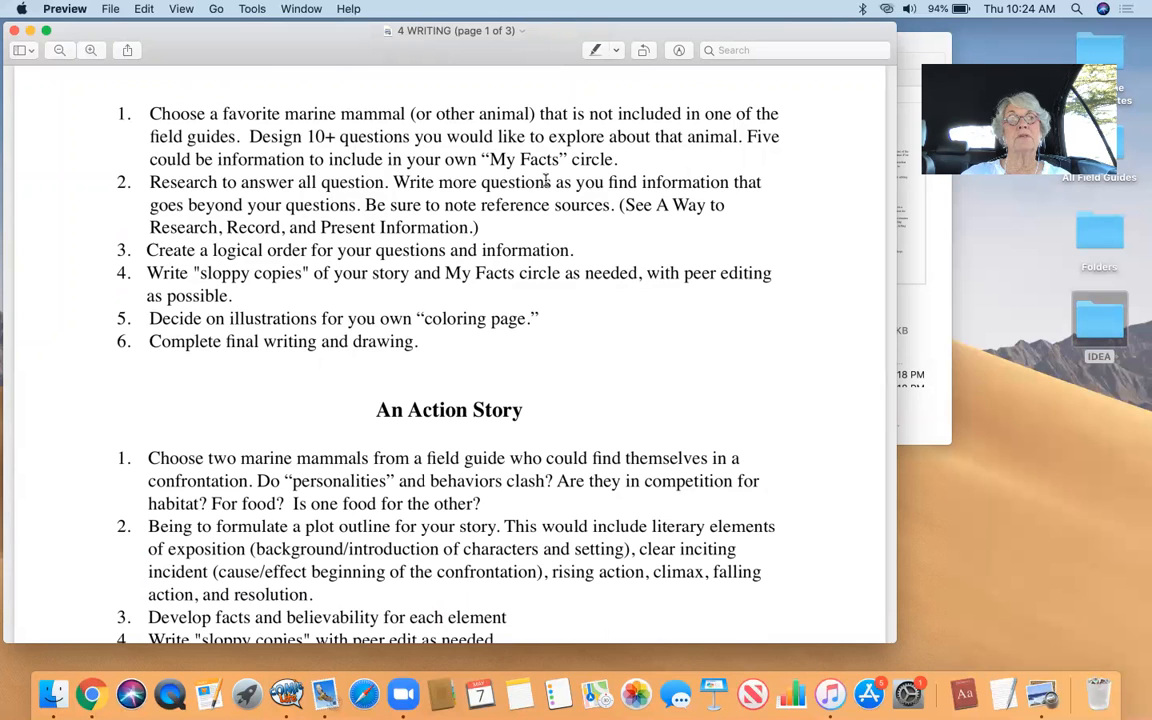
scroll(down, 3)
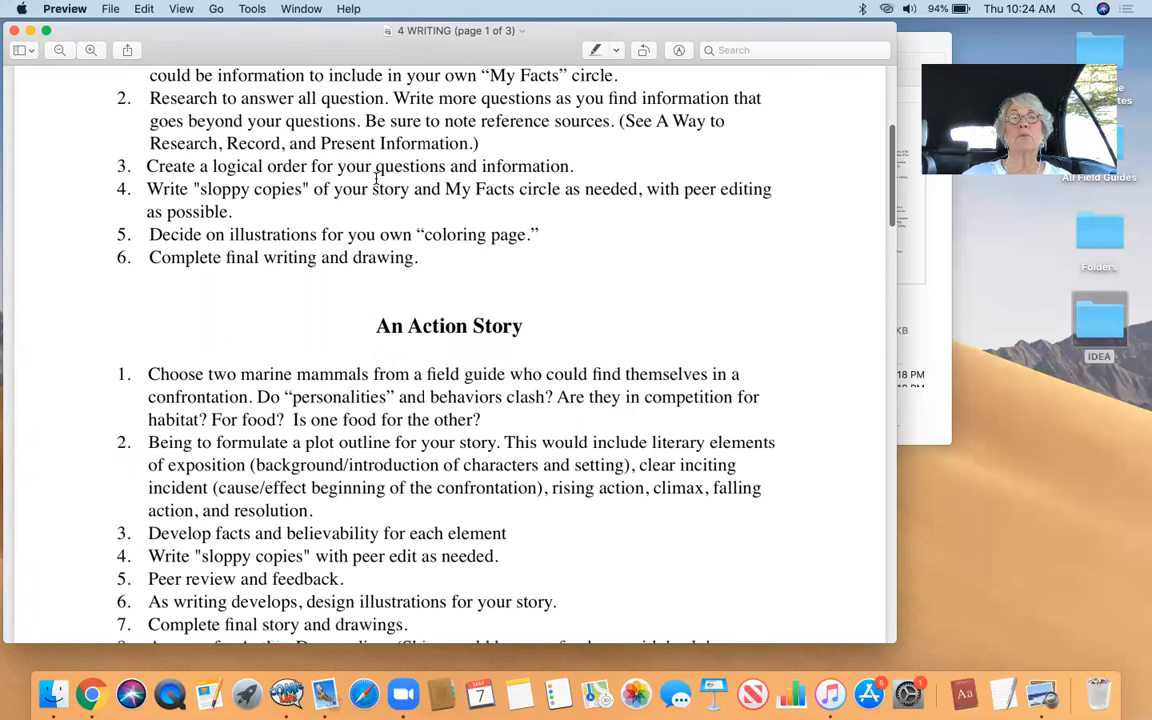
scroll(down, 3)
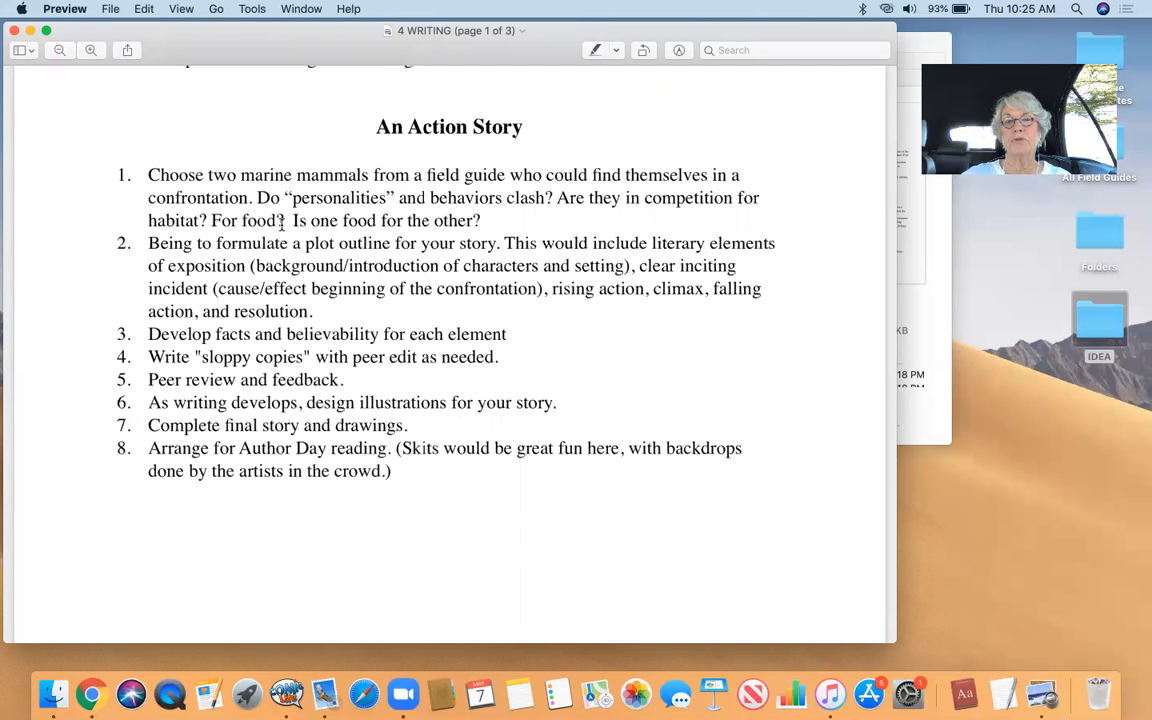
scroll(up, 3)
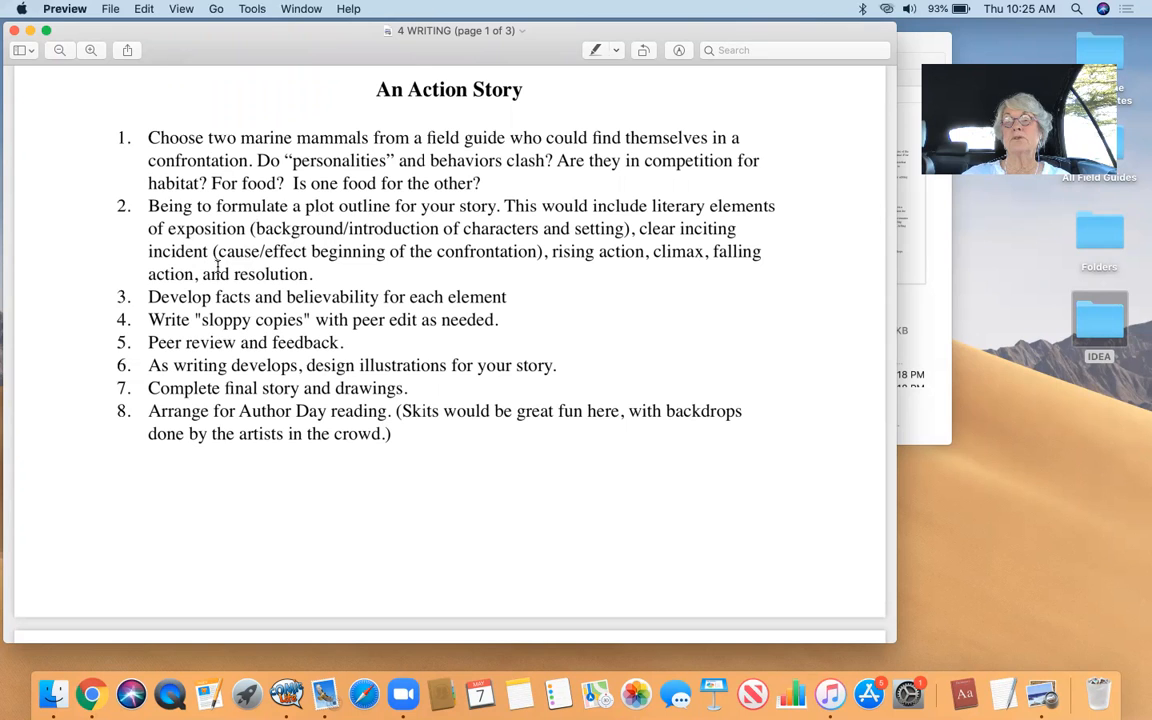
scroll(down, 3)
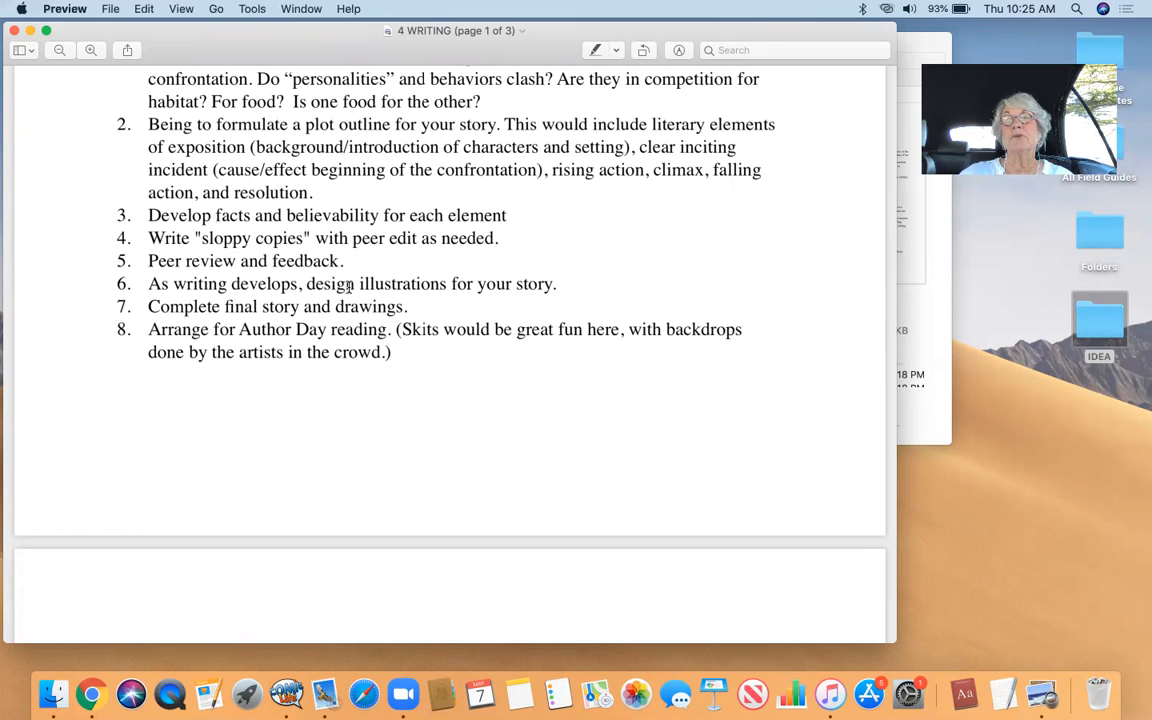
scroll(down, 3)
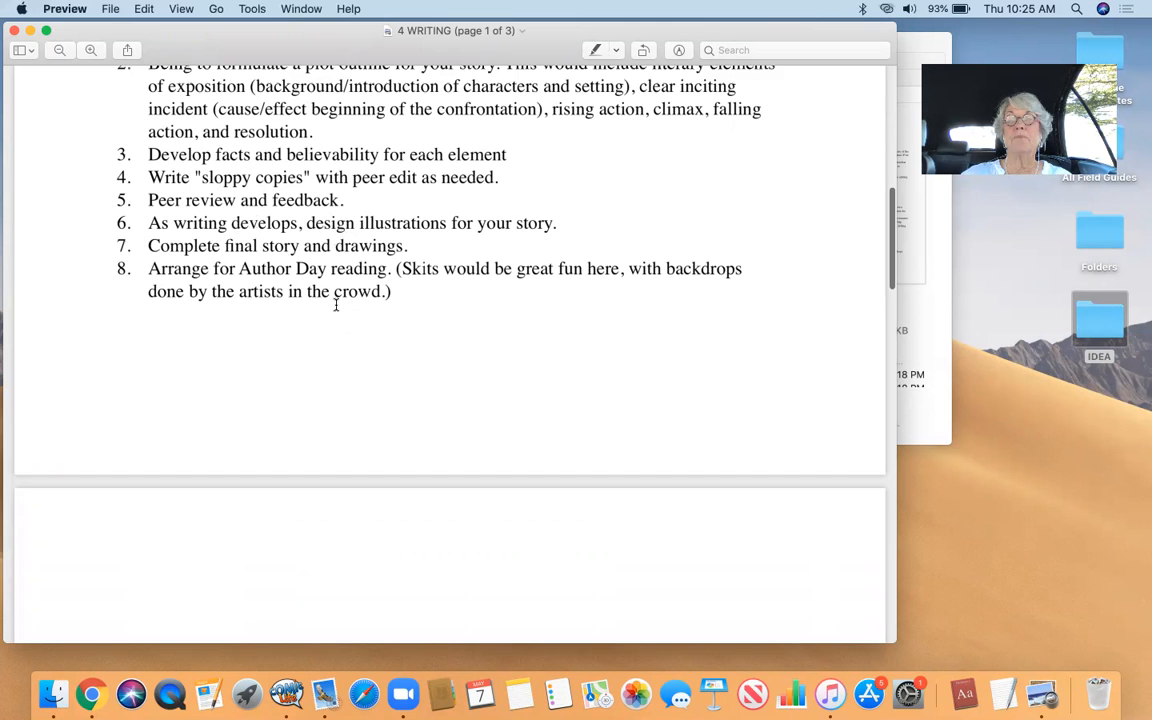
scroll(down, 3)
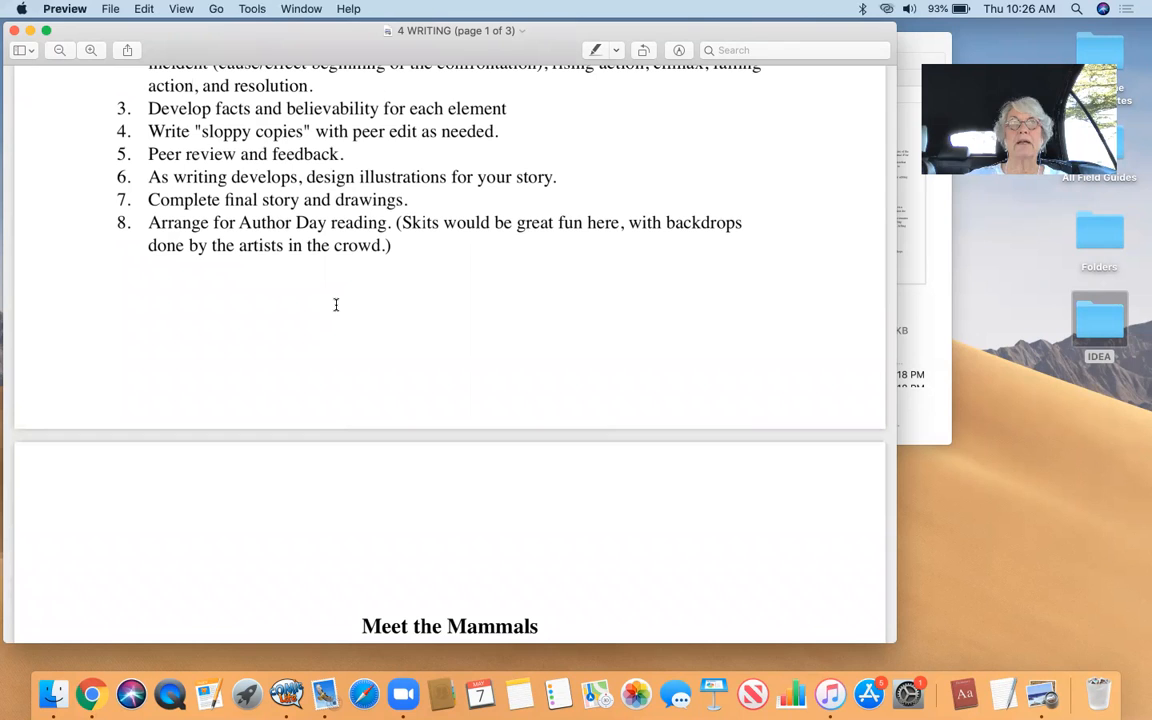
mouse_move(335, 320)
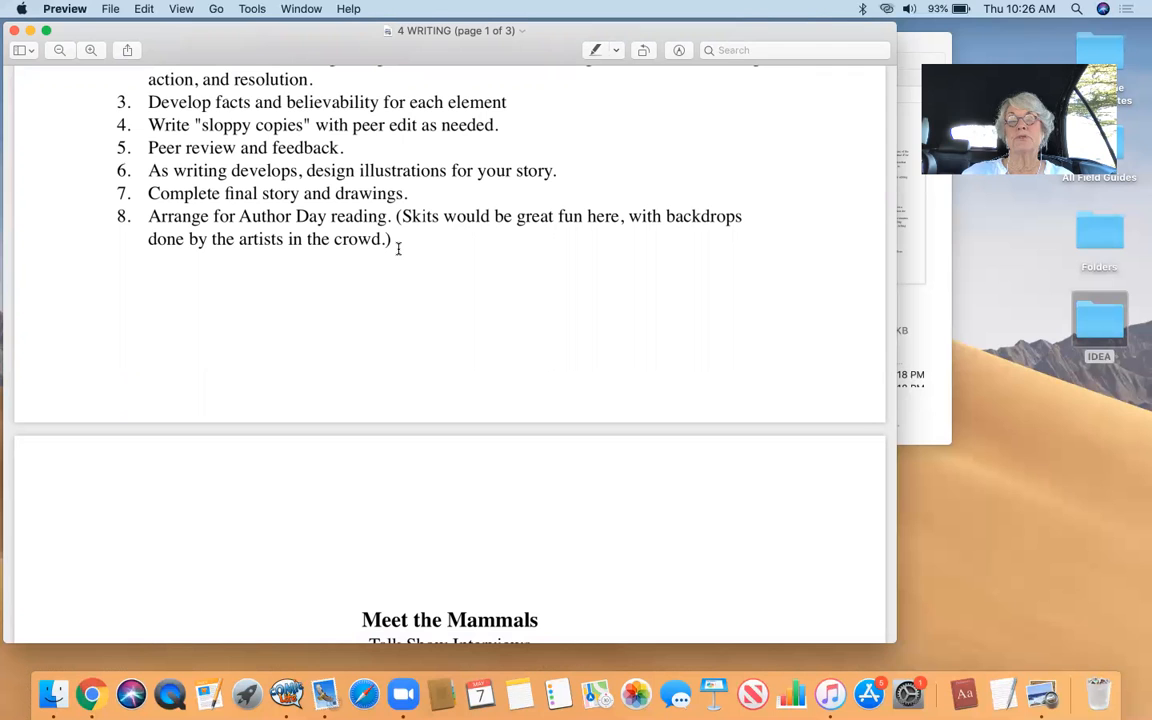
scroll(down, 3)
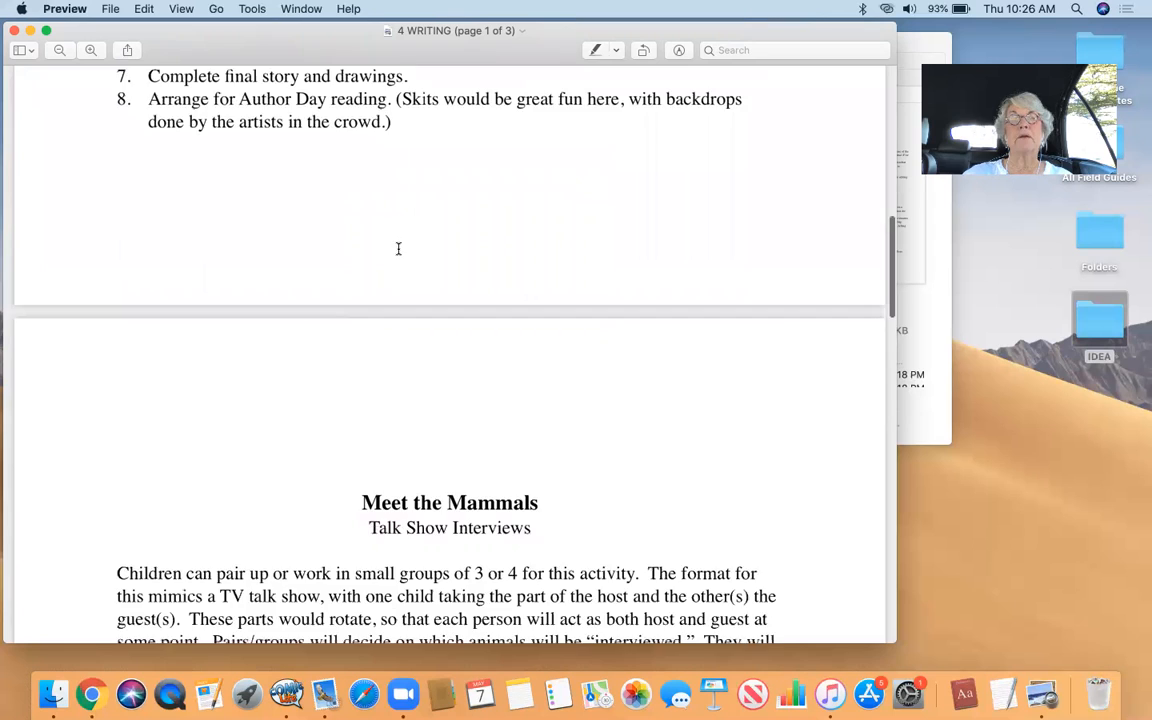
Read Meet the Mammals, Name Your Mammal and the Poetry acrostic, then close 4 WRITING.
scroll(down, 3)
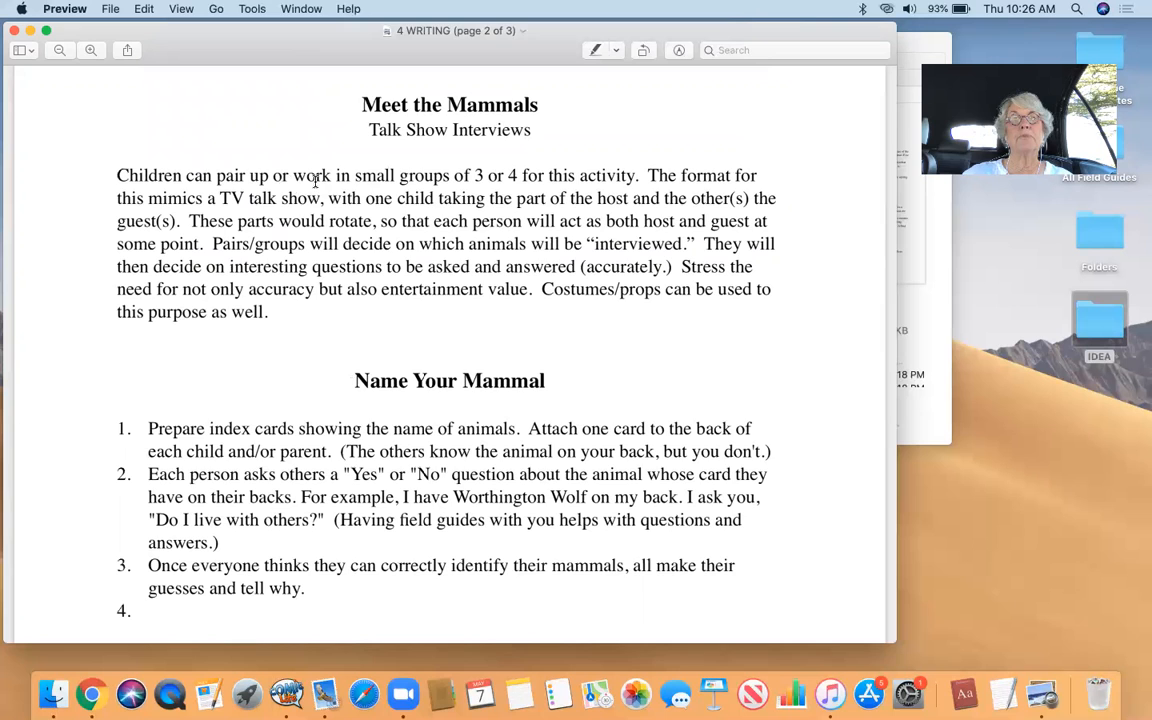
scroll(down, 3)
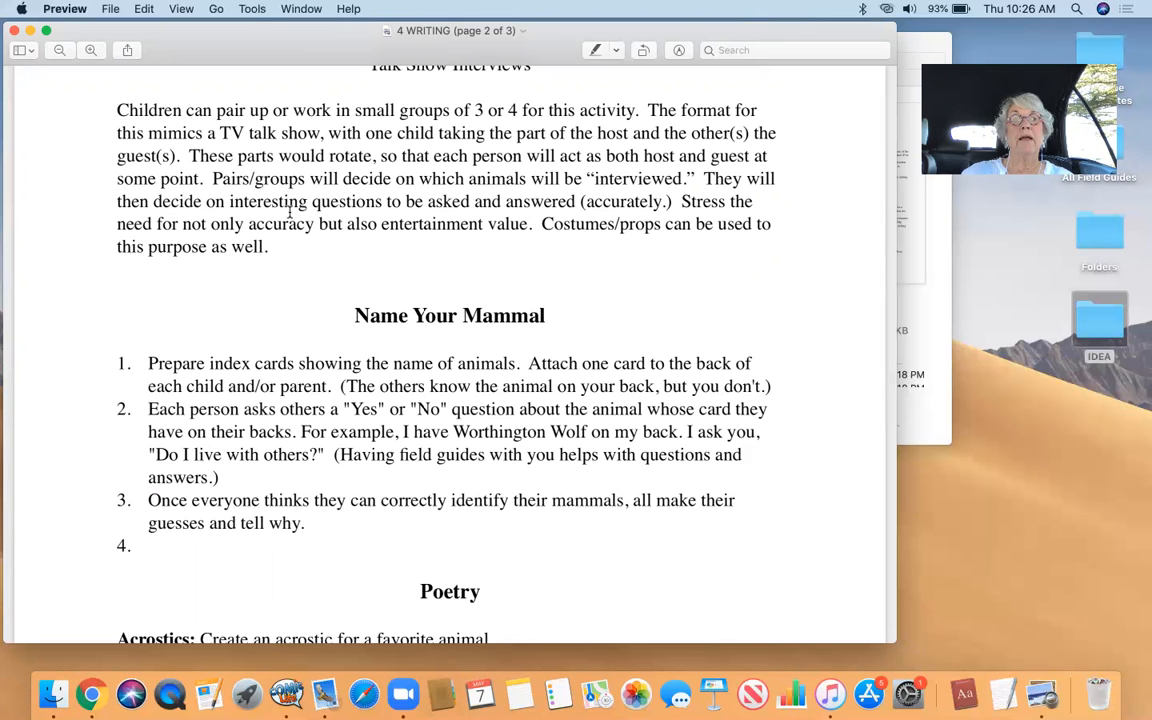
scroll(down, 3)
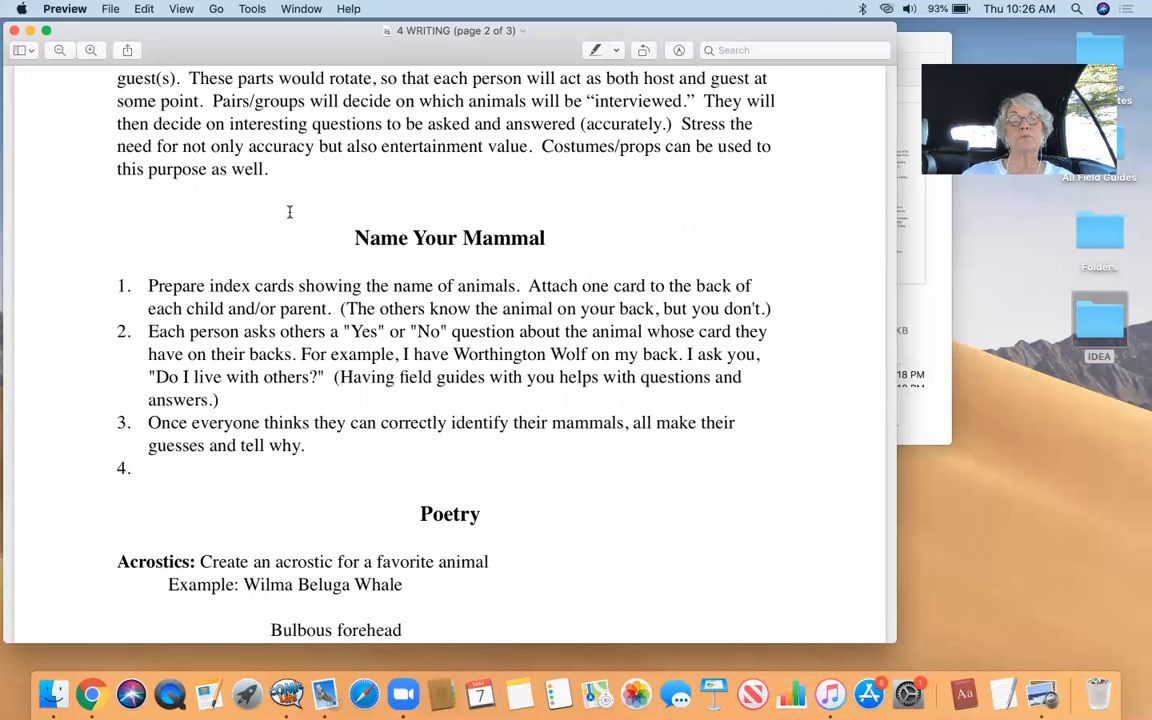
scroll(down, 3)
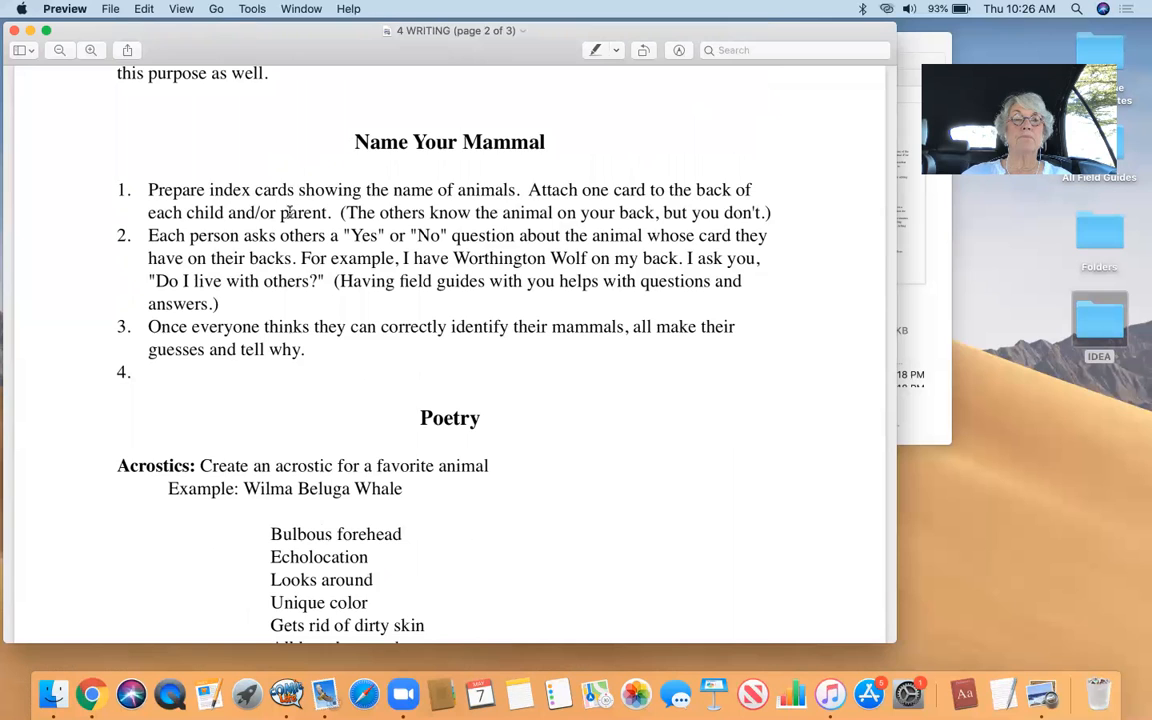
scroll(up, 3)
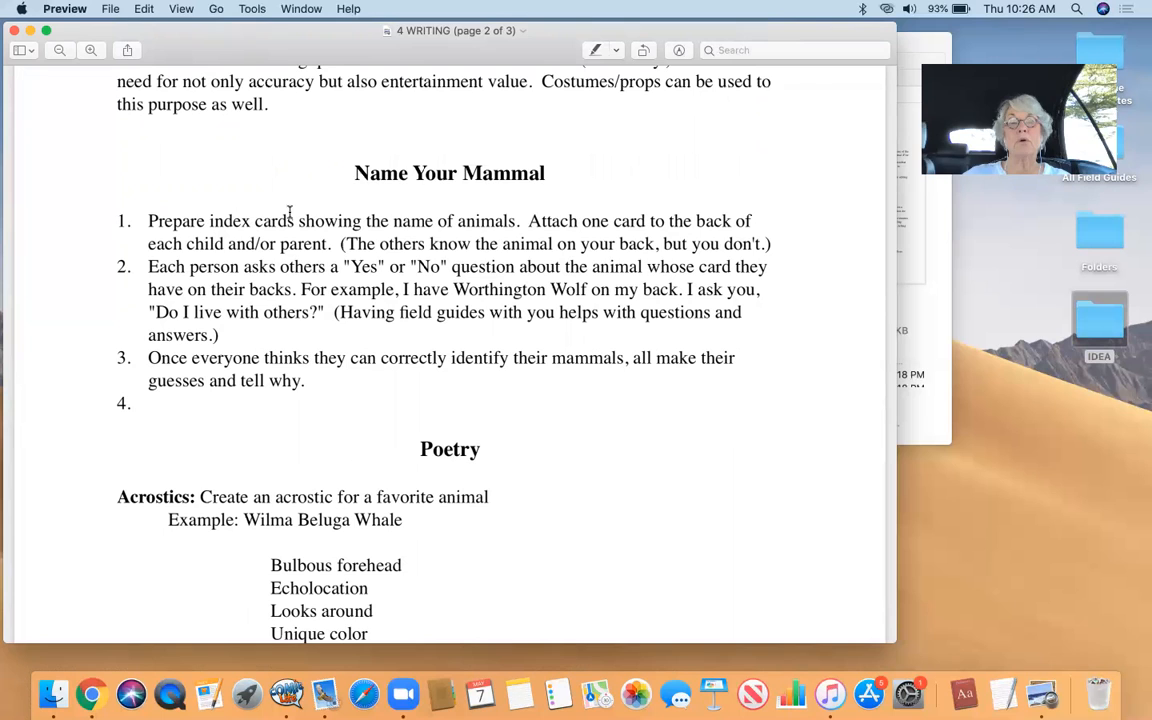
scroll(down, 3)
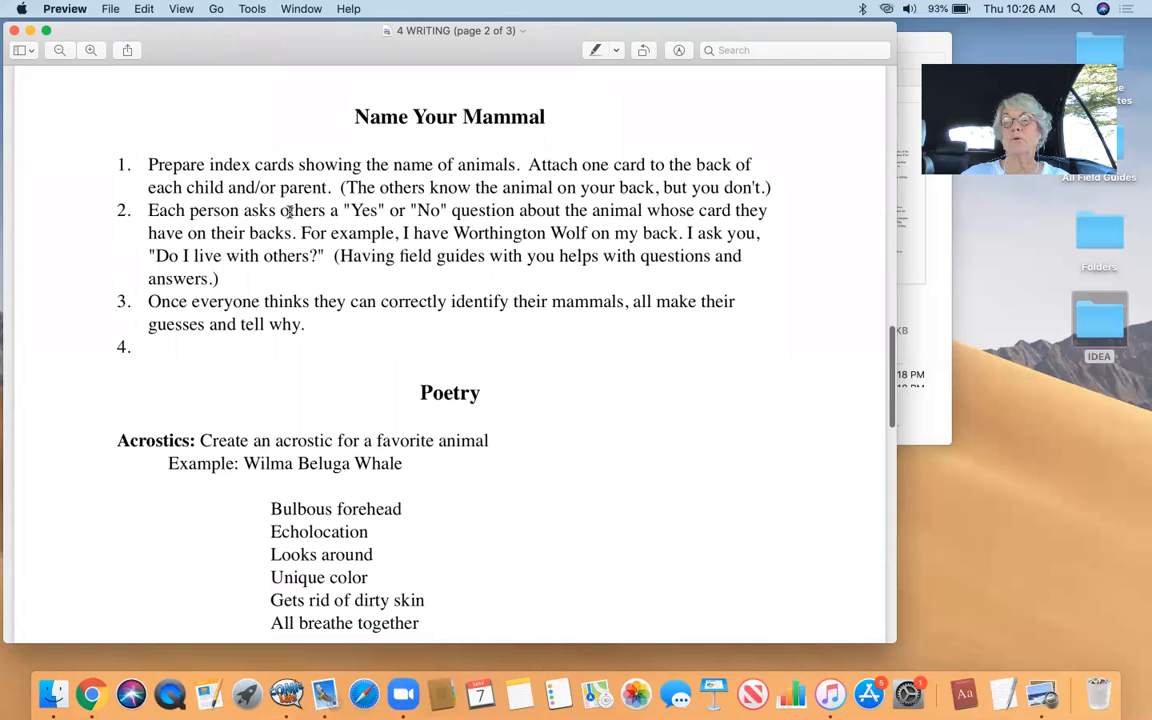
scroll(down, 3)
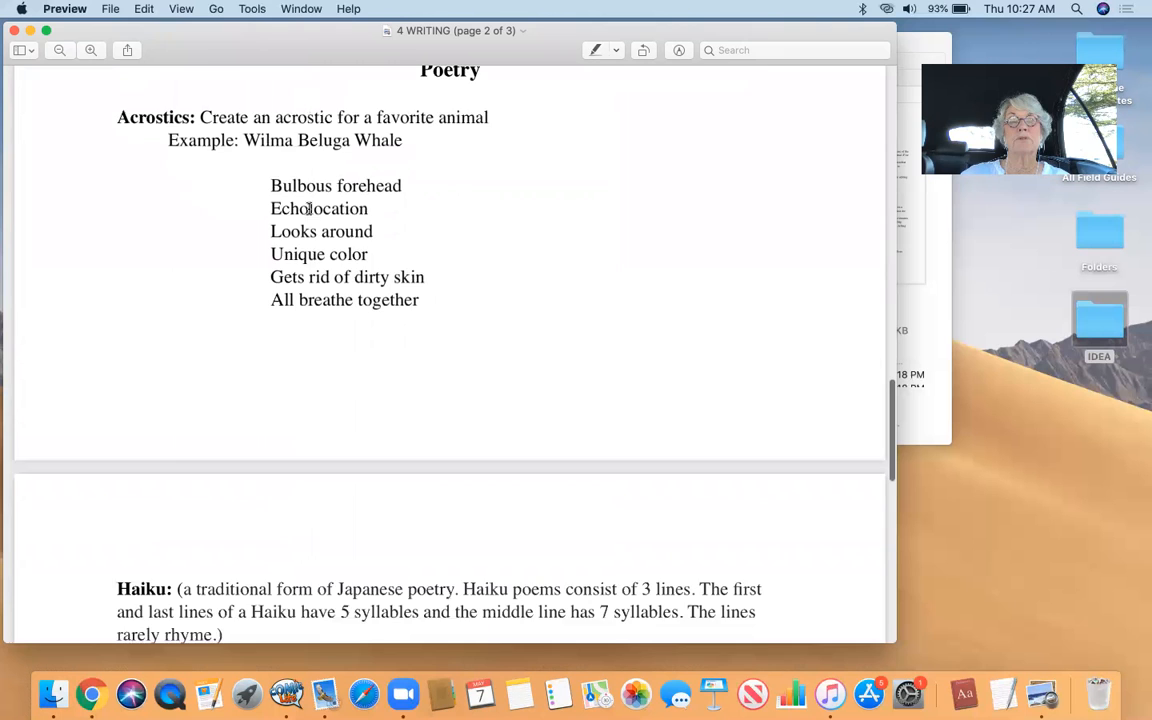
scroll(down, 3)
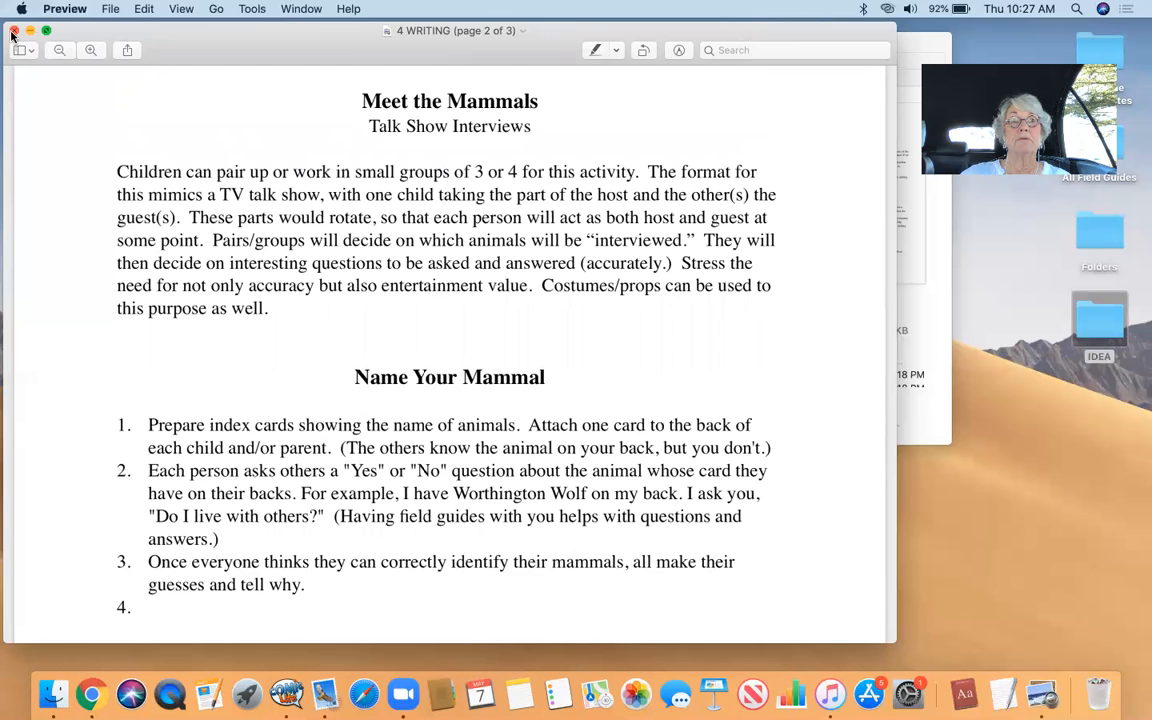
click(14, 31)
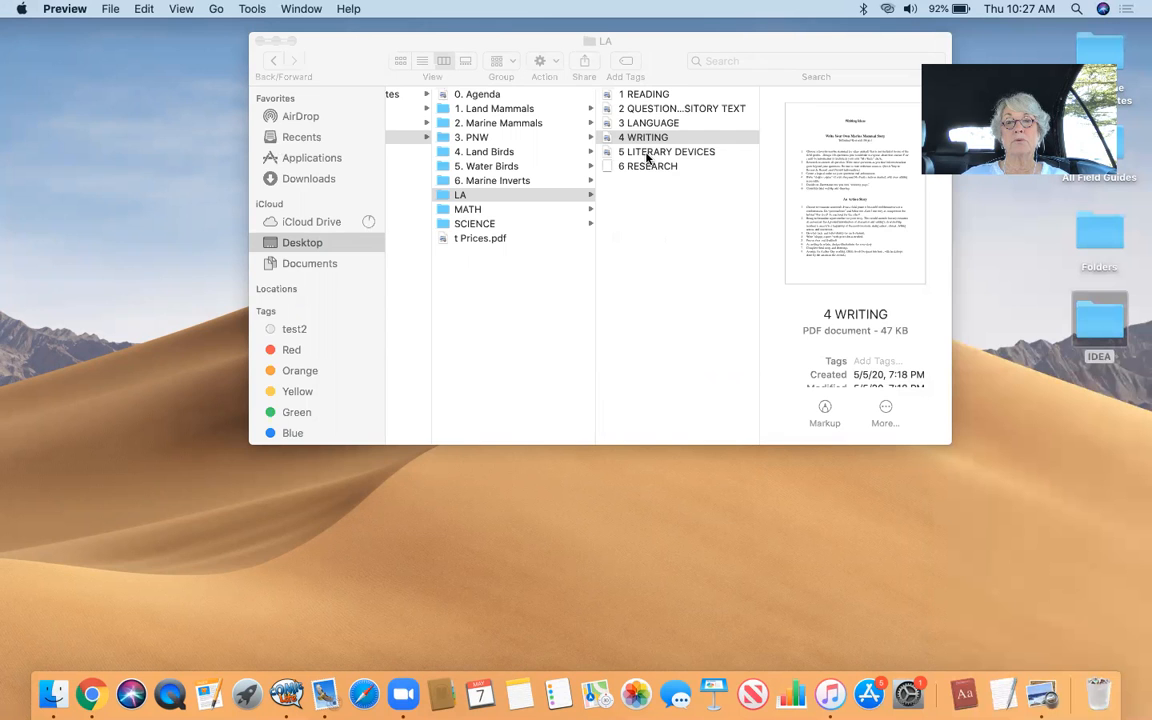
Open 5 LITERARY DEVICES from Finder's LA folder column view in Preview.
double_click(666, 151)
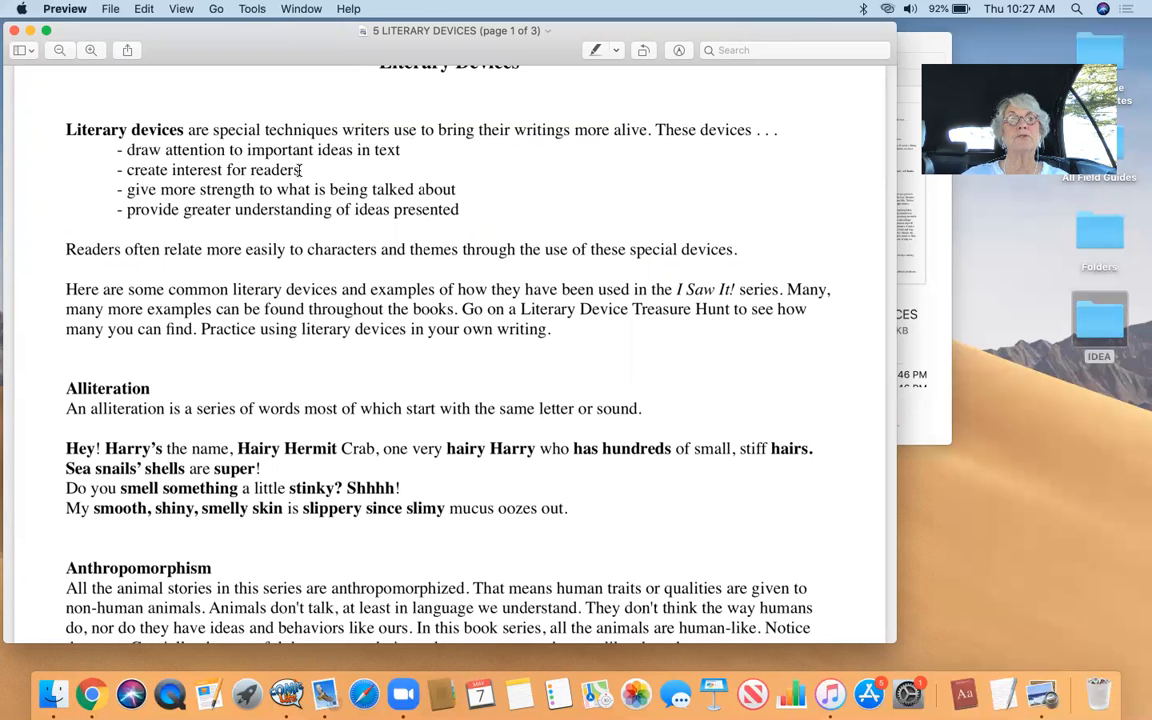
Scroll pages 1–3 of 5 LITERARY DEVICES, from Alliteration through Repetition.
scroll(down, 3)
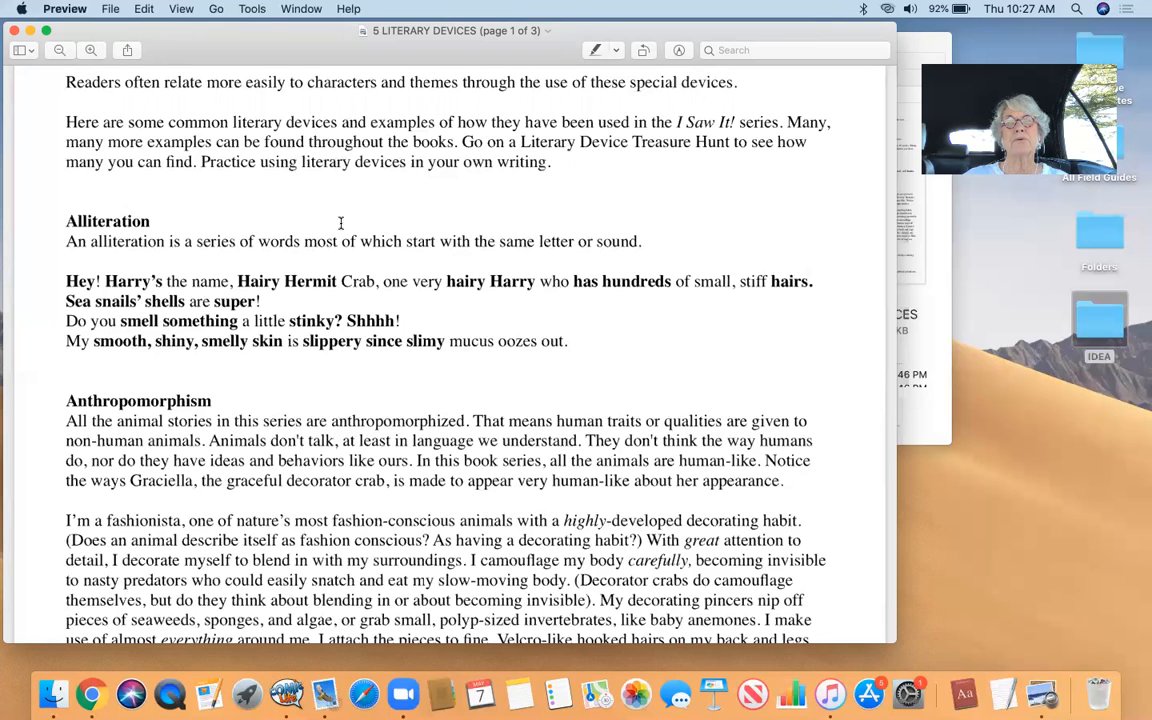
scroll(down, 3)
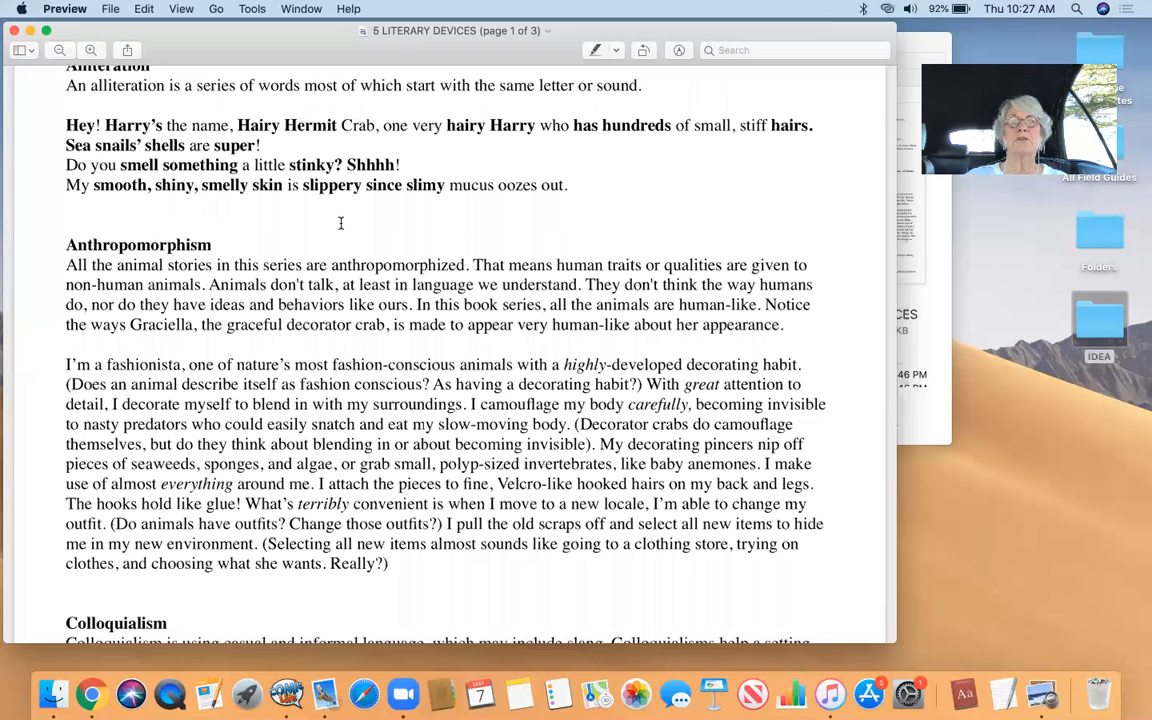
scroll(up, 3)
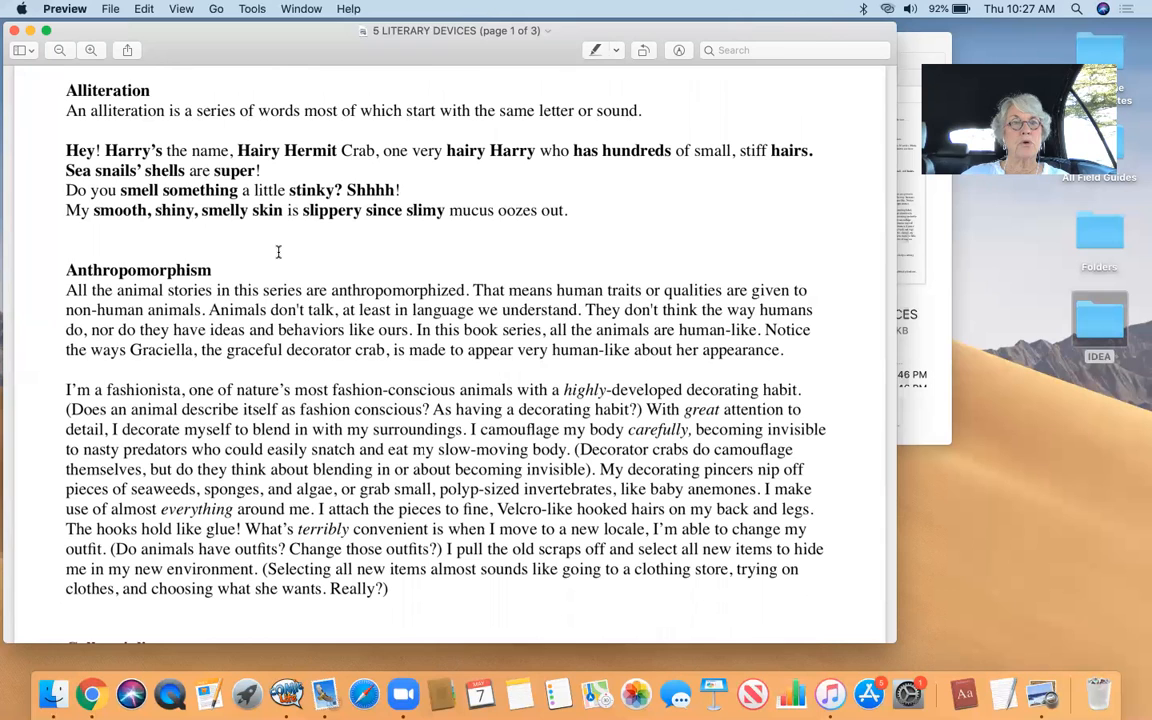
scroll(down, 3)
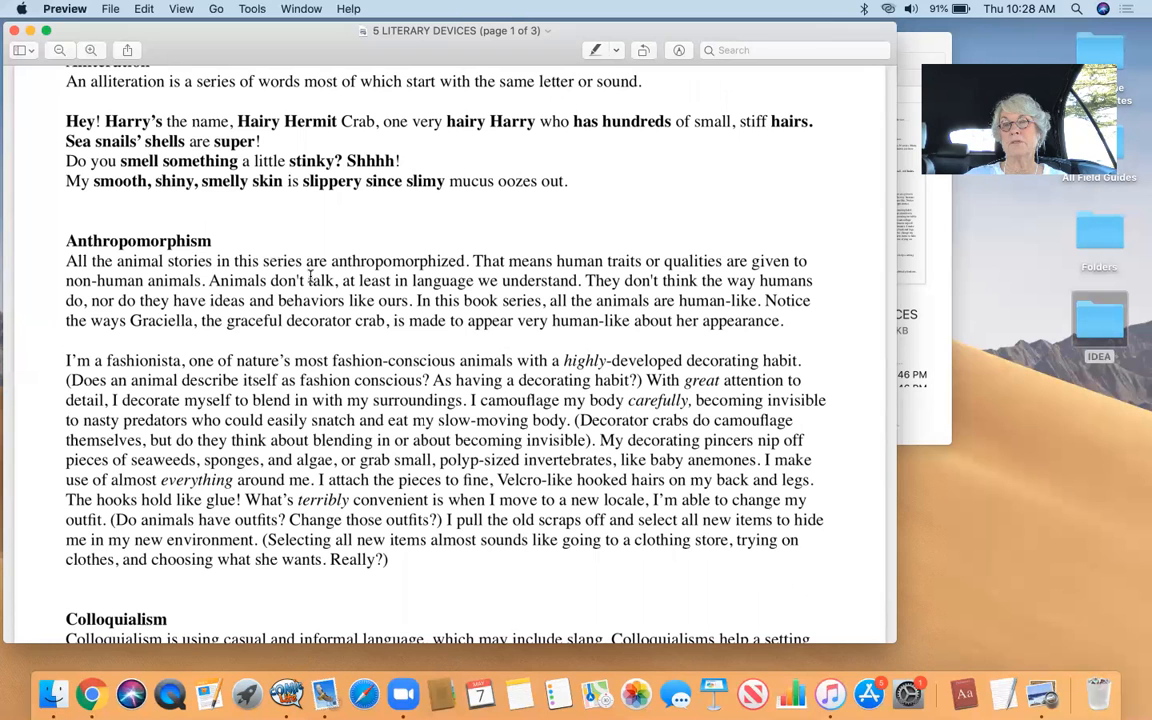
scroll(down, 3)
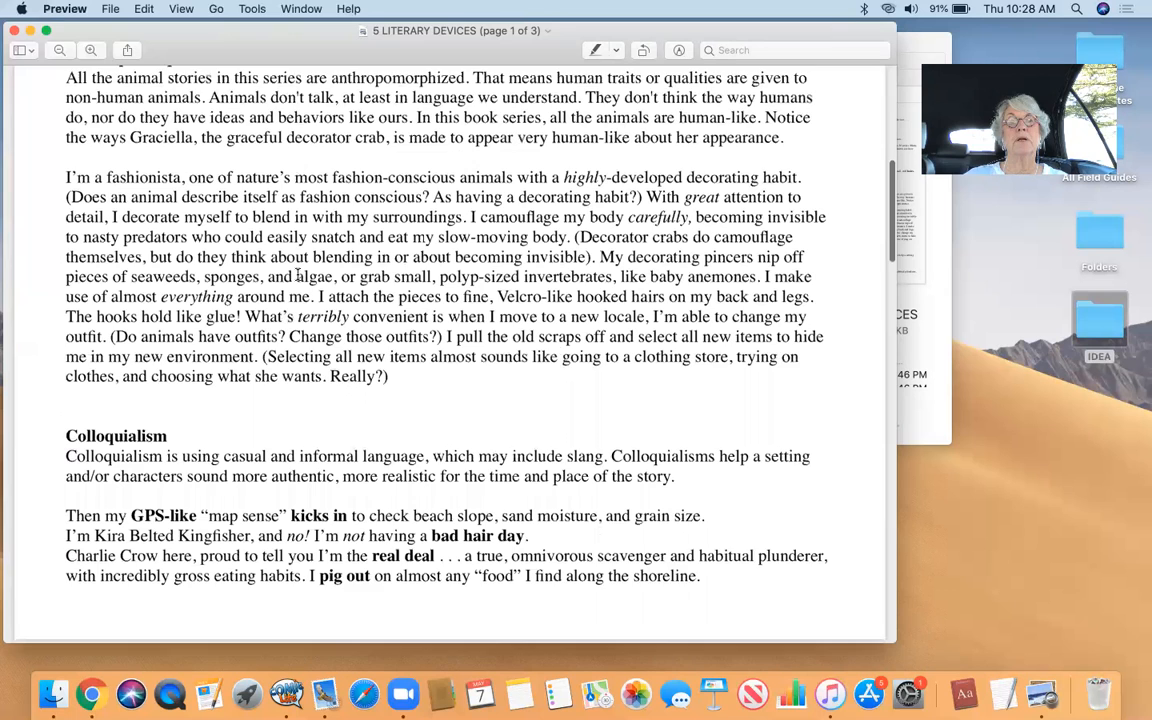
scroll(down, 3)
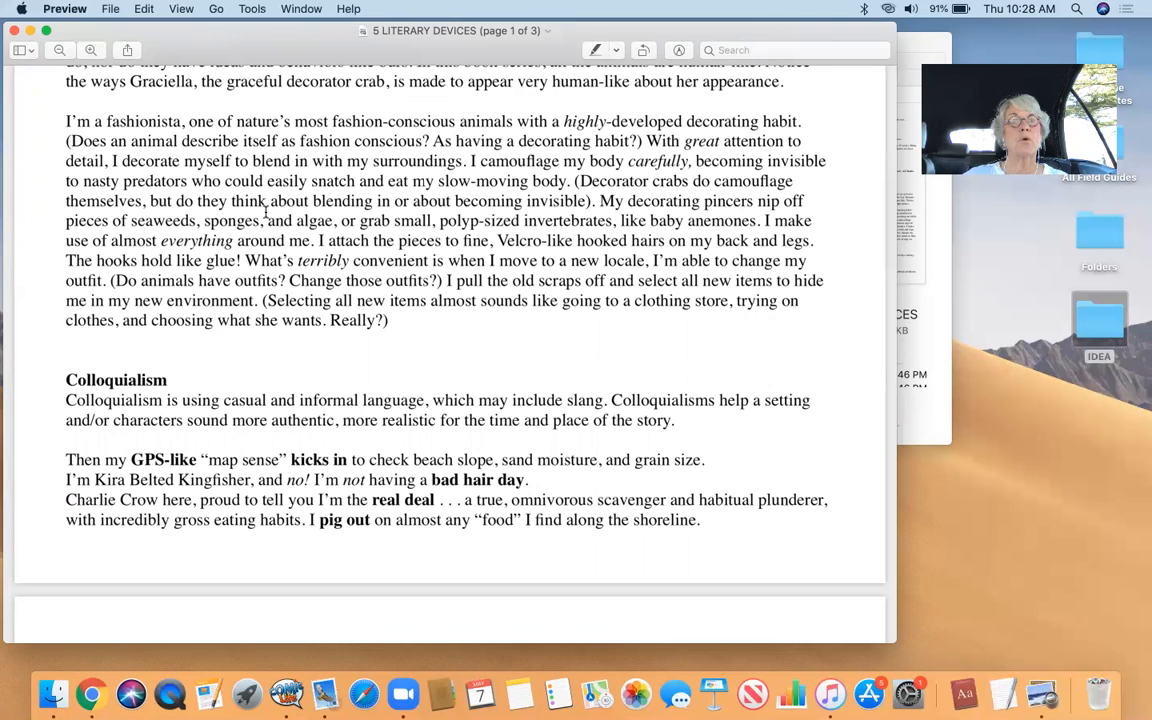
scroll(down, 3)
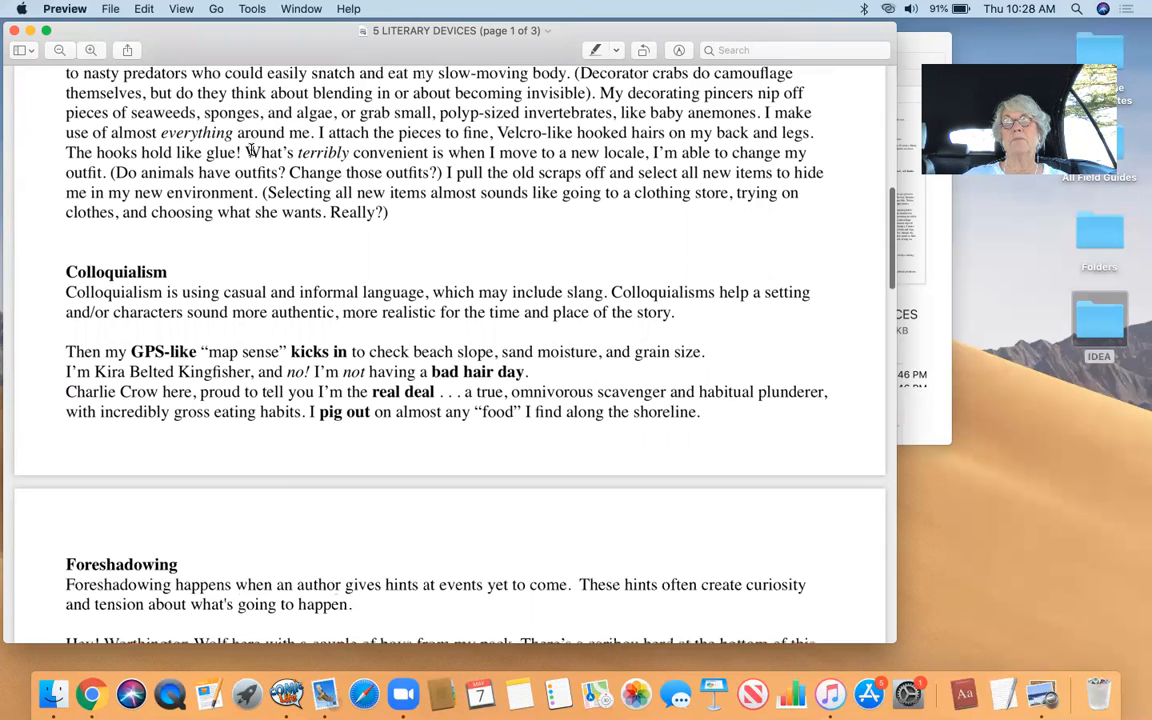
scroll(down, 3)
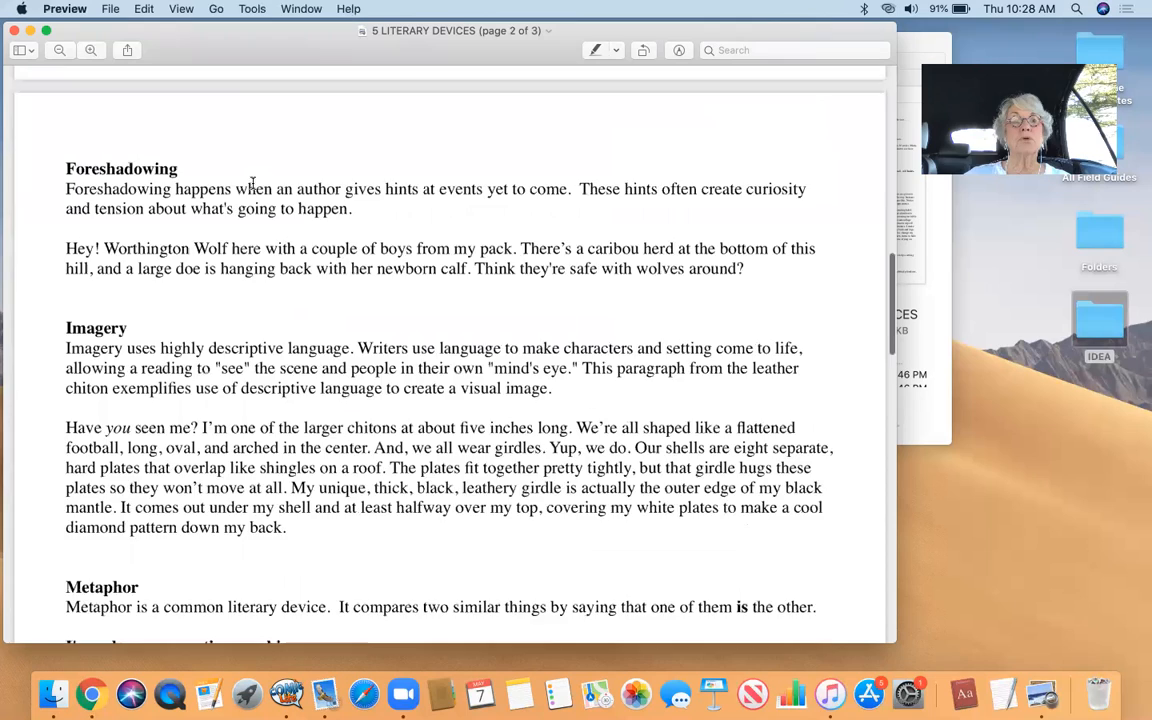
scroll(down, 3)
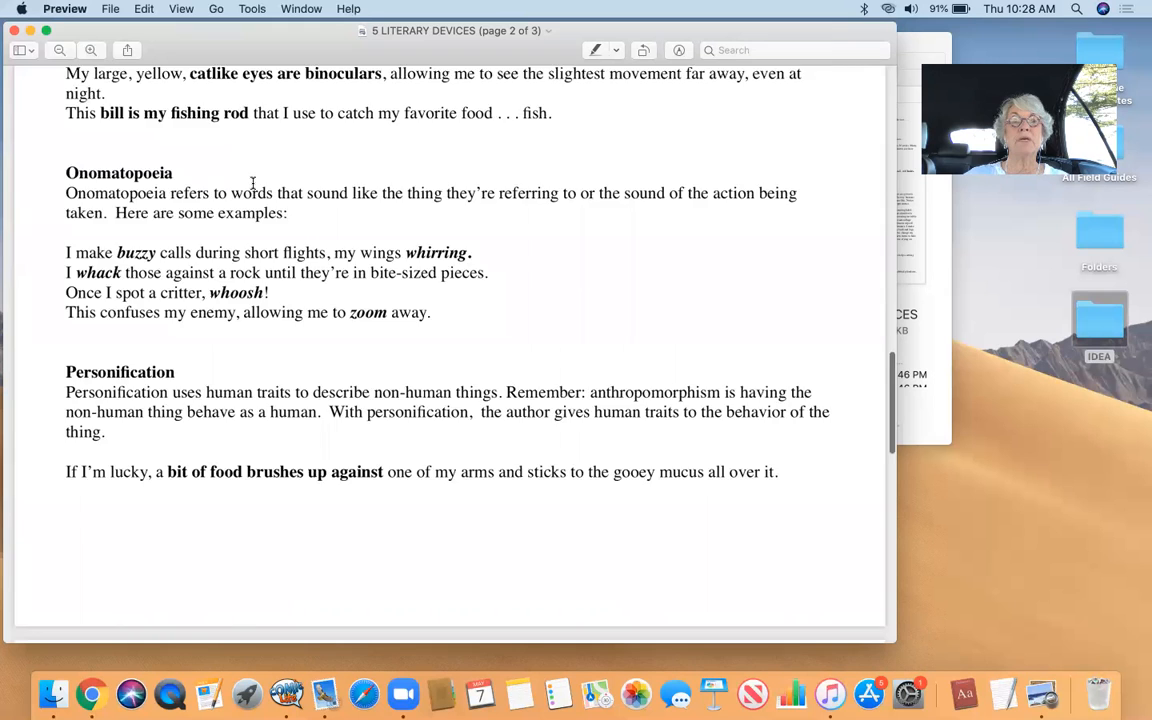
scroll(down, 3)
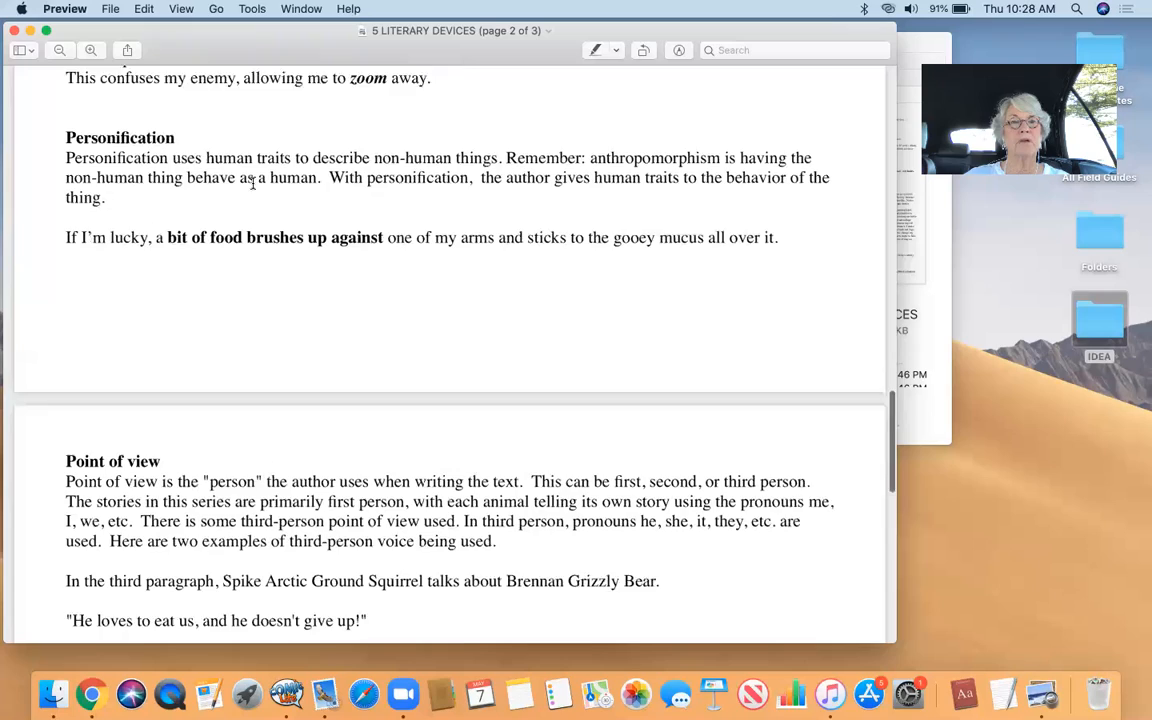
scroll(down, 3)
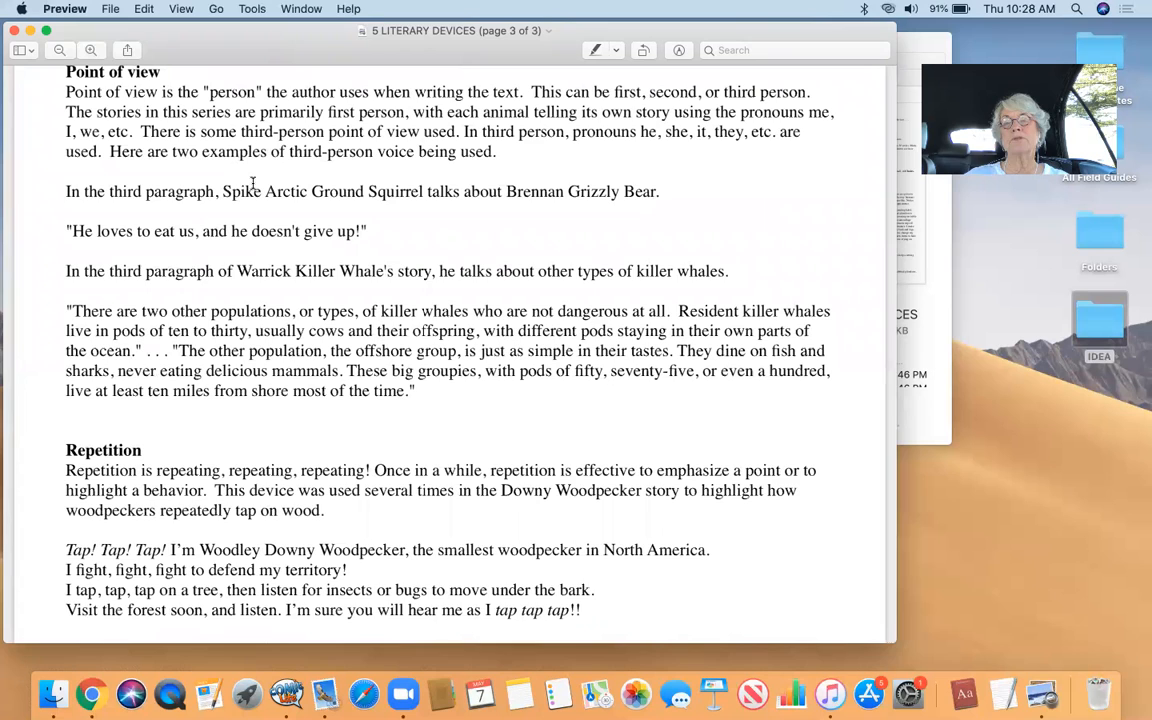
scroll(down, 3)
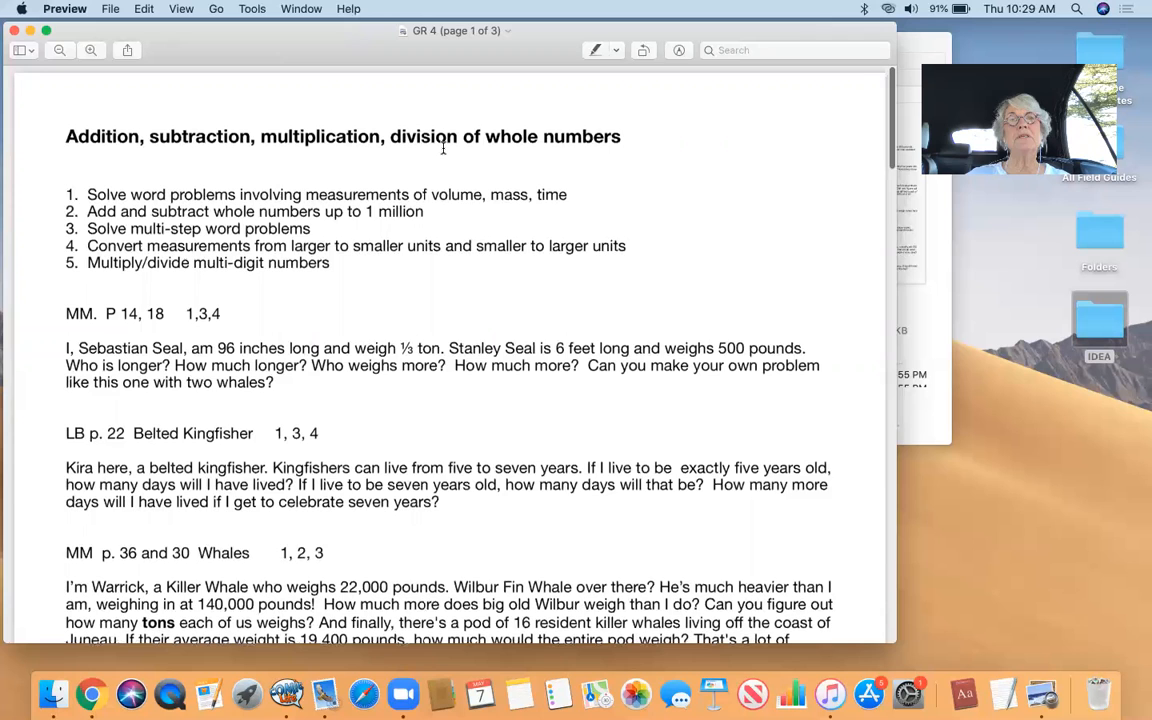
Scroll the GR 4 handout from the whale weight problems to page 3's fractions and decimals.
scroll(down, 3)
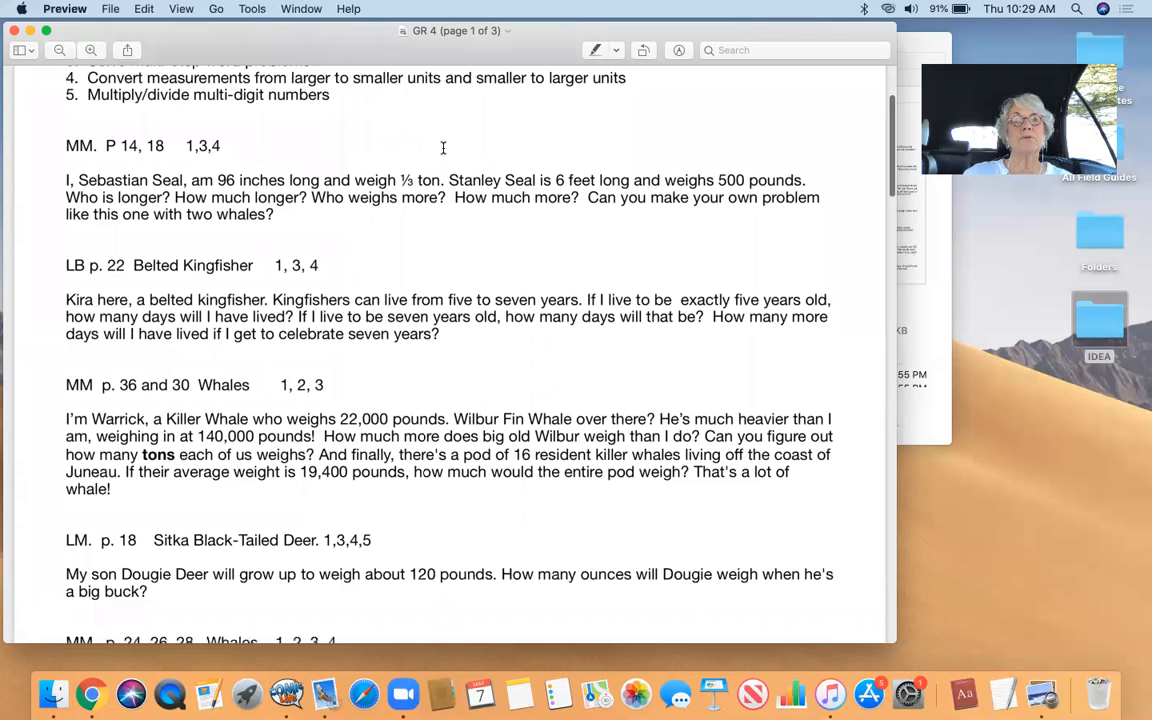
scroll(down, 3)
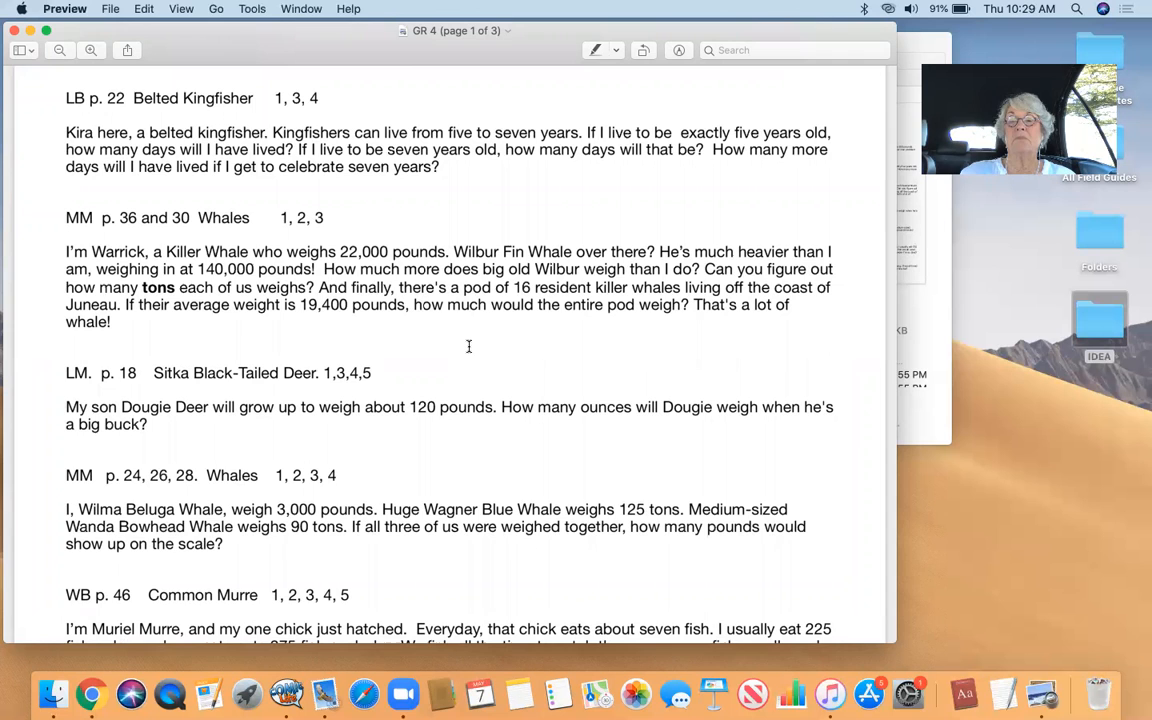
scroll(down, 3)
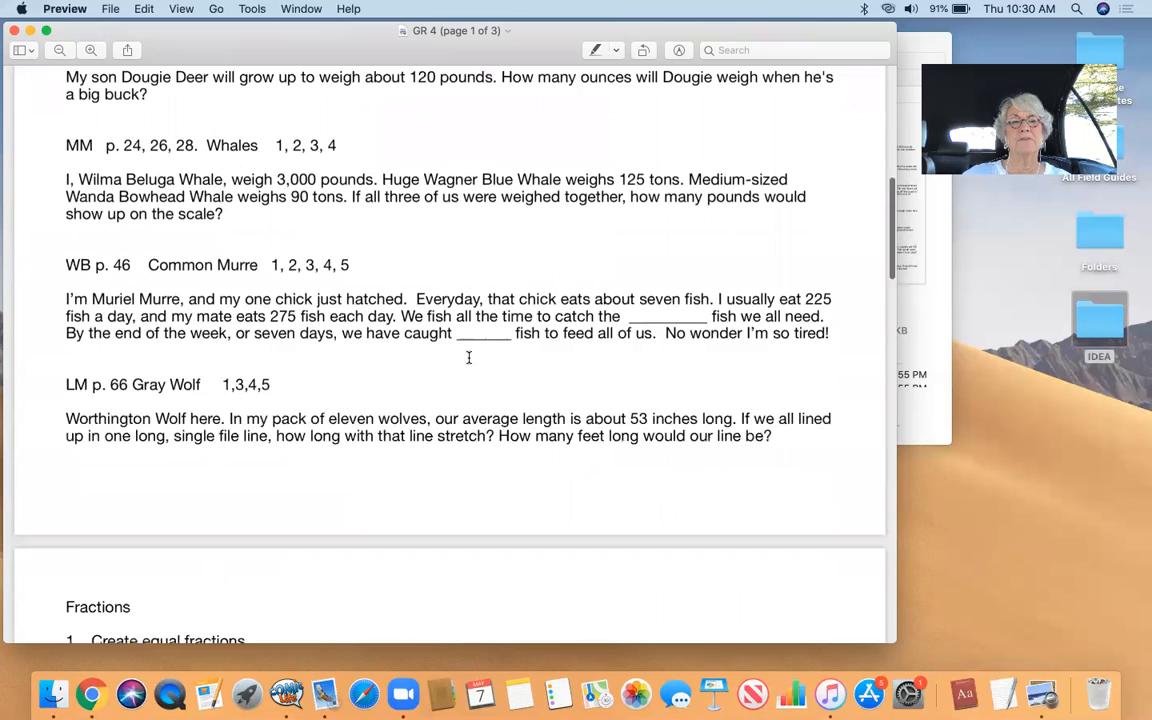
scroll(down, 3)
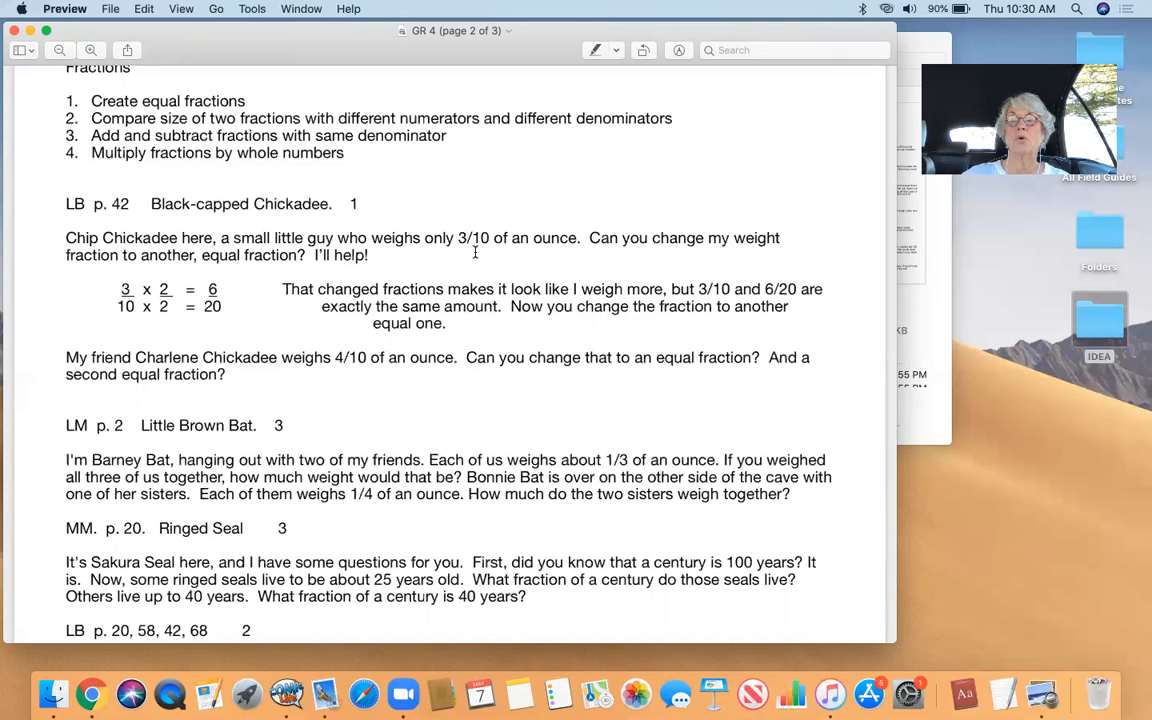
scroll(down, 3)
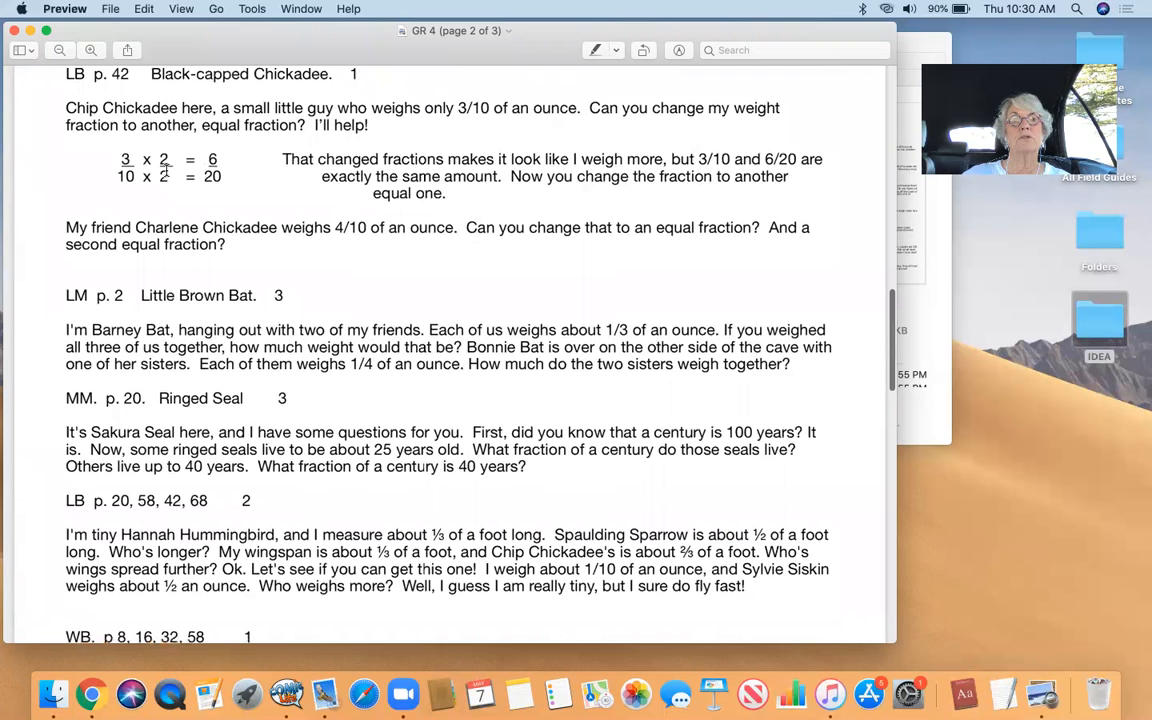
scroll(down, 3)
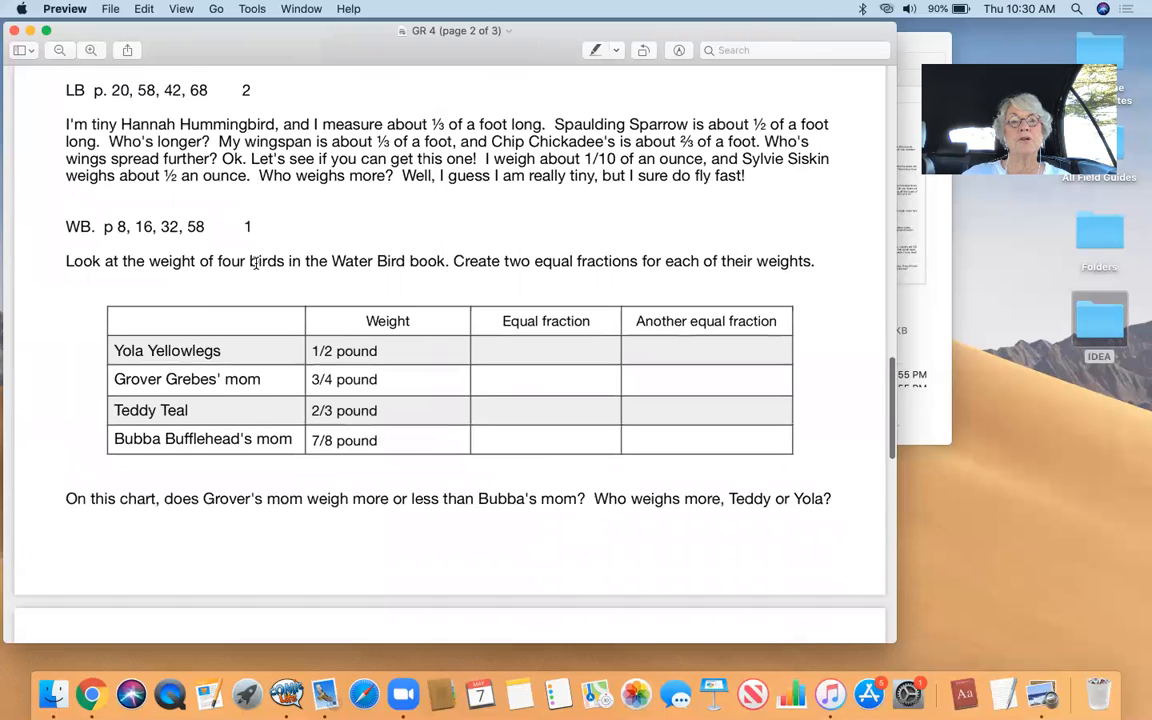
scroll(down, 3)
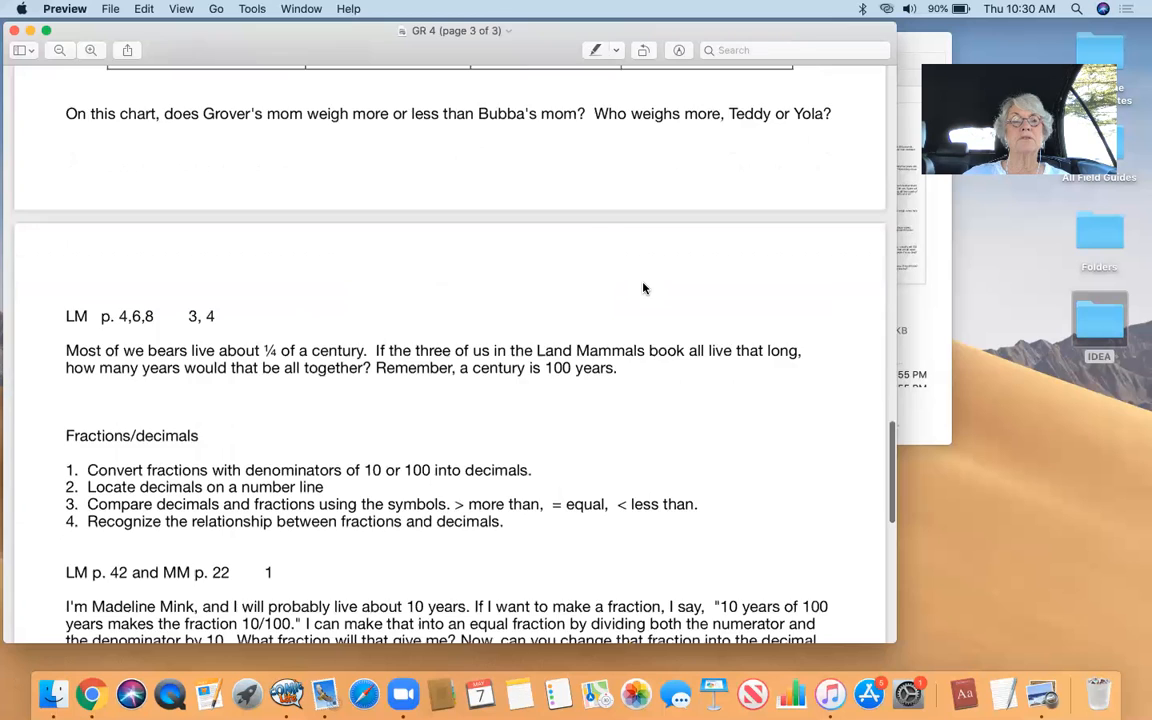
scroll(down, 3)
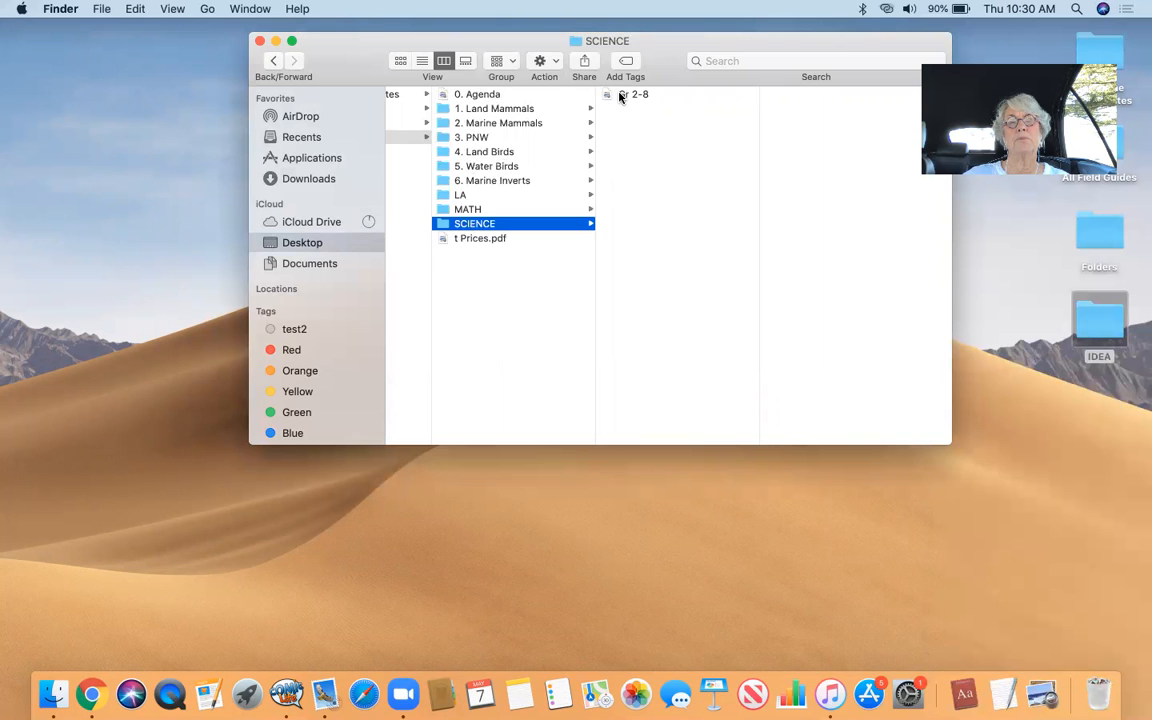
Open the Gr 2-8 PDF from Finder's SCIENCE folder in Preview.
double_click(635, 94)
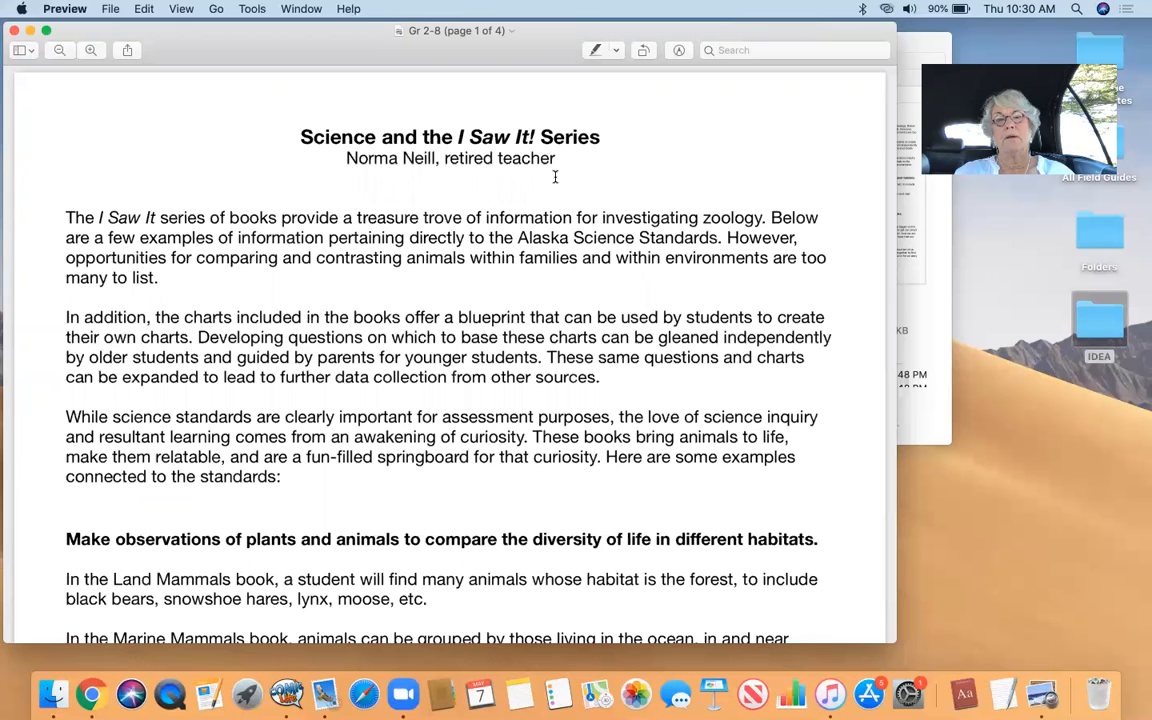
Scroll the Gr 2-8 handout from the I Saw It introduction to page 2's loon inherited-traits examples.
scroll(up, 3)
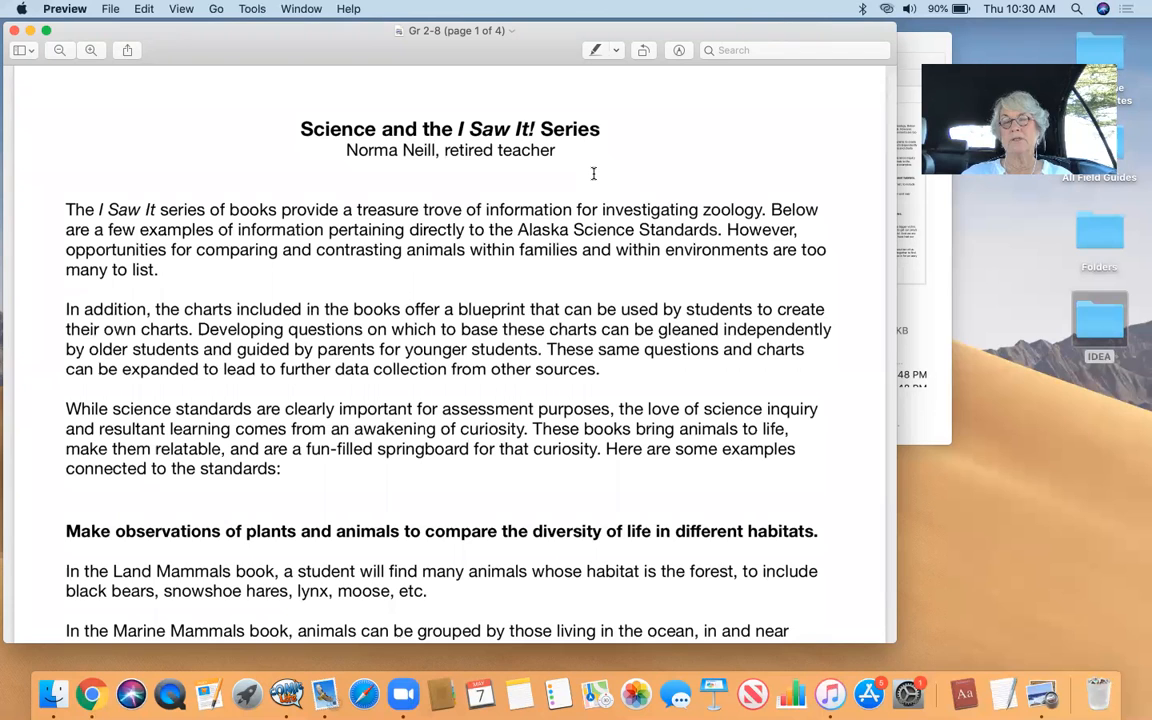
scroll(down, 3)
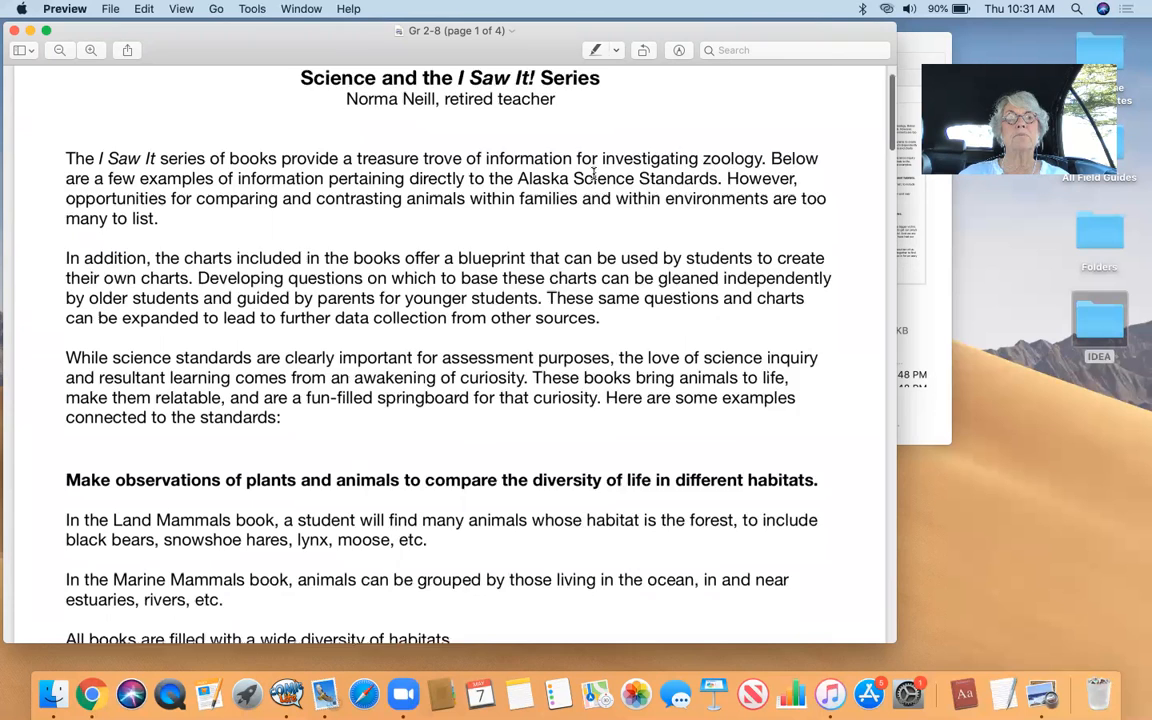
scroll(down, 3)
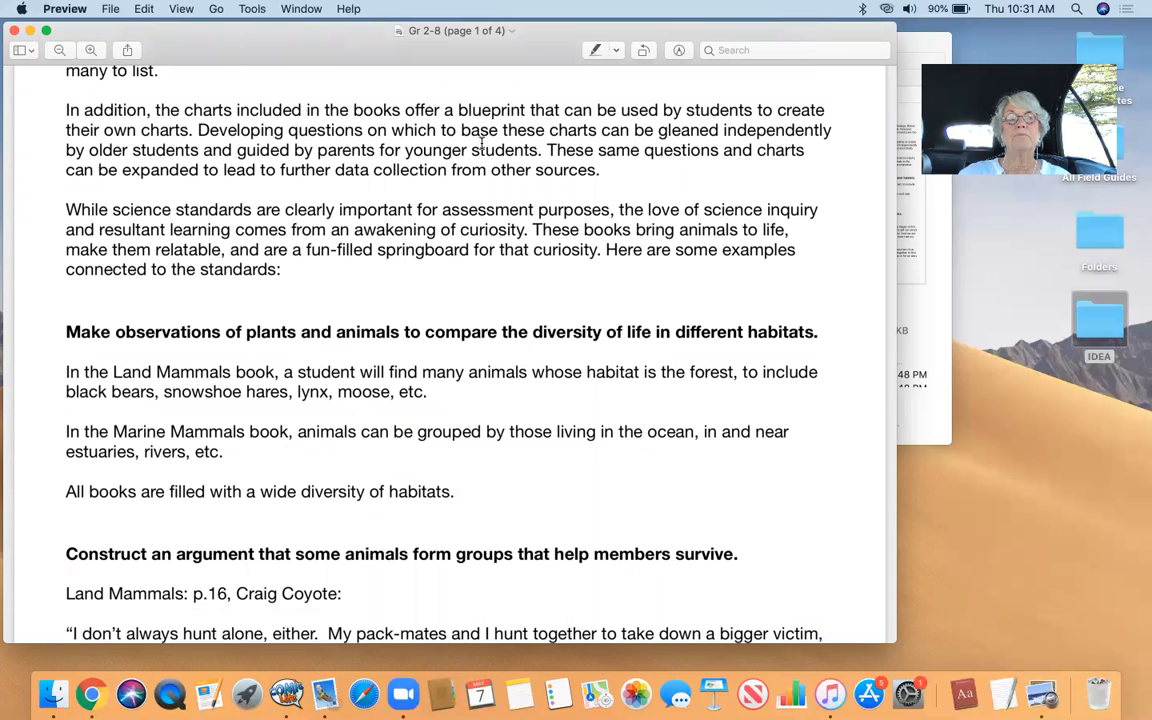
scroll(down, 3)
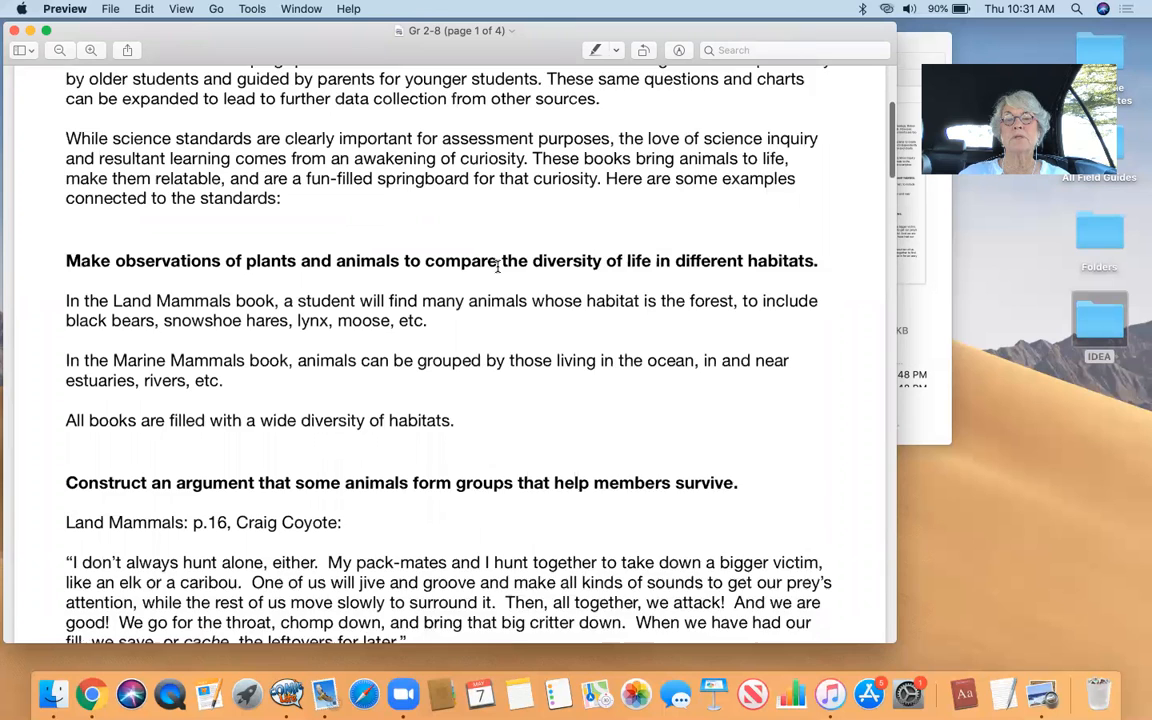
scroll(down, 3)
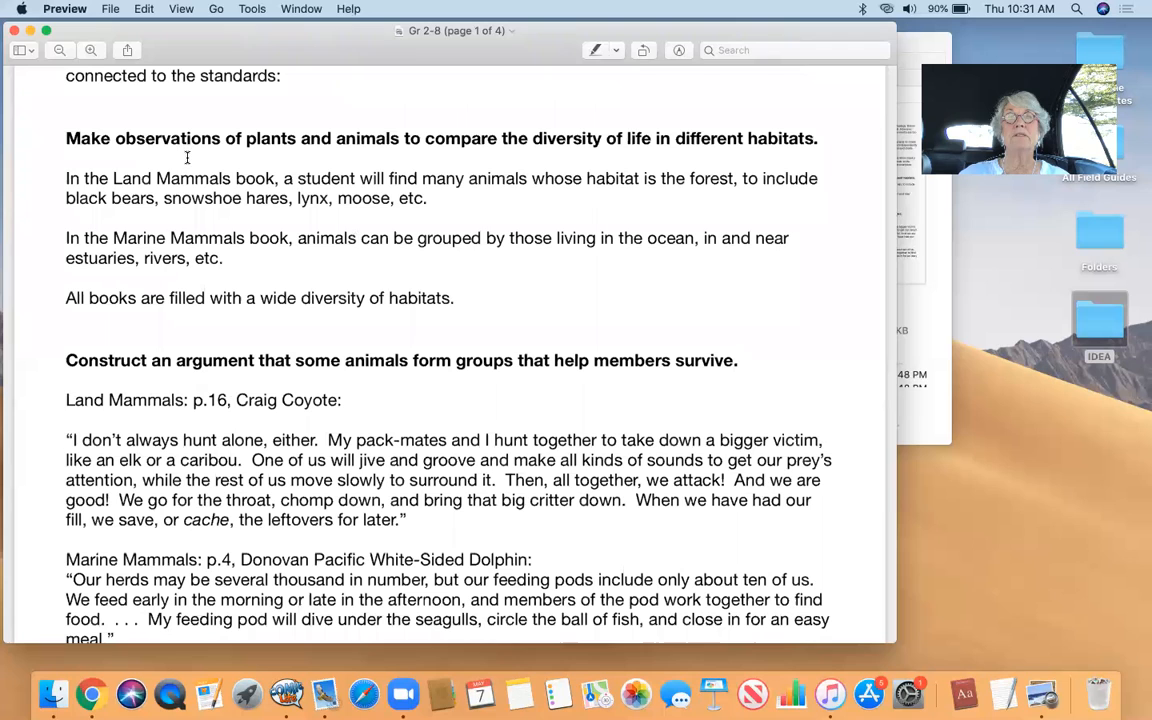
scroll(down, 3)
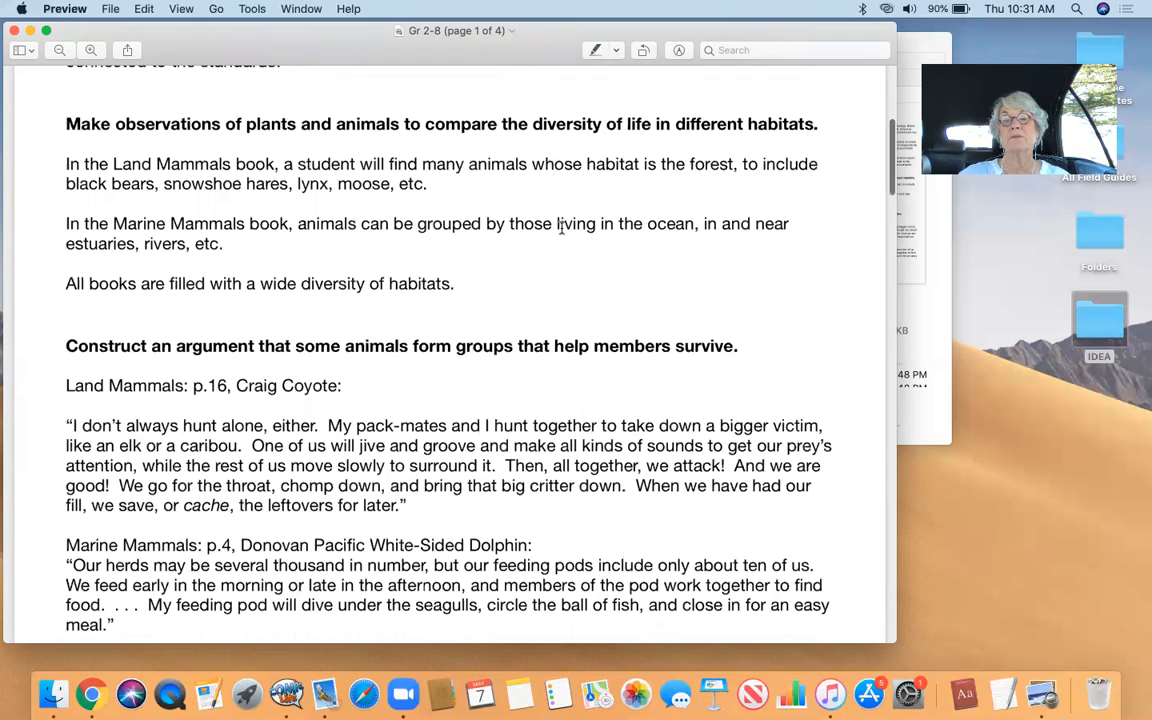
scroll(down, 3)
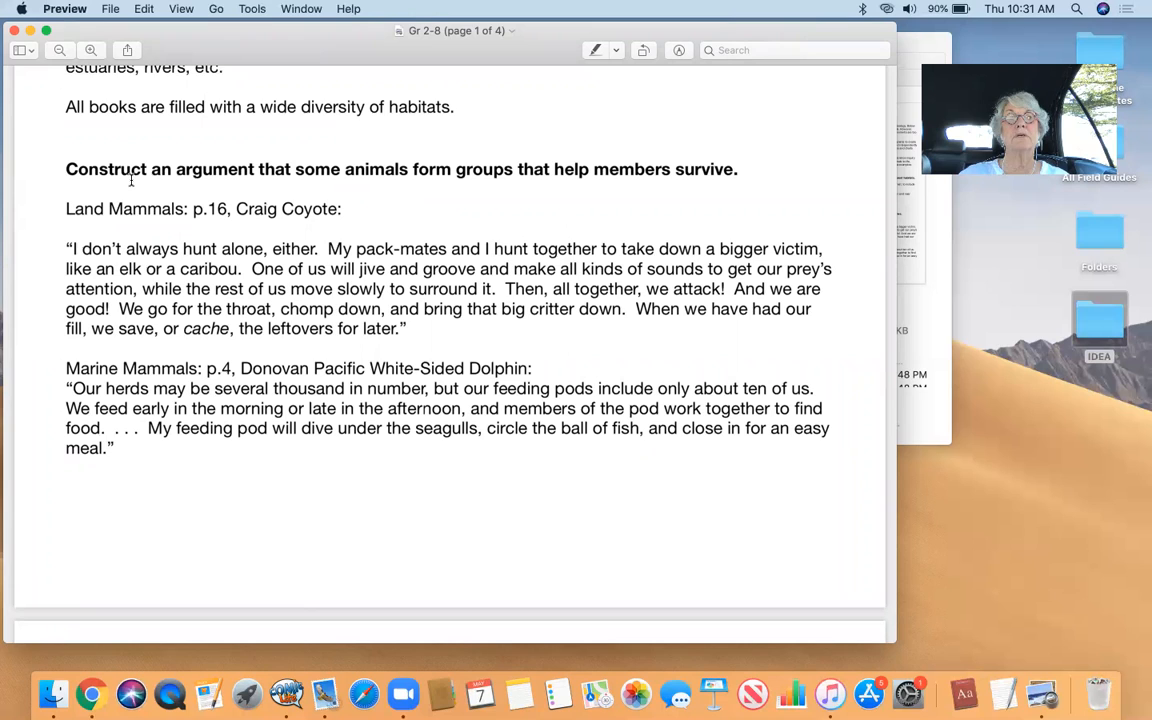
scroll(up, 3)
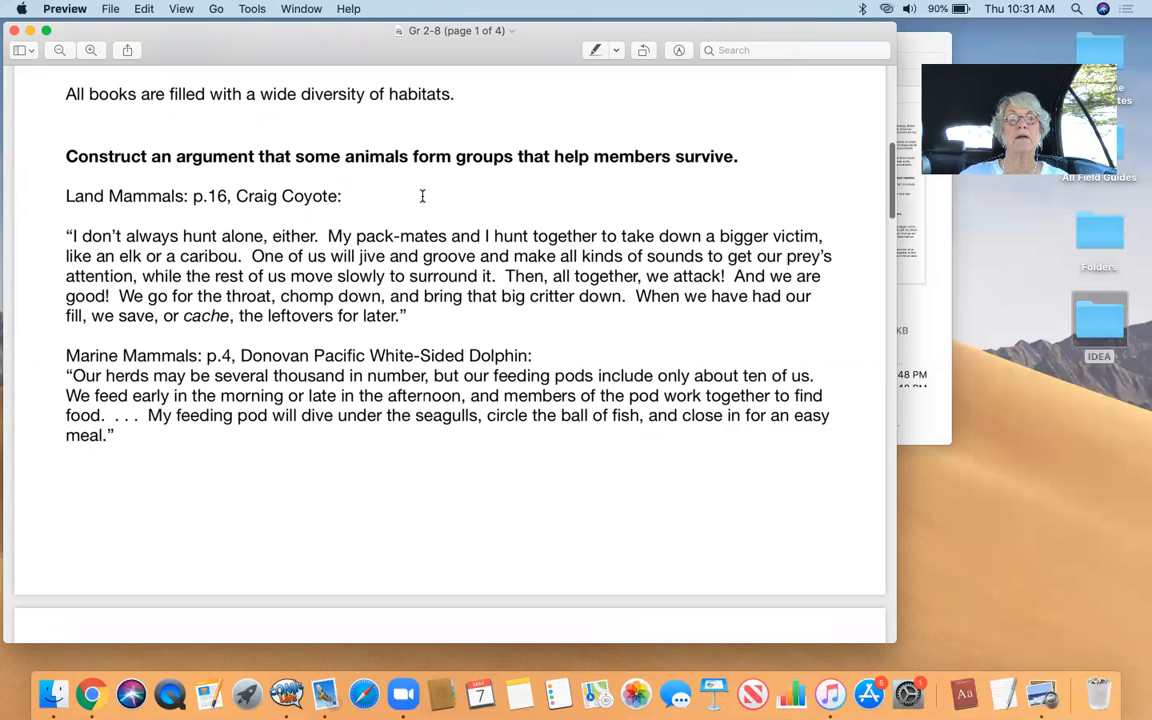
scroll(down, 3)
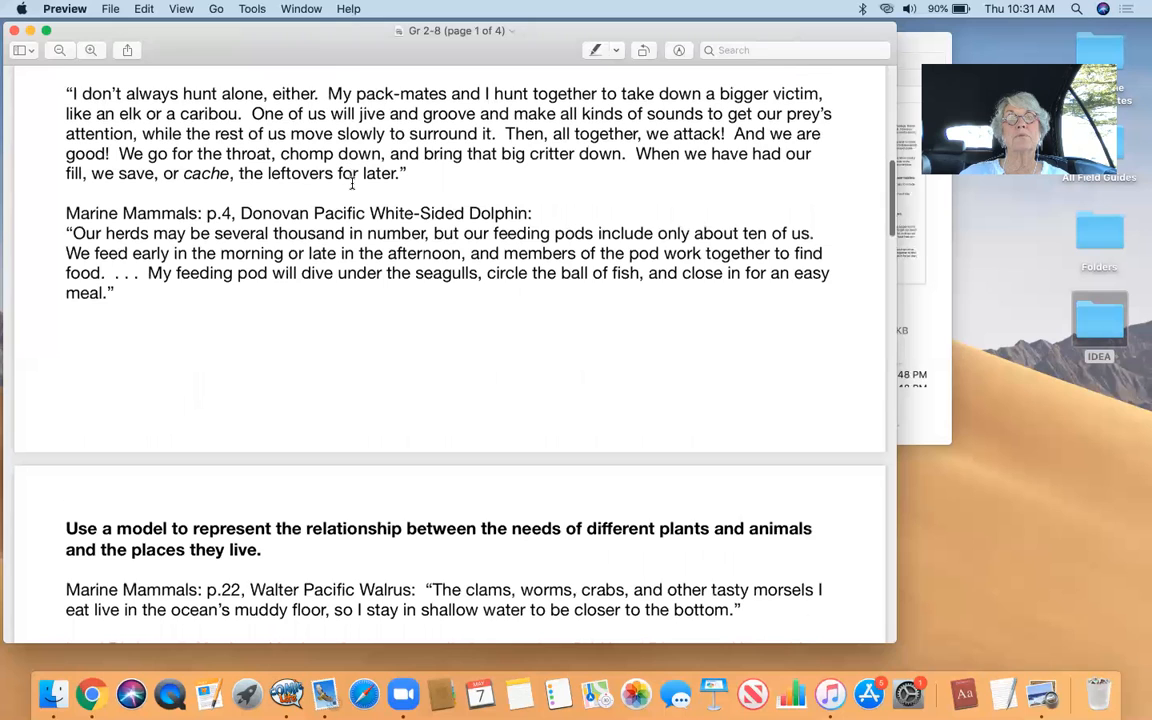
scroll(down, 3)
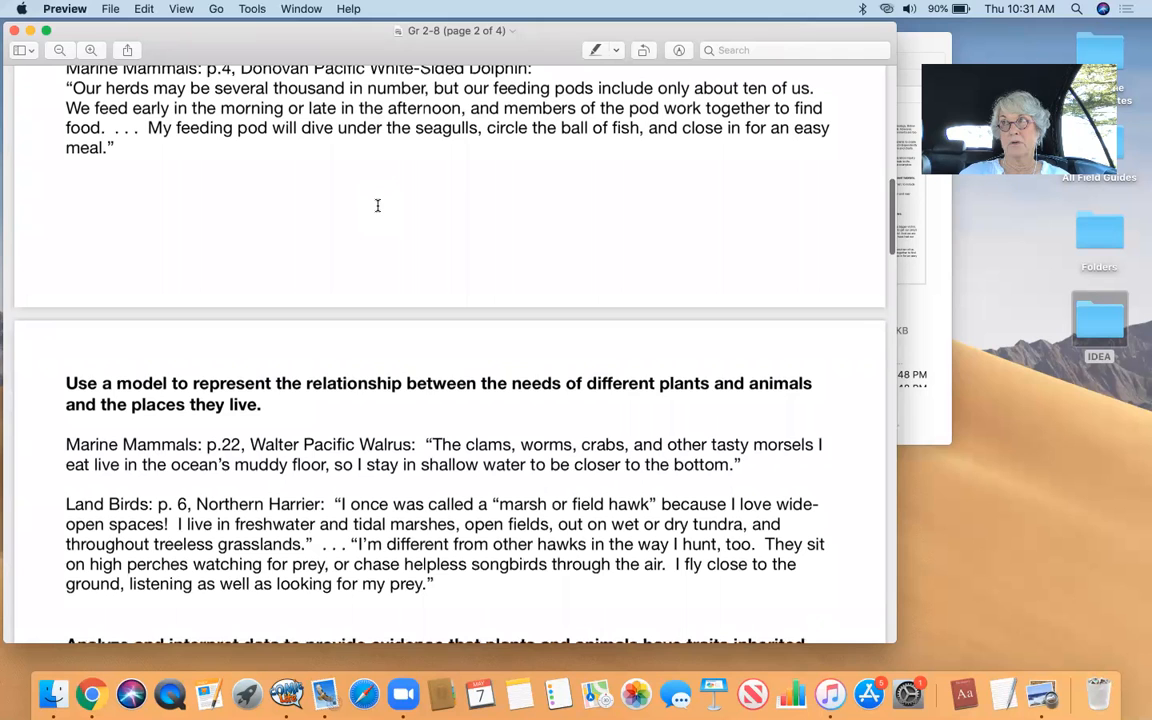
scroll(down, 3)
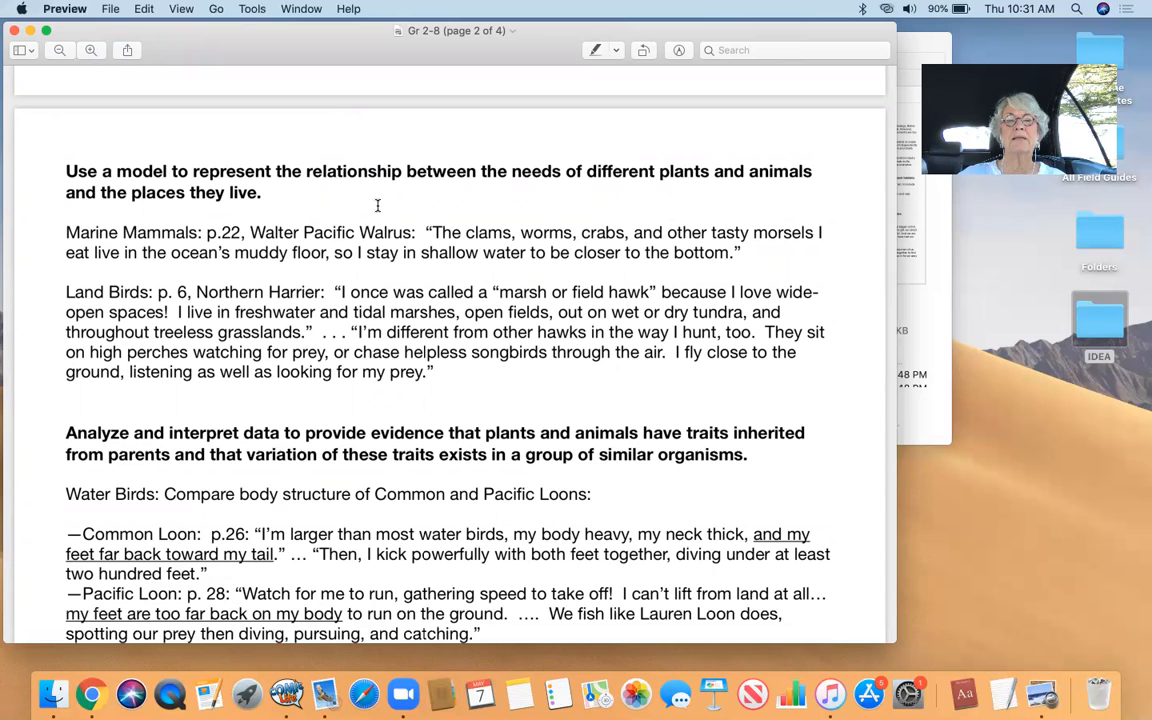
scroll(down, 3)
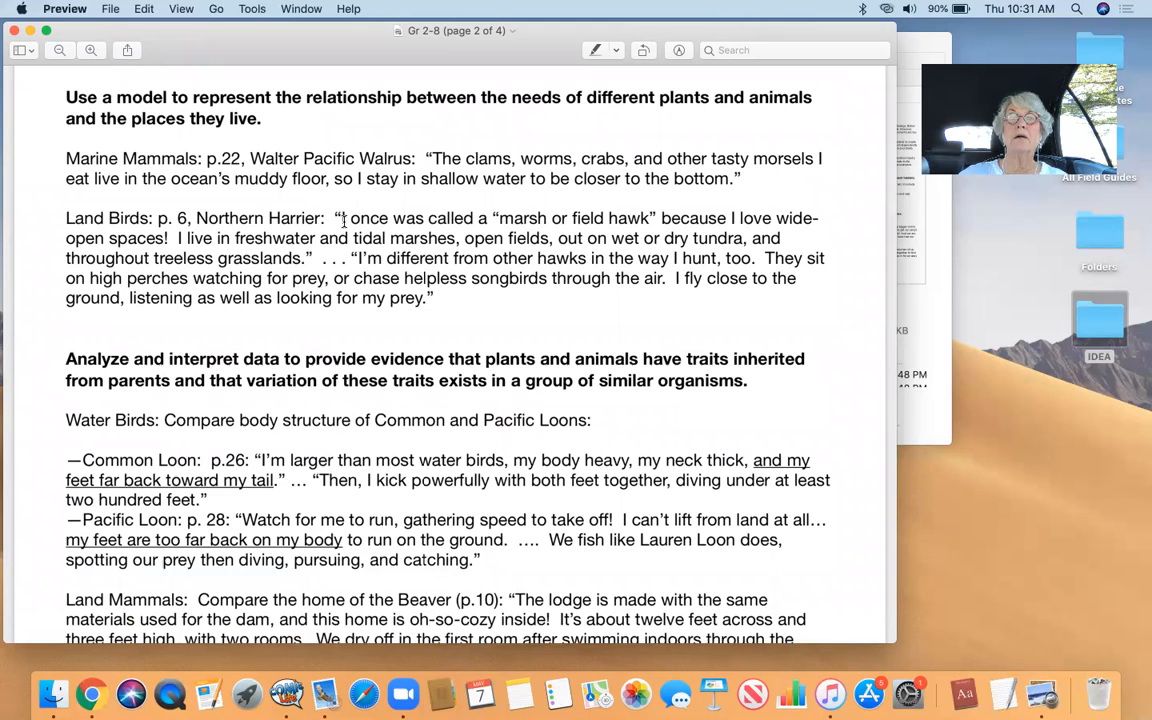
mouse_move(289, 250)
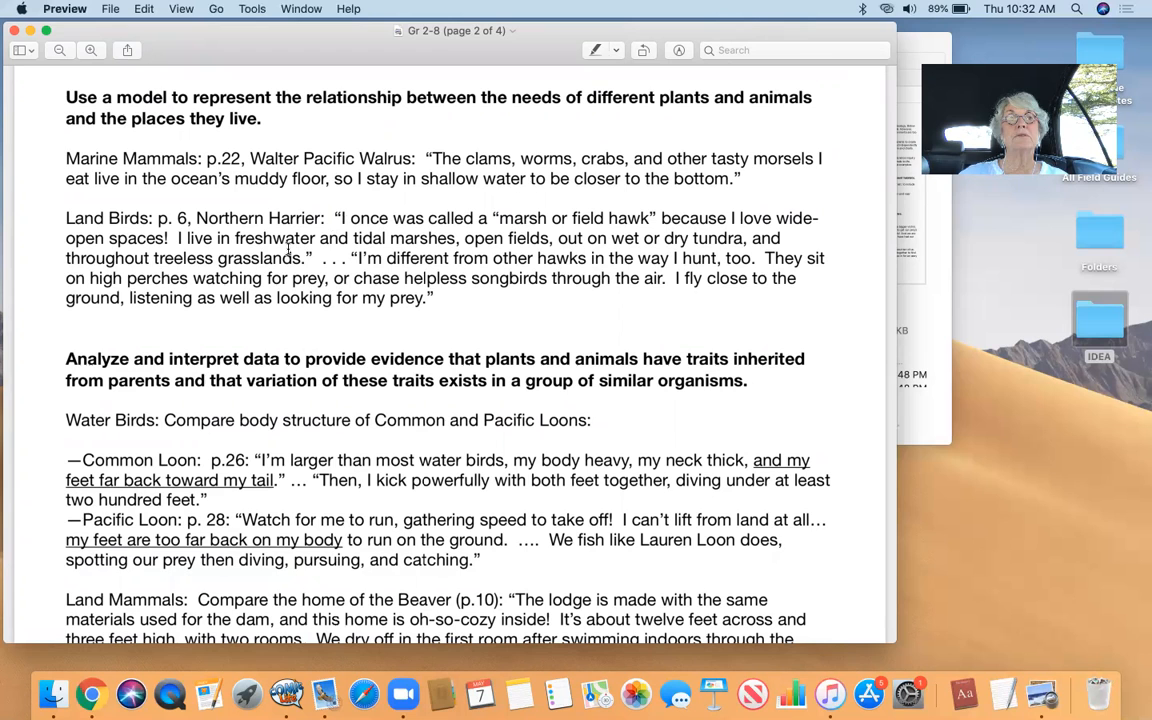
scroll(down, 3)
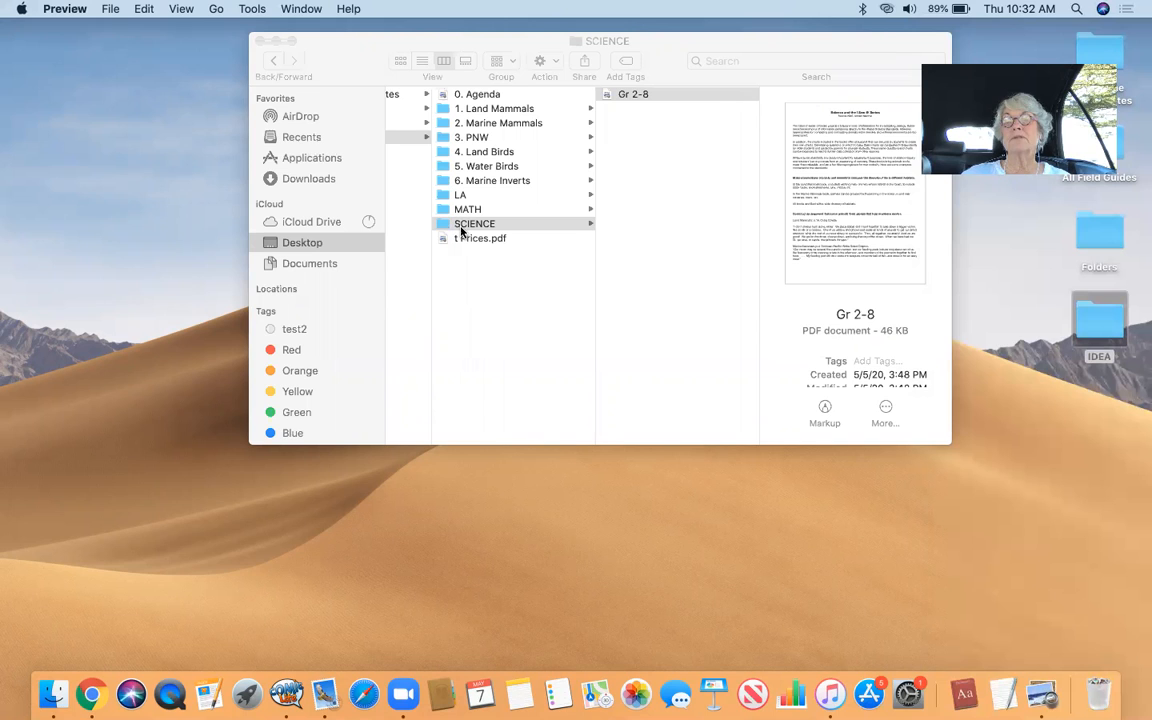
mouse_move(520, 205)
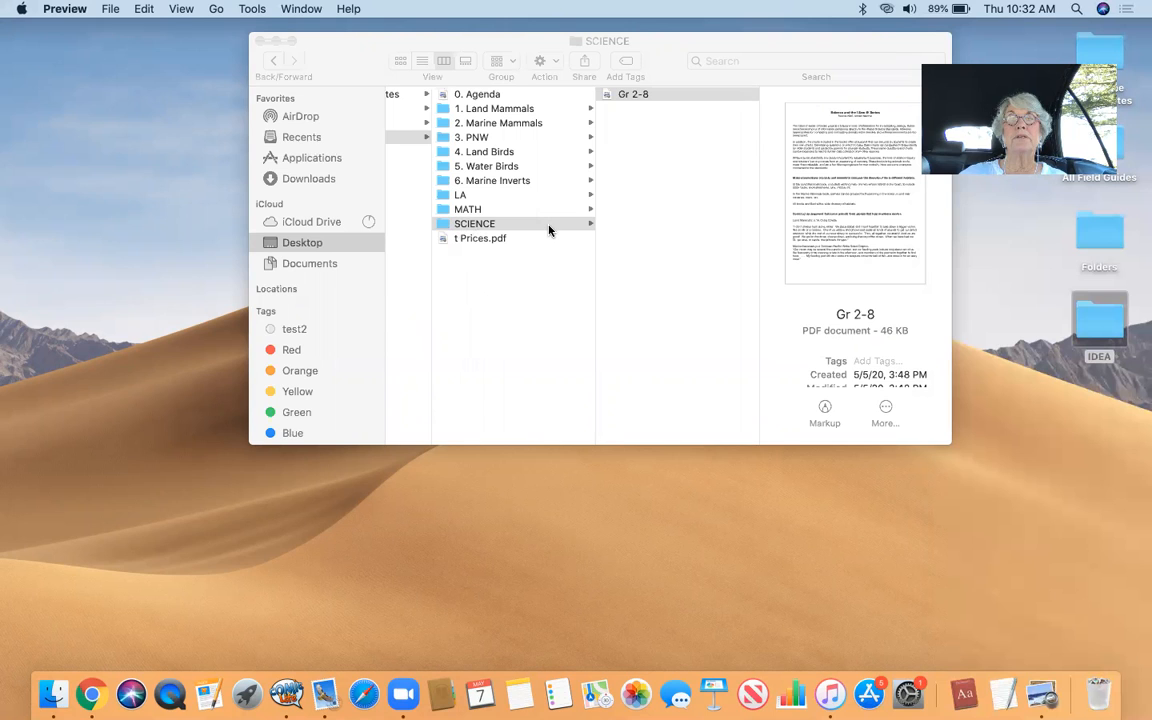
mouse_move(540, 269)
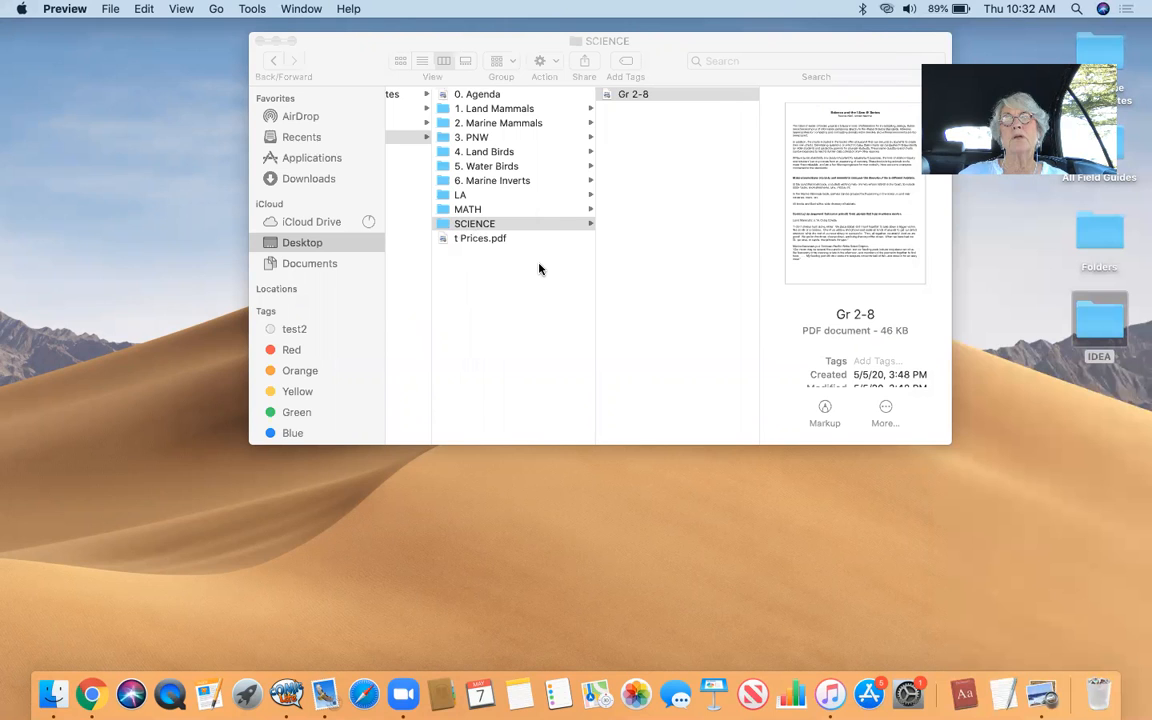
mouse_move(490, 262)
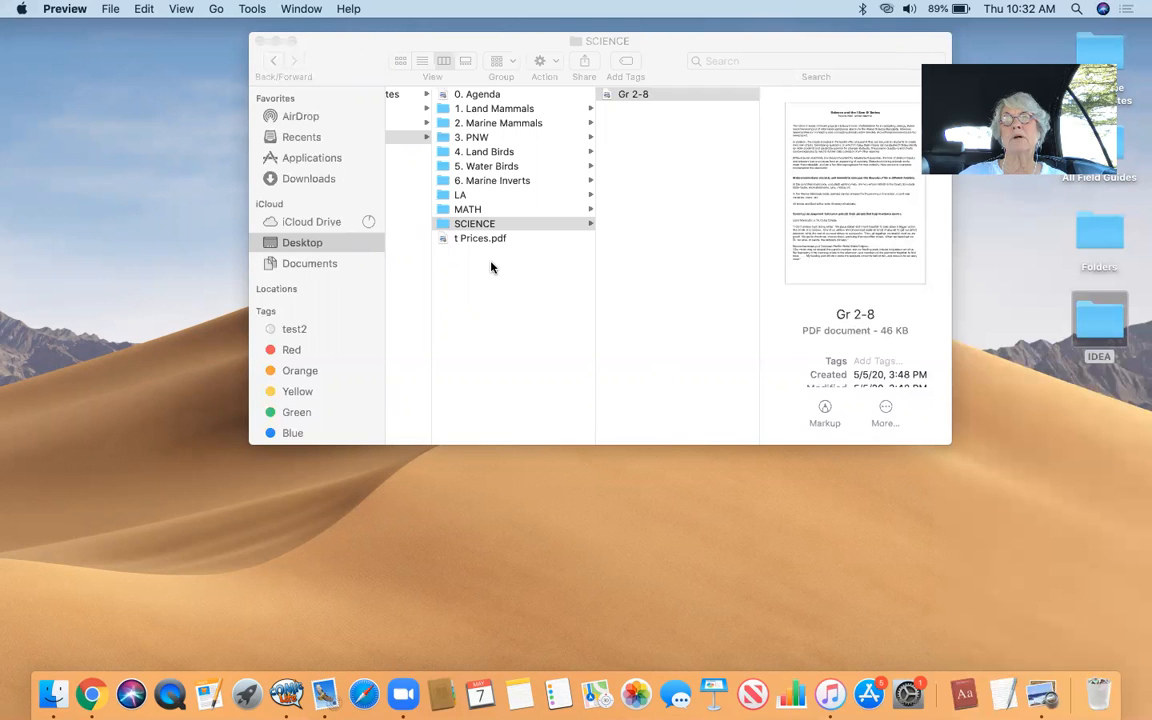
mouse_move(497, 265)
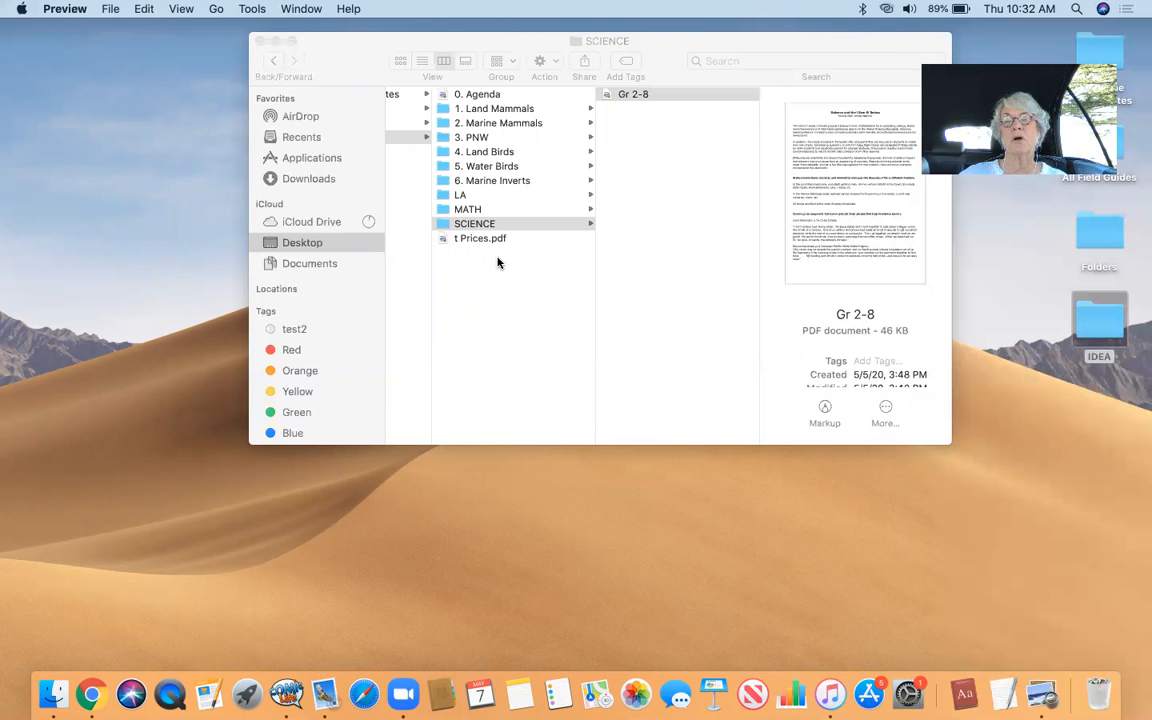
mouse_move(502, 270)
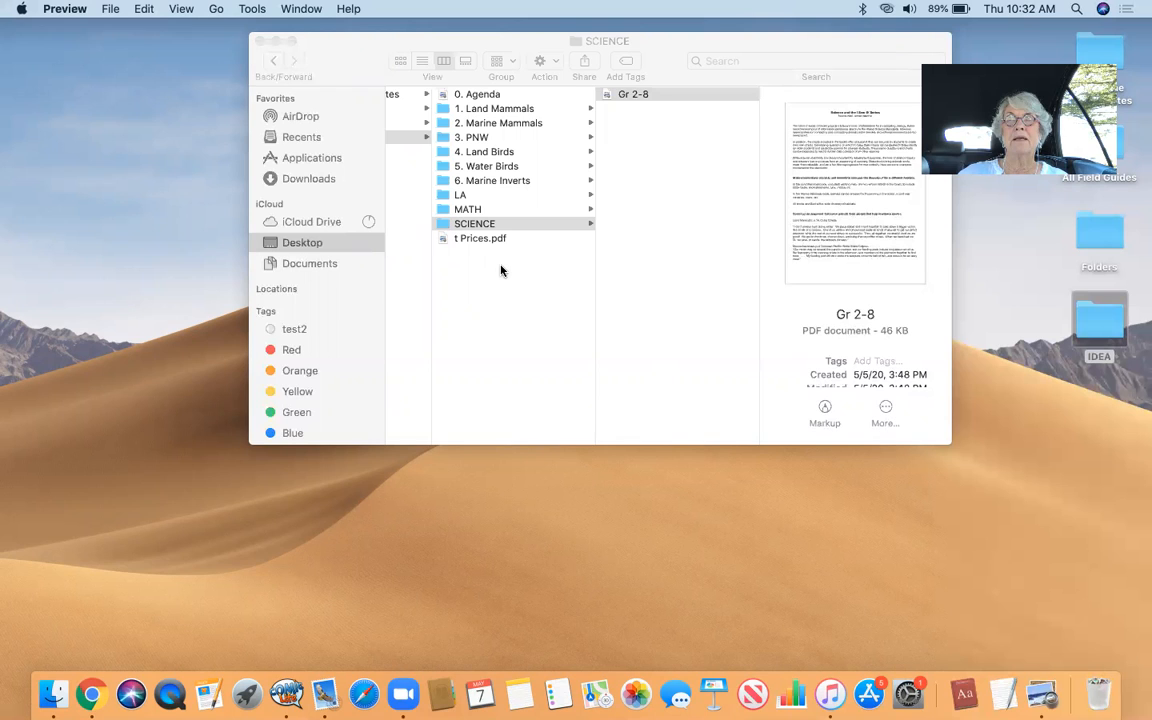